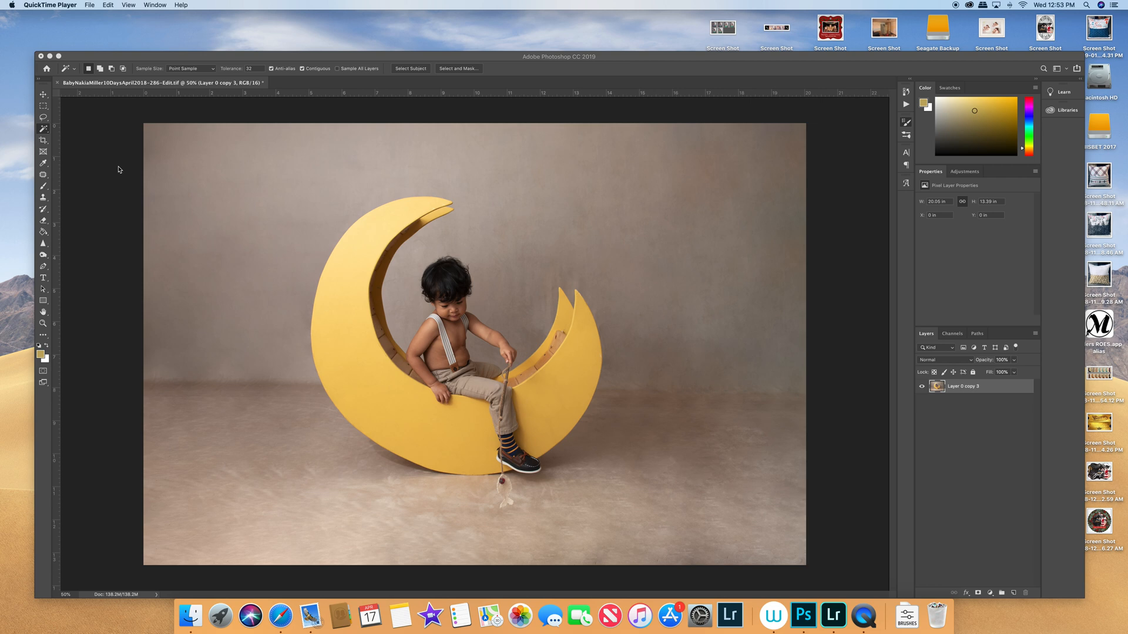
{"action": "mouse_move", "coordinate": [240, 181]}
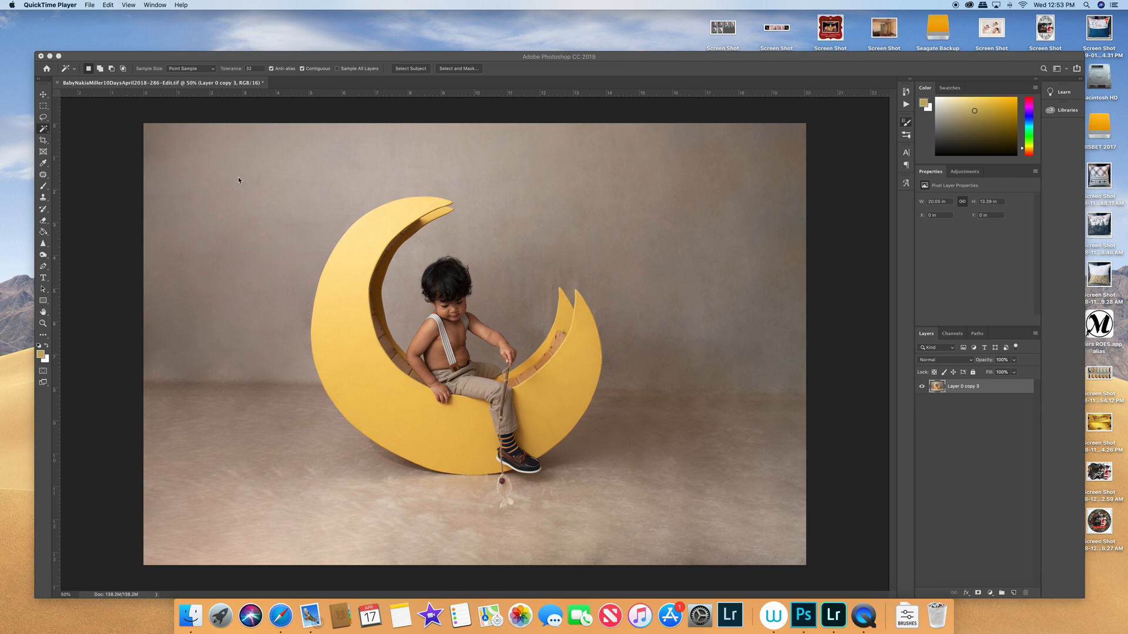
{"action": "mouse_move", "coordinate": [426, 375]}
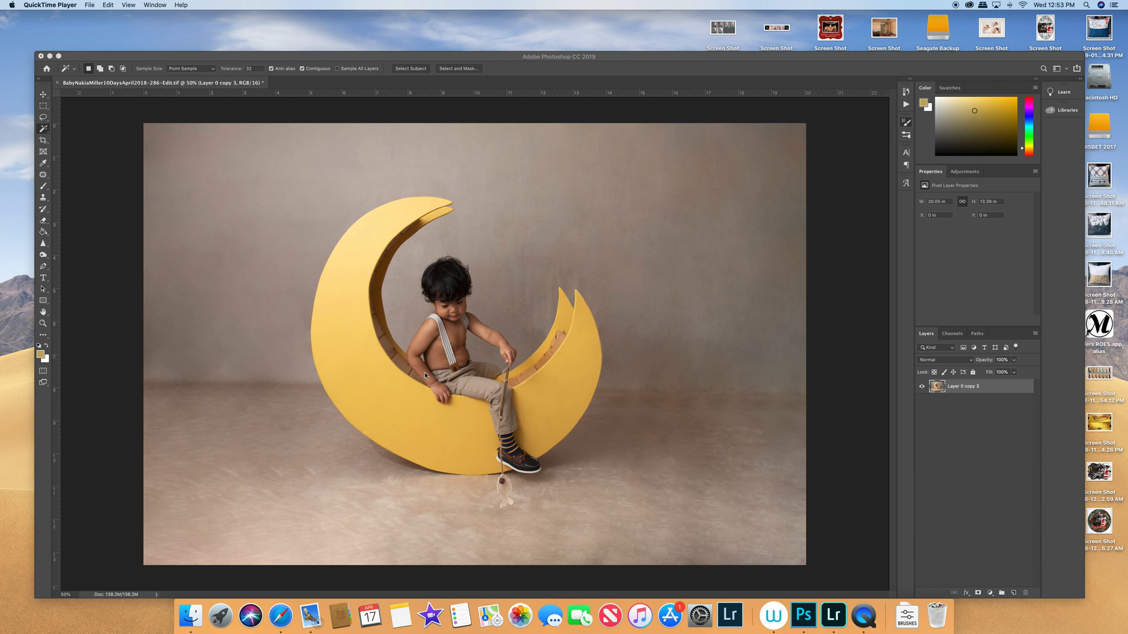
{"action": "mouse_move", "coordinate": [336, 298]}
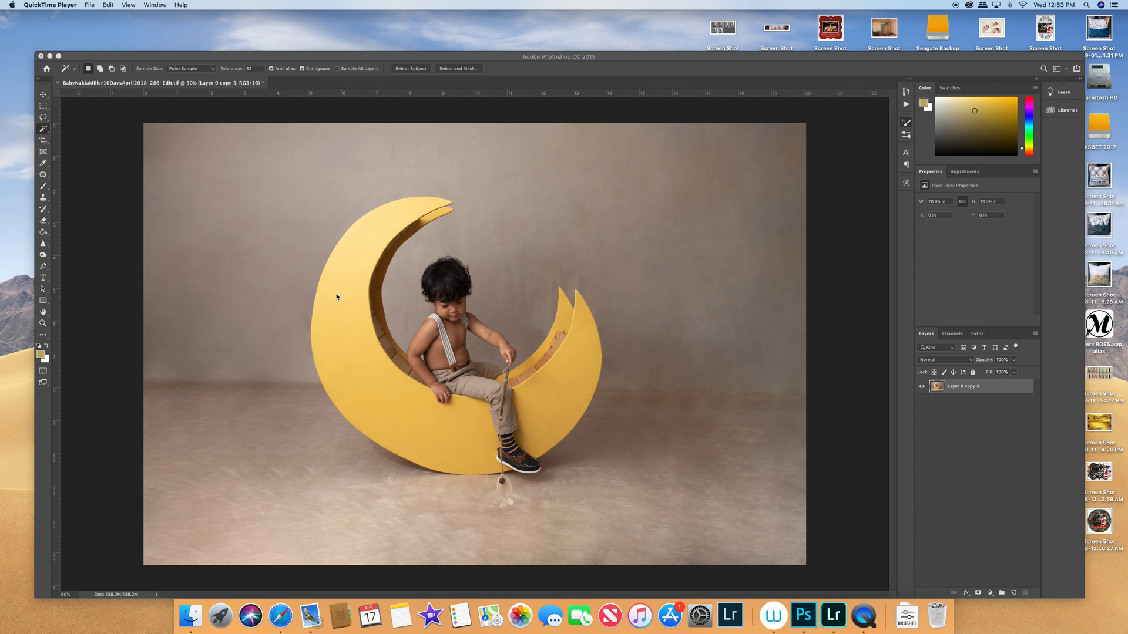
{"action": "mouse_move", "coordinate": [328, 434]}
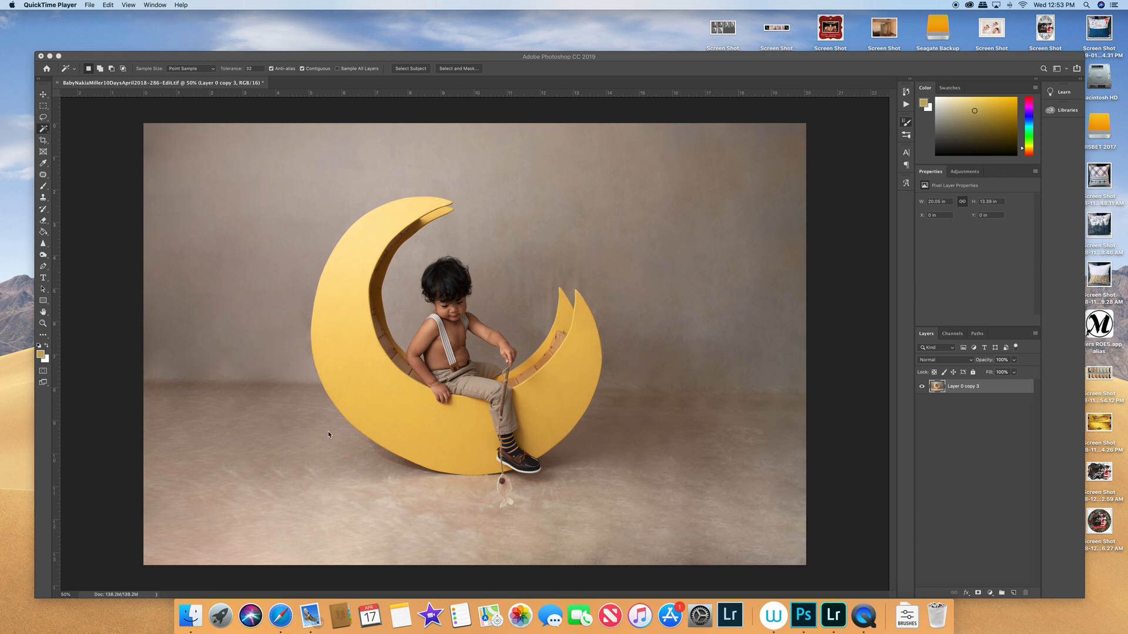
{"action": "mouse_move", "coordinate": [342, 417]}
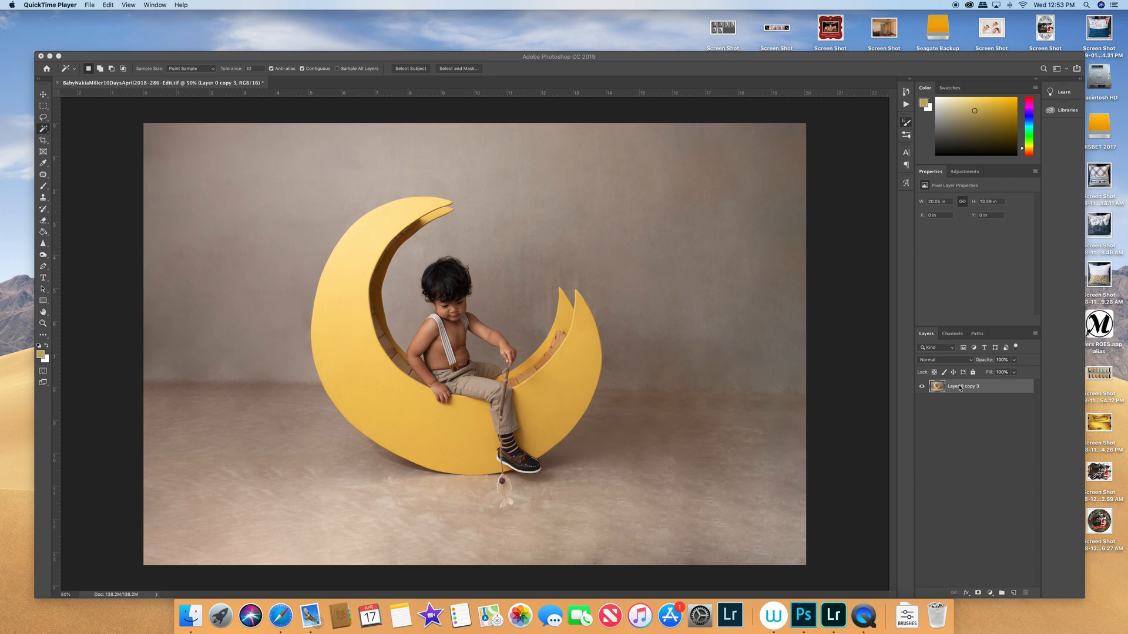
{"action": "mouse_move", "coordinate": [1003, 391]}
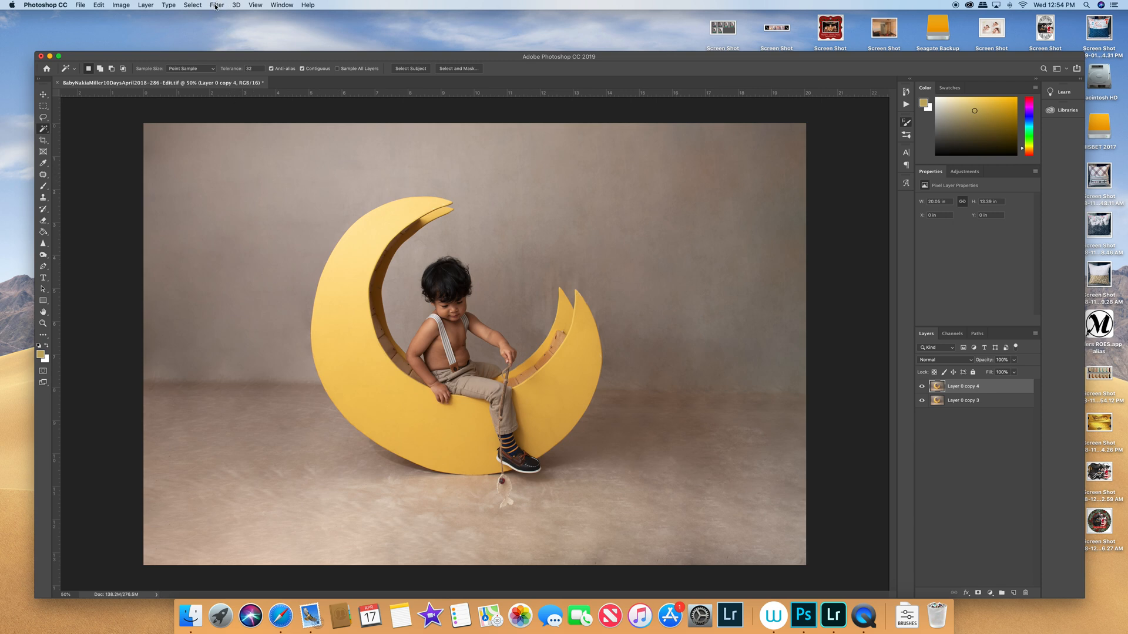
- Apply Flood 2 with the horizon lowered to about 57.8 and place the ripple
{"action": "left_click", "coordinate": [217, 6]}
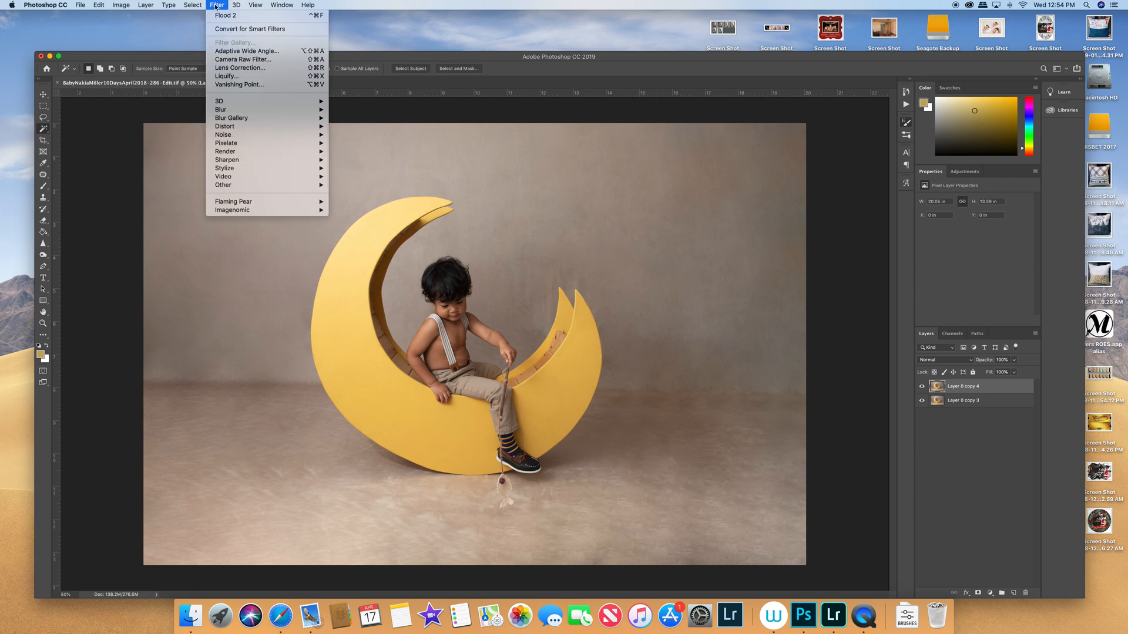
{"action": "mouse_move", "coordinate": [222, 200]}
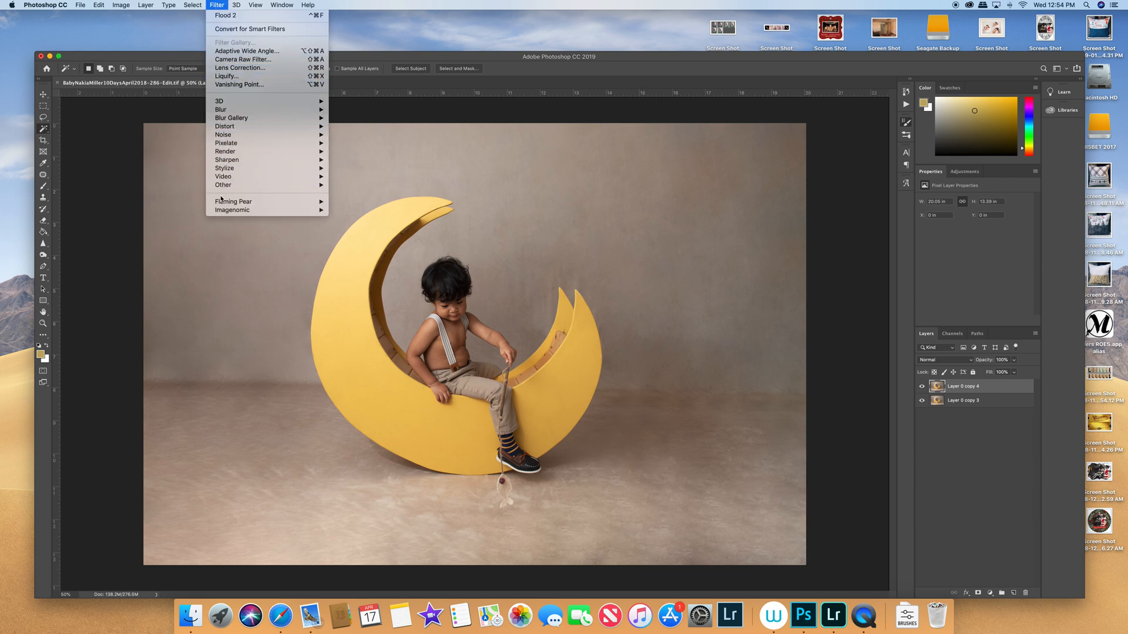
{"action": "mouse_move", "coordinate": [233, 202]}
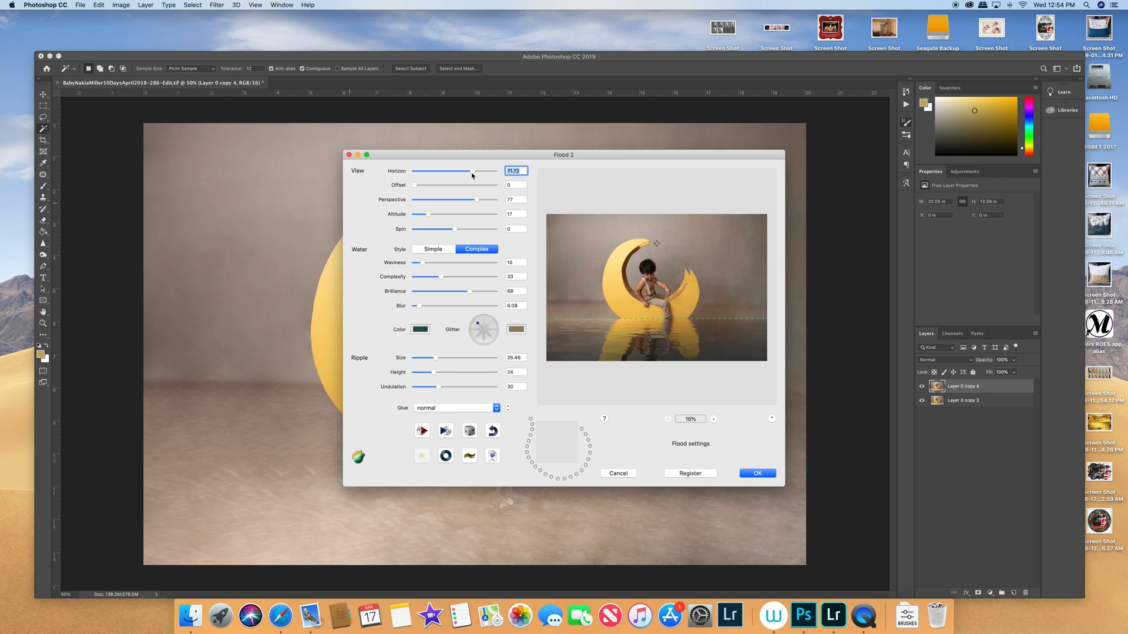
{"action": "mouse_move", "coordinate": [545, 289]}
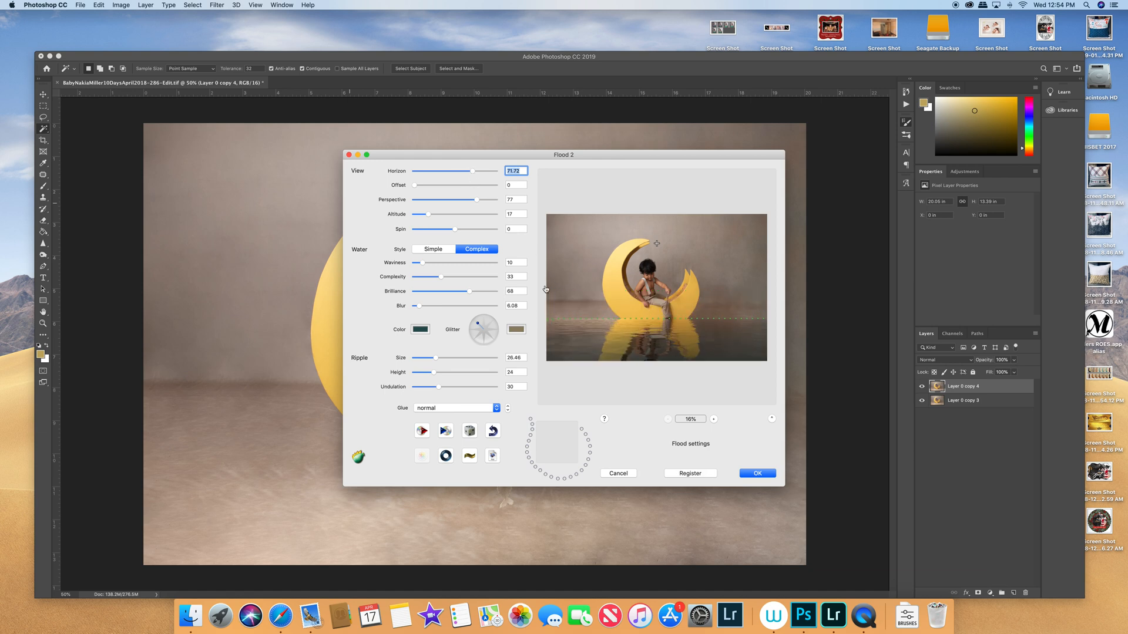
{"action": "mouse_move", "coordinate": [766, 302]}
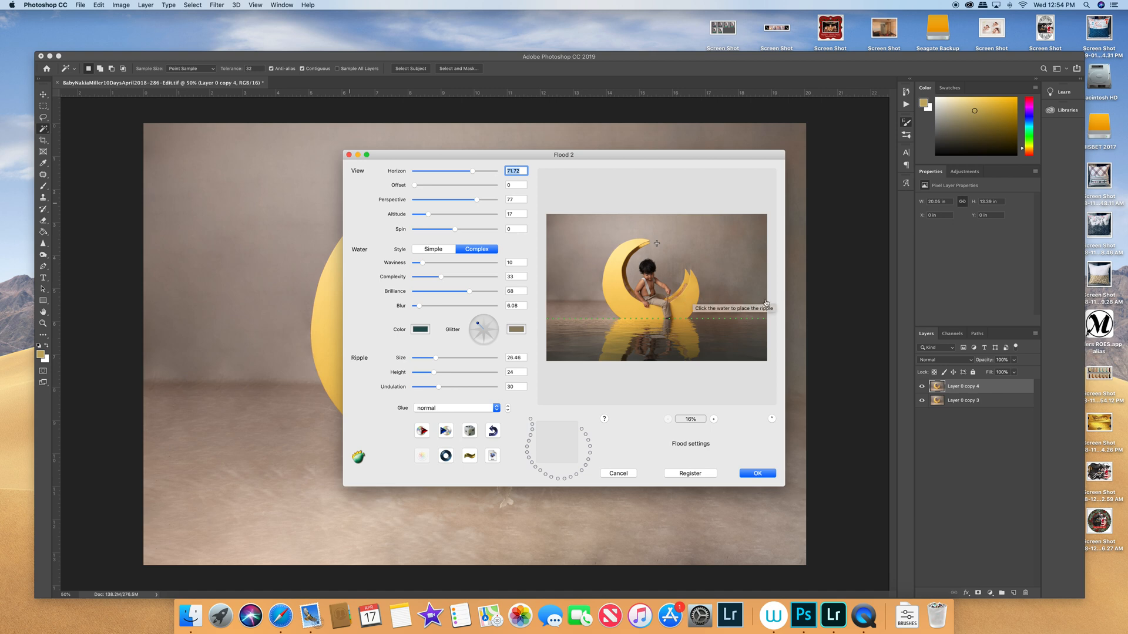
{"action": "mouse_move", "coordinate": [468, 176]}
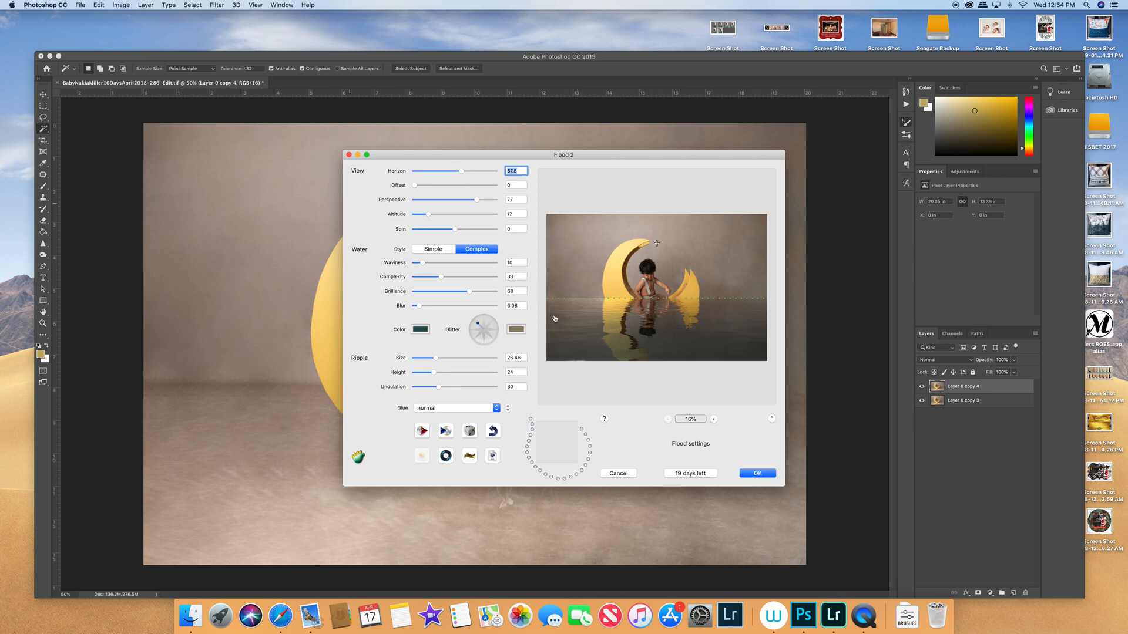
{"action": "mouse_move", "coordinate": [554, 318]}
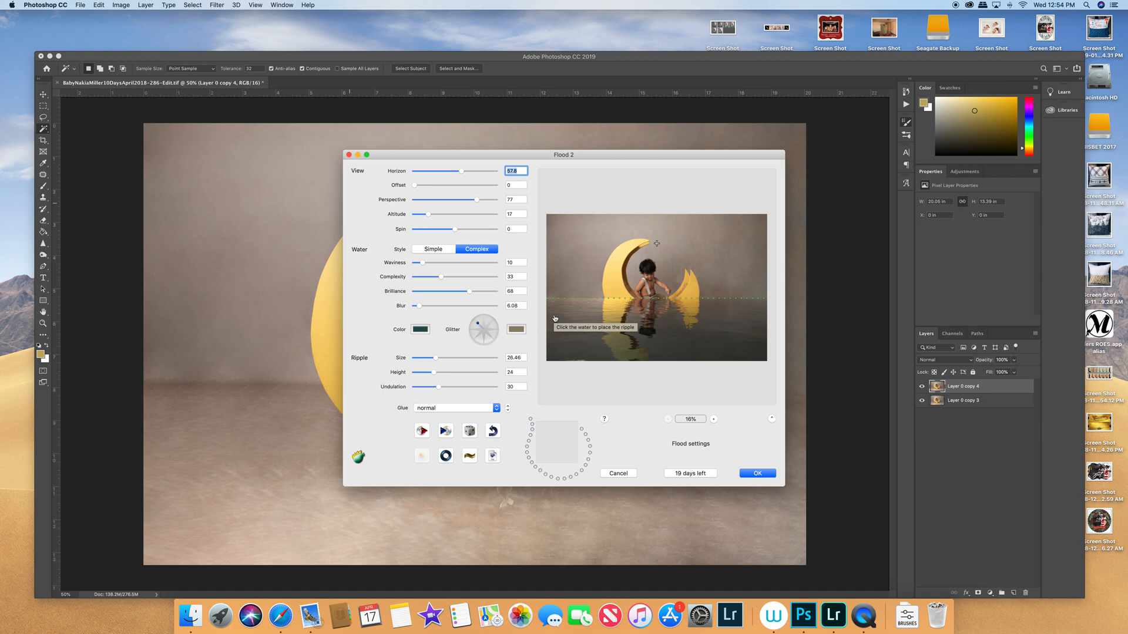
{"action": "mouse_move", "coordinate": [452, 303]}
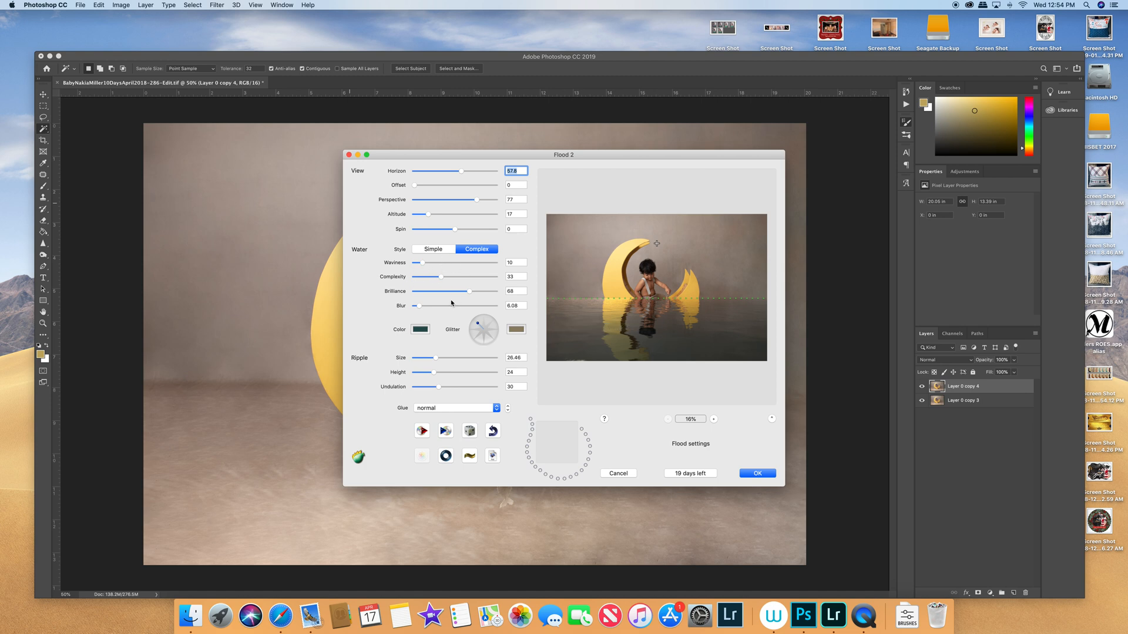
{"action": "mouse_move", "coordinate": [432, 233]}
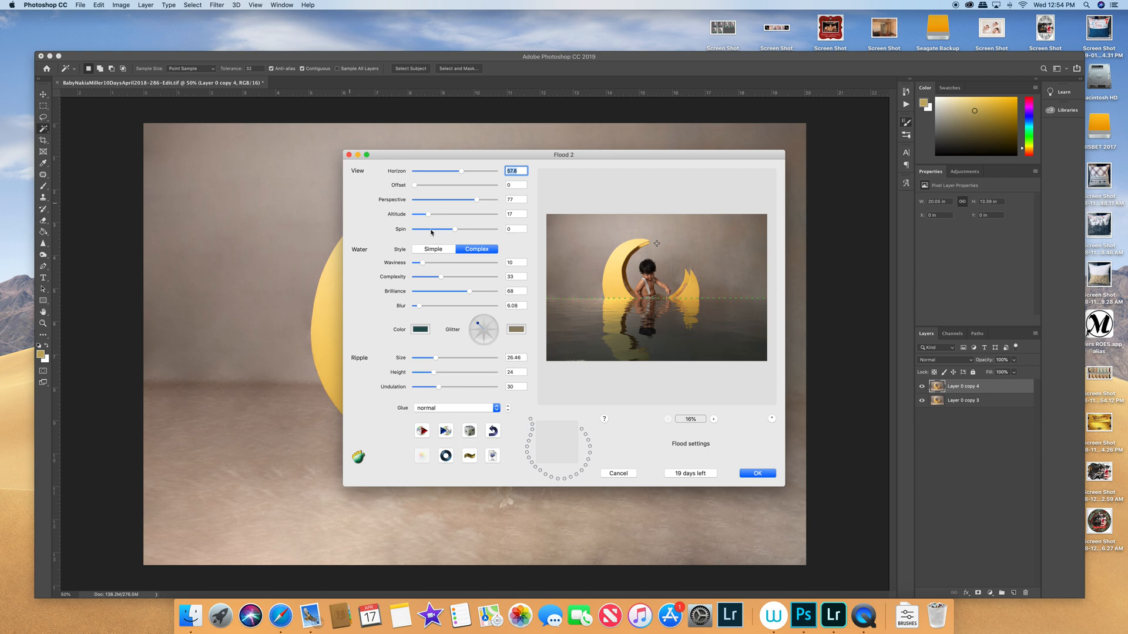
{"action": "mouse_move", "coordinate": [441, 198]}
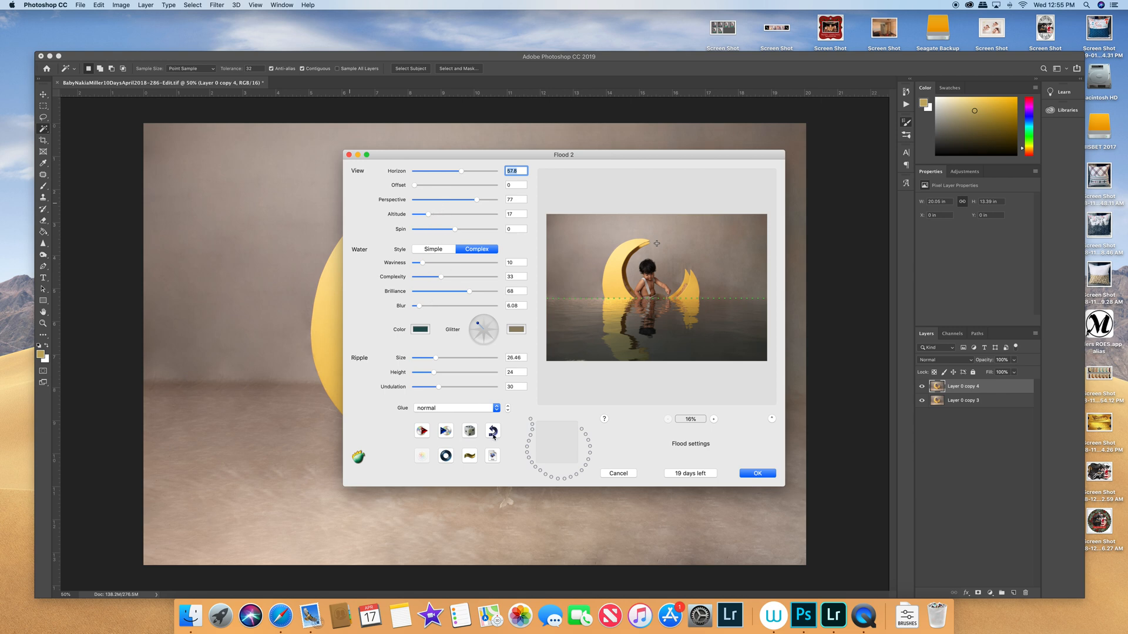
{"action": "mouse_move", "coordinate": [492, 432]}
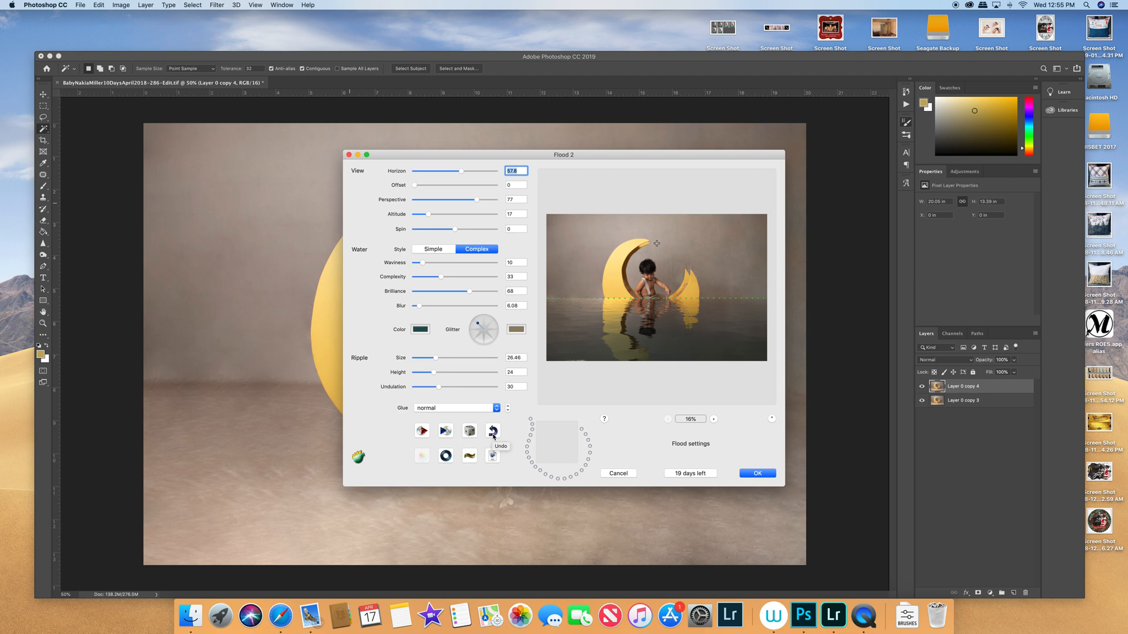
{"action": "mouse_move", "coordinate": [470, 459]}
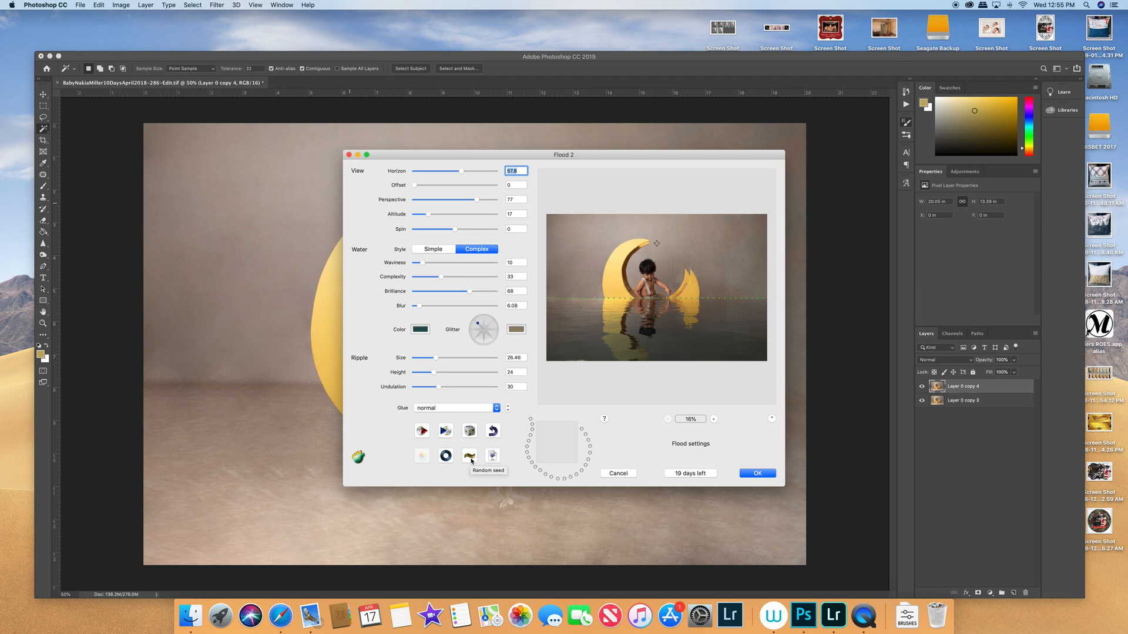
{"action": "mouse_move", "coordinate": [590, 331]}
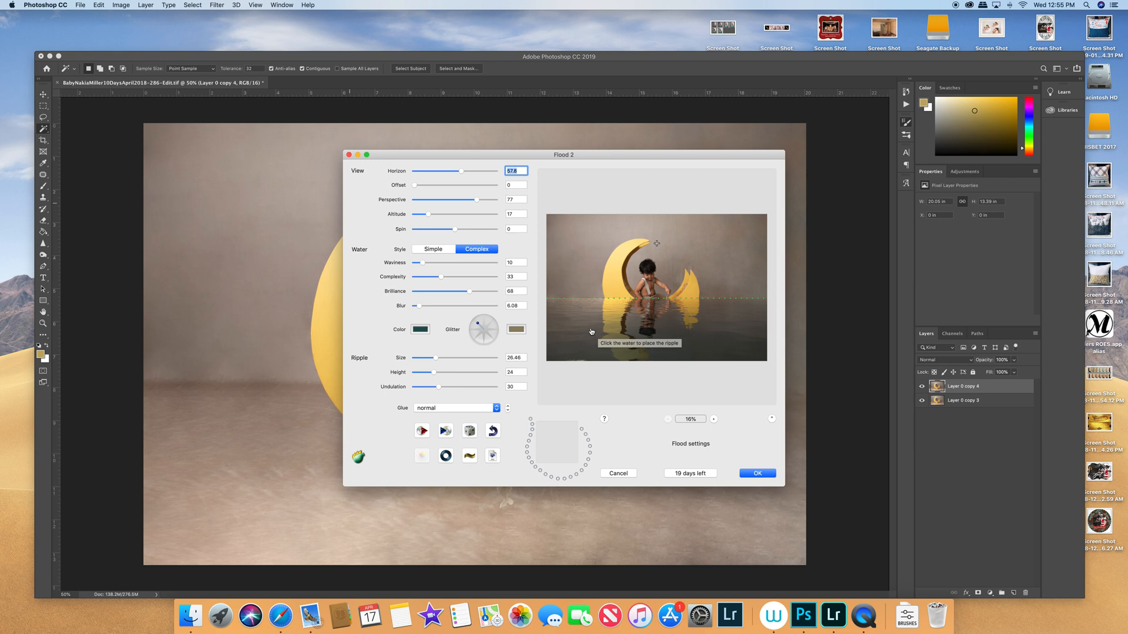
{"action": "mouse_move", "coordinate": [642, 343]}
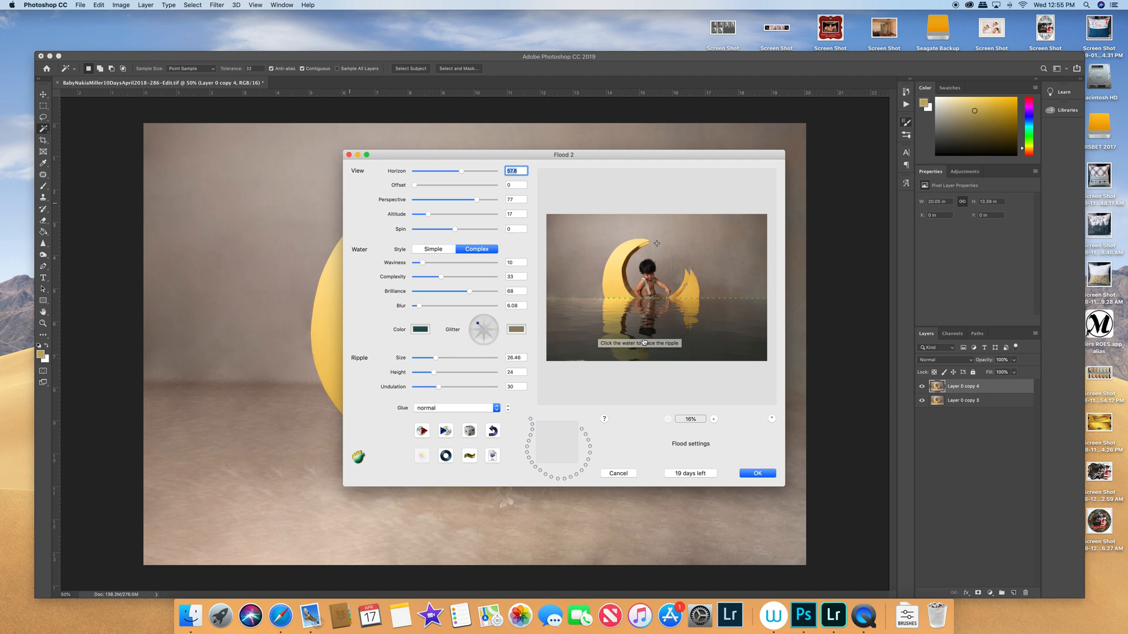
{"action": "left_click", "coordinate": [617, 473]}
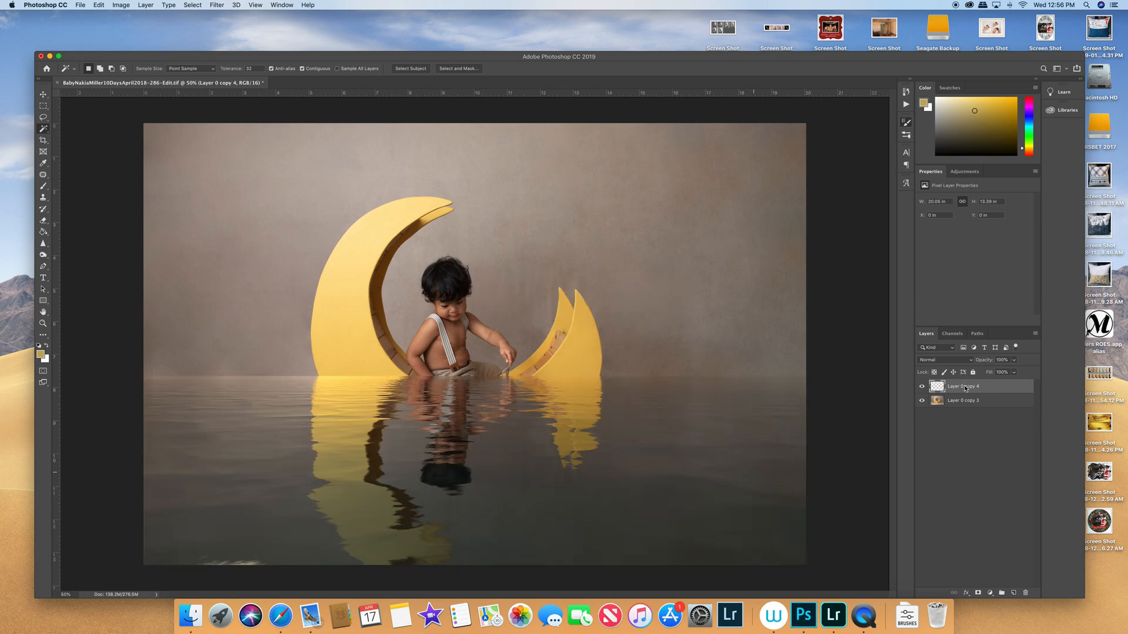
{"action": "mouse_move", "coordinate": [964, 386]}
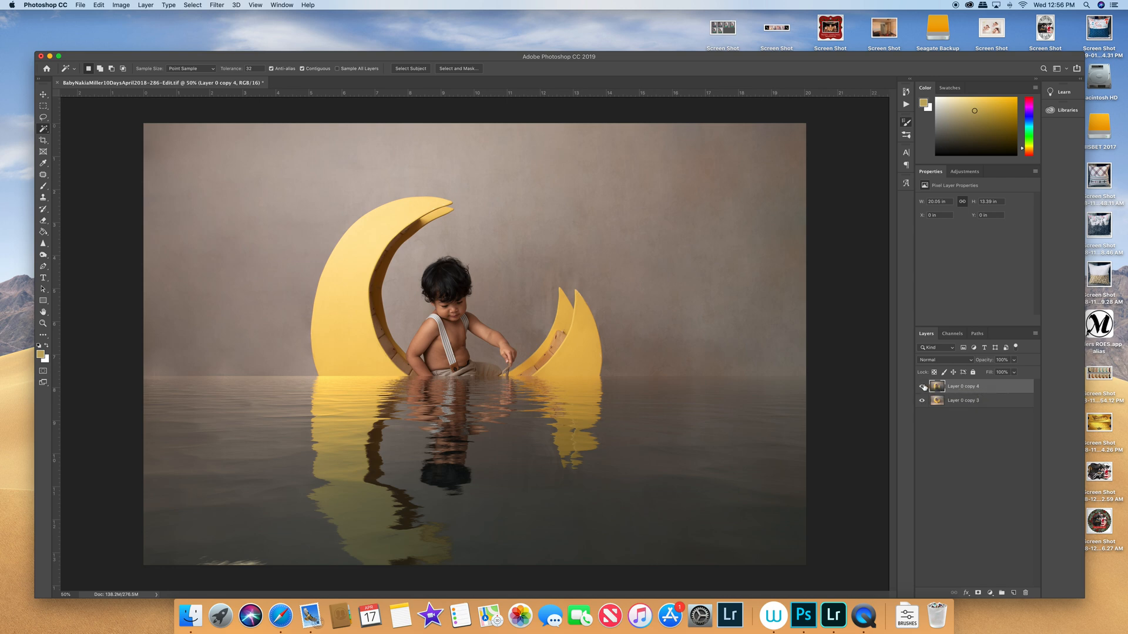
- Add a white layer mask to Layer 0 copy 4
{"action": "left_click", "coordinate": [923, 387]}
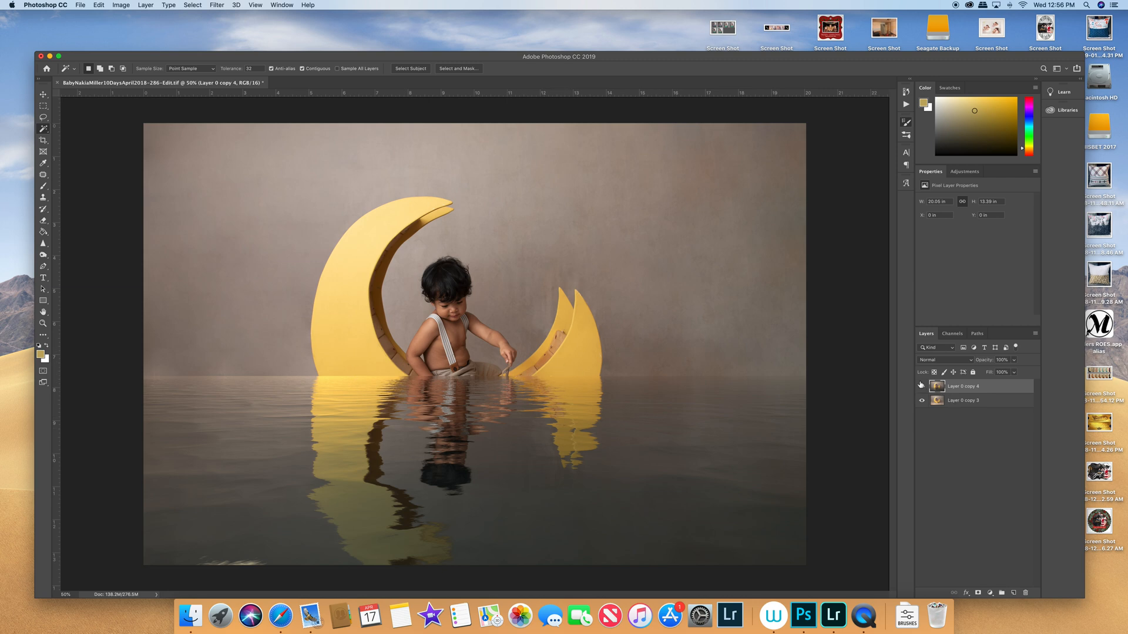
{"action": "left_click", "coordinate": [922, 386]}
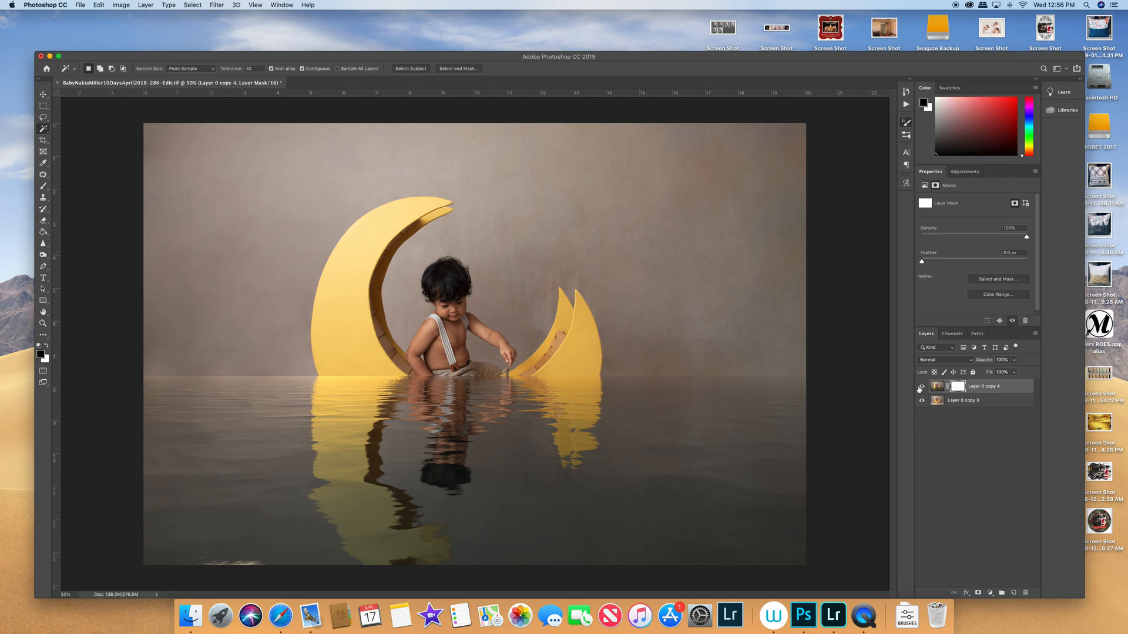
- Hide the masked water layer and make the original photo layer active
{"action": "left_click", "coordinate": [921, 386]}
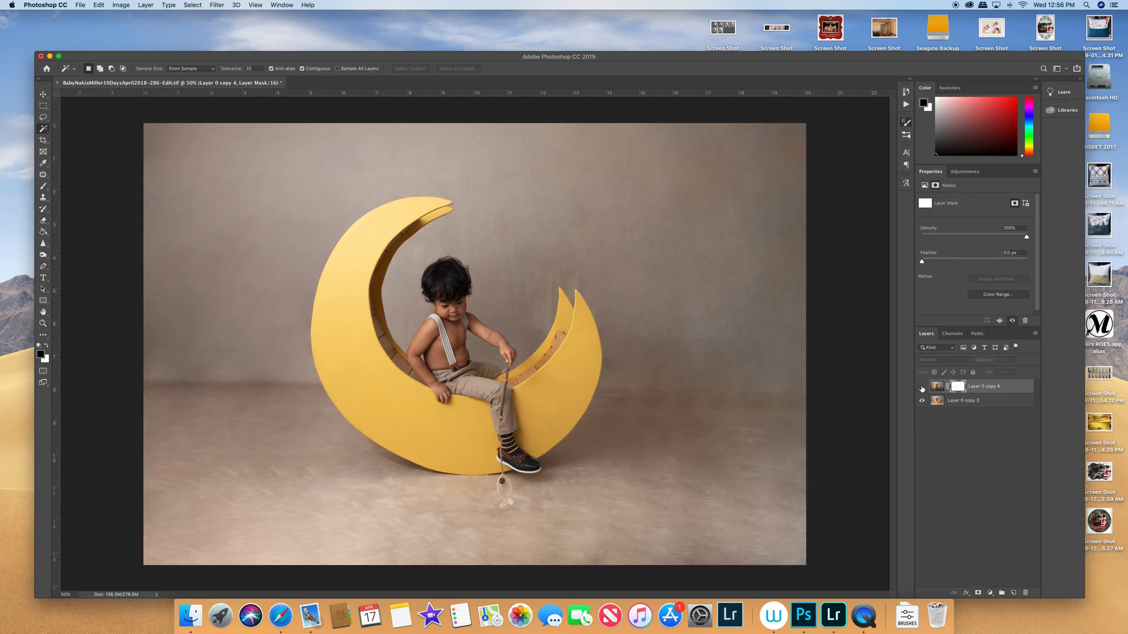
{"action": "left_click", "coordinate": [977, 400]}
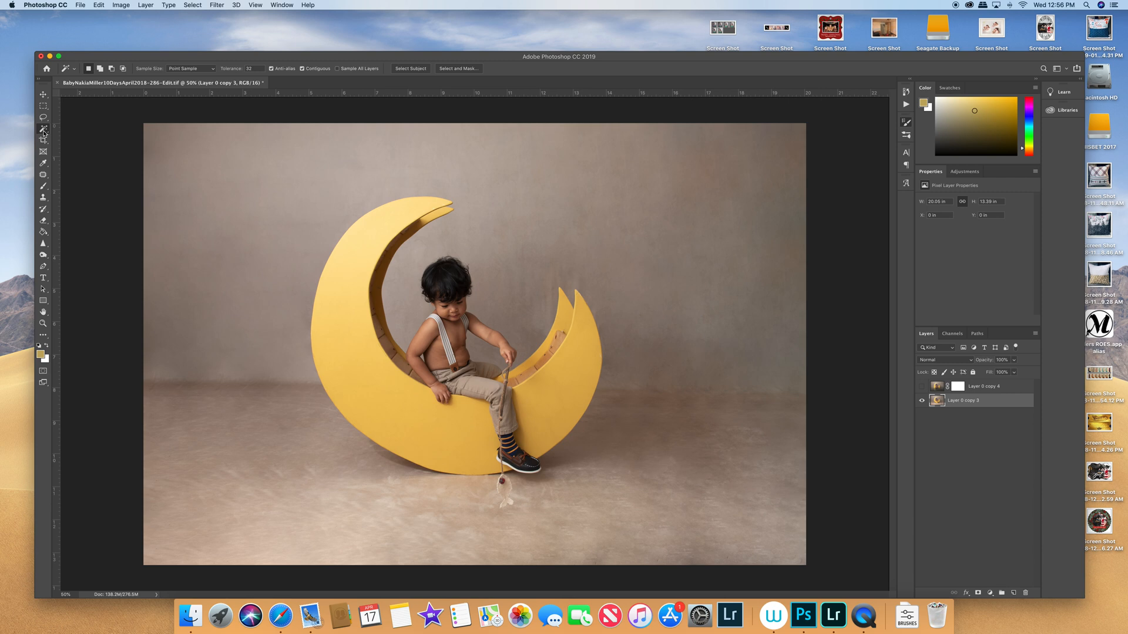
{"action": "mouse_move", "coordinate": [42, 129]}
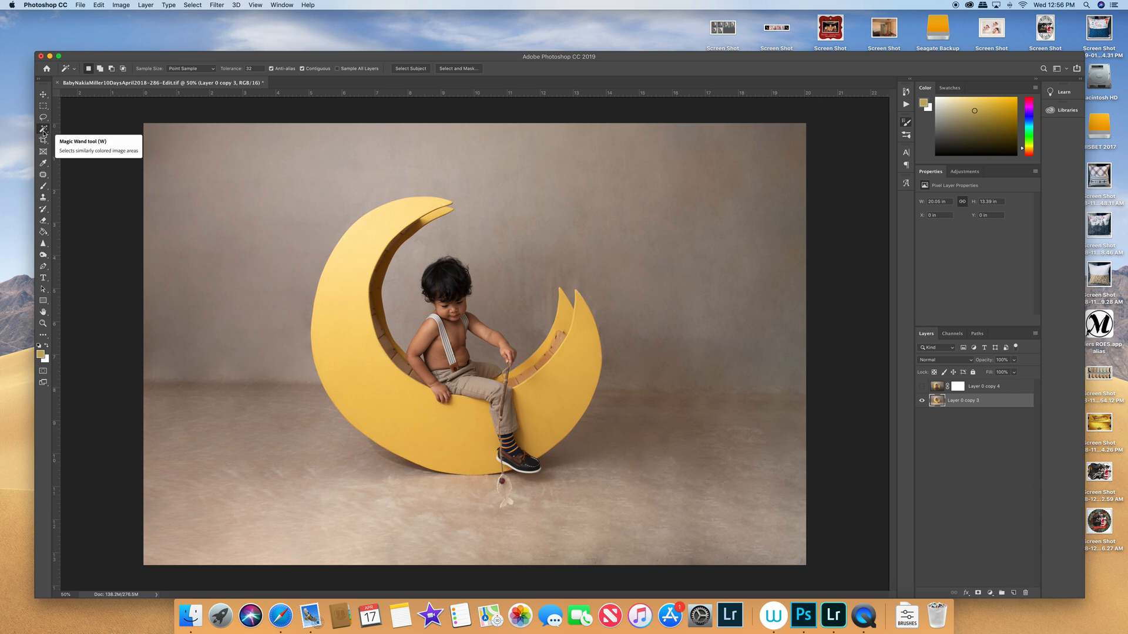
{"action": "mouse_move", "coordinate": [417, 429]}
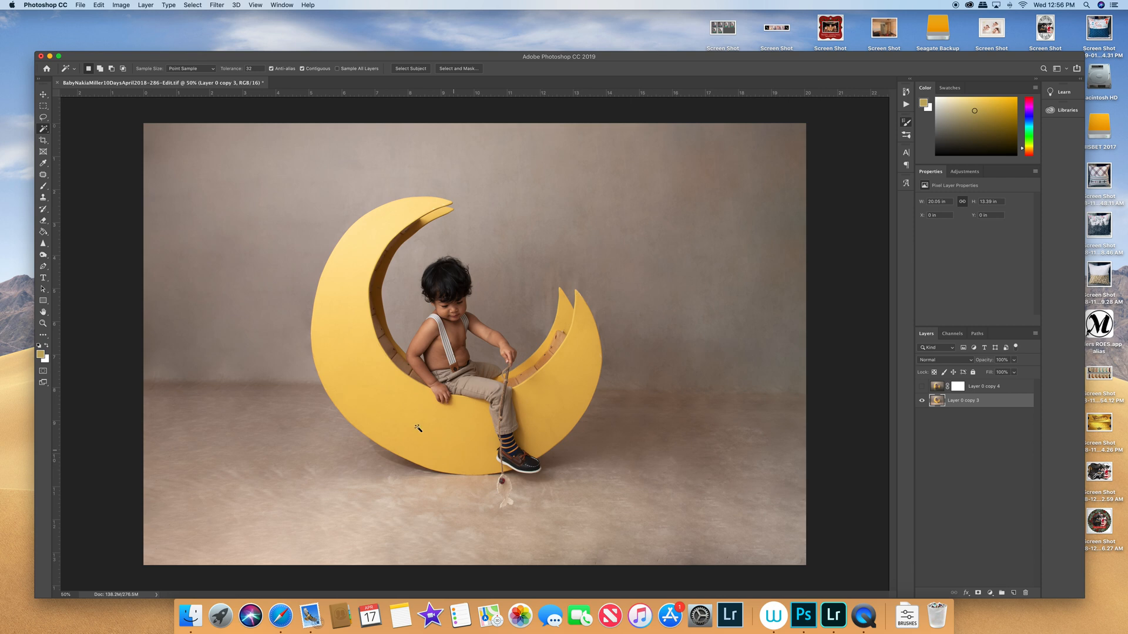
{"action": "mouse_move", "coordinate": [454, 452]}
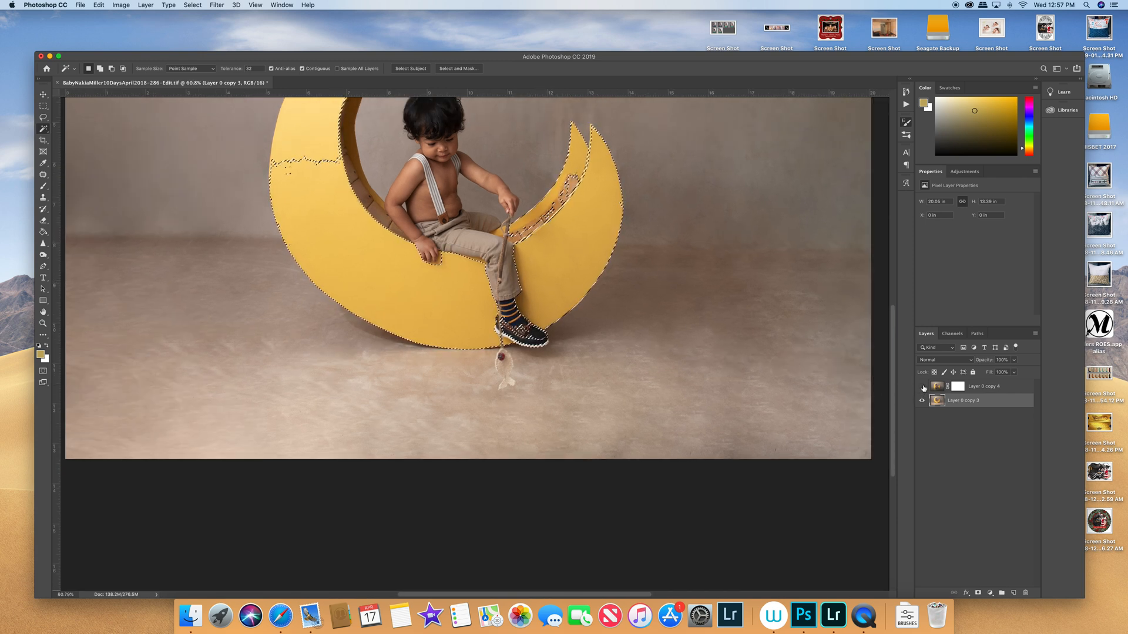
- Show Layer 0 copy 4 and set up a black Brush at 100% opacity
{"action": "left_click", "coordinate": [923, 387]}
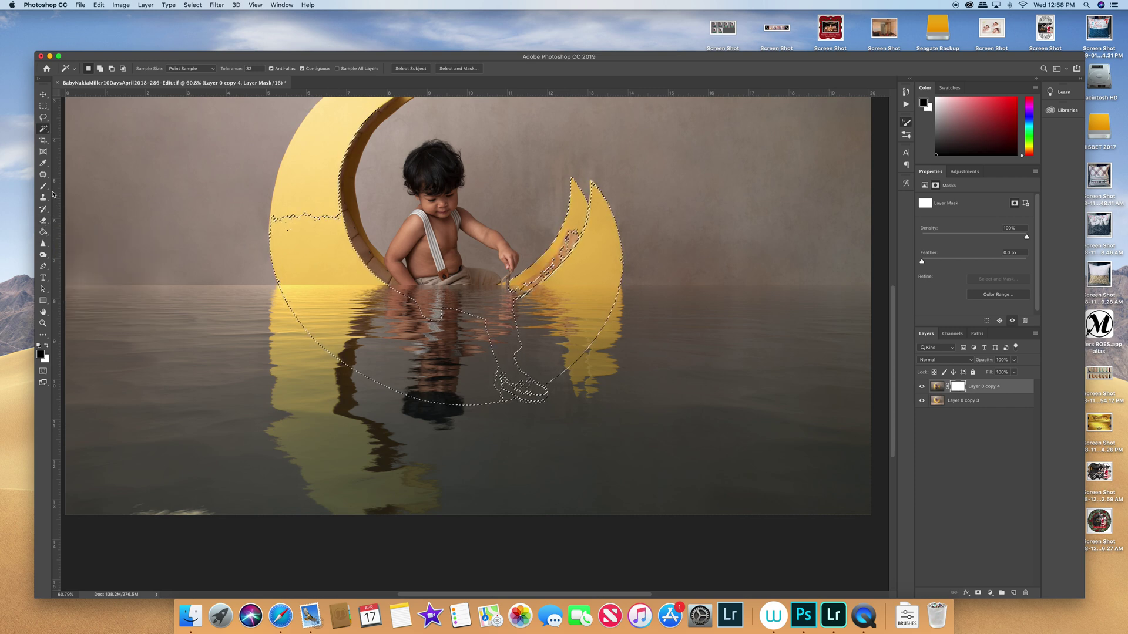
{"action": "mouse_move", "coordinate": [42, 186]}
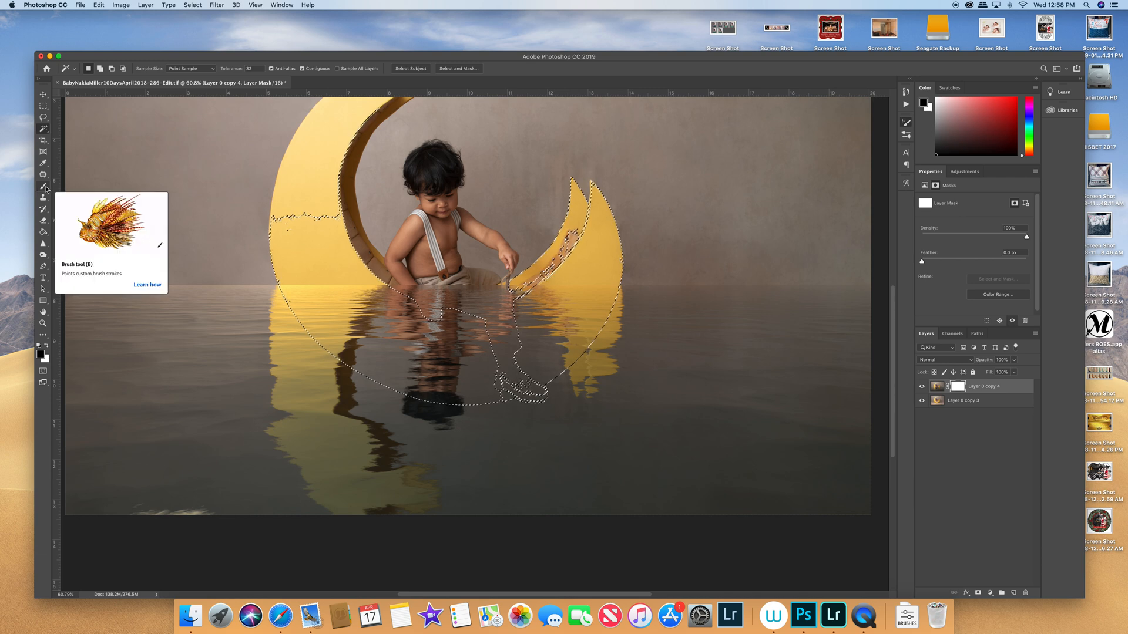
{"action": "left_click", "coordinate": [42, 187]}
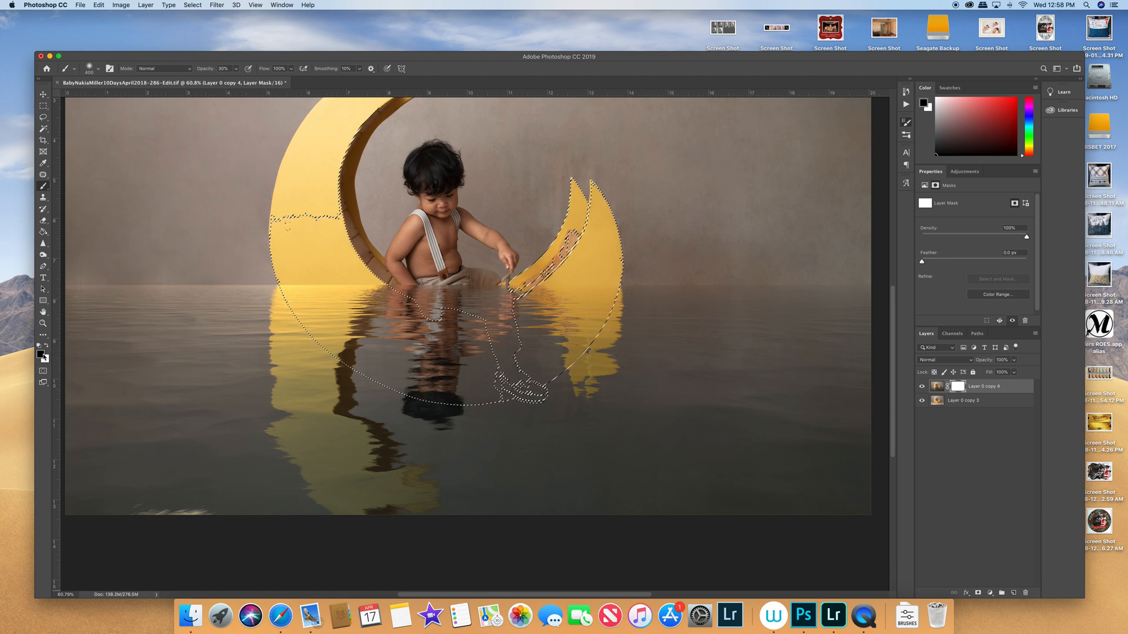
{"action": "mouse_move", "coordinate": [38, 346]}
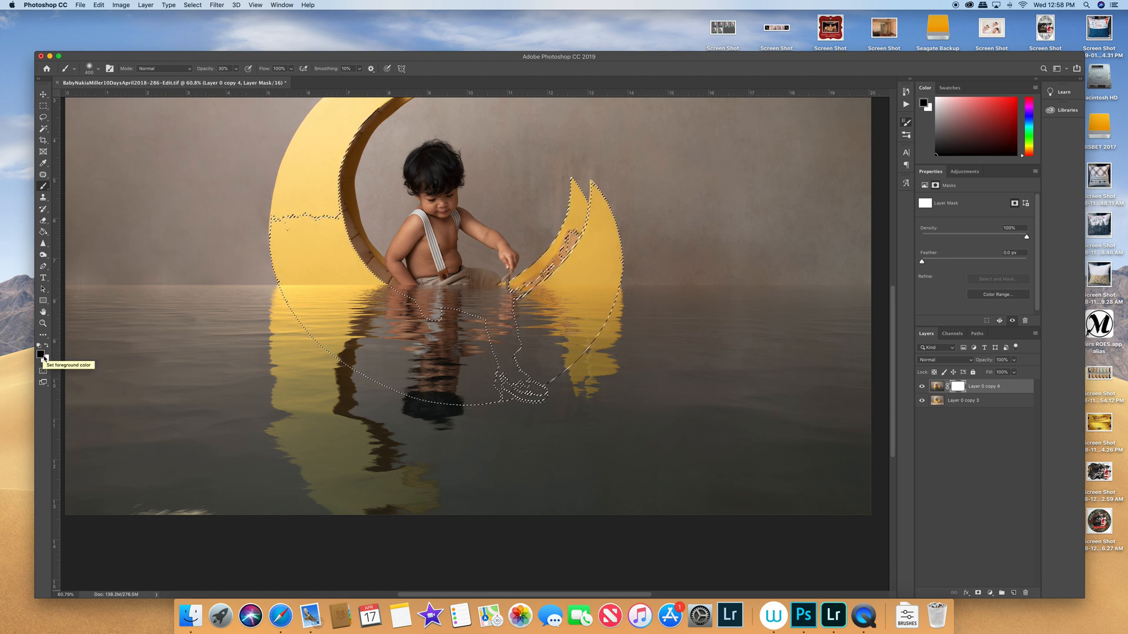
{"action": "mouse_move", "coordinate": [468, 349]}
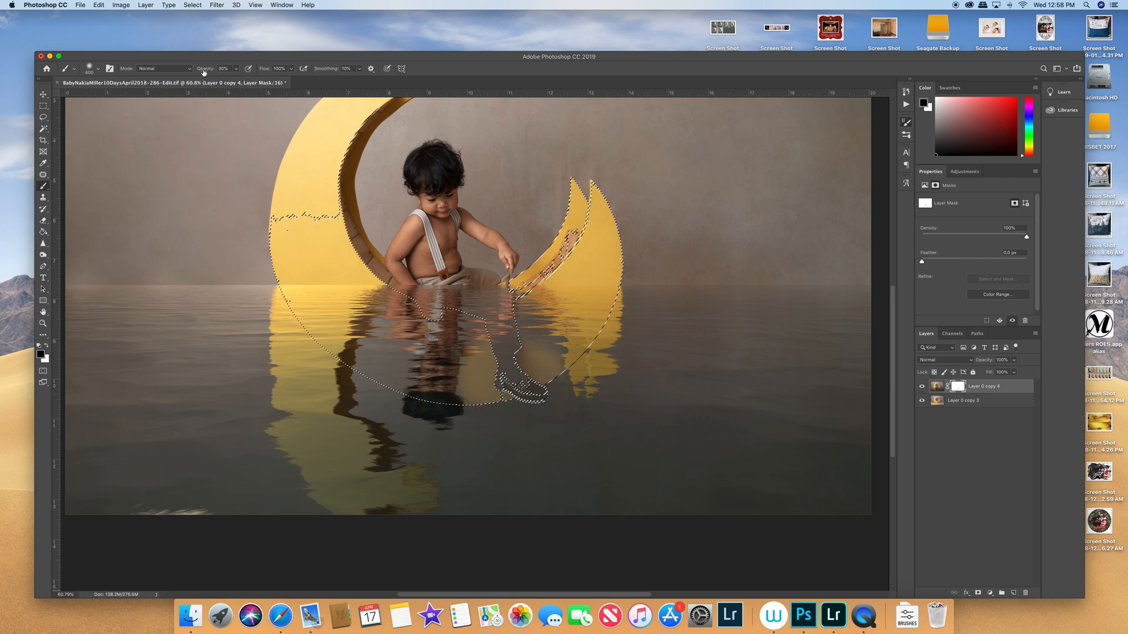
{"action": "left_click", "coordinate": [224, 68]}
{"action": "type", "text": "100"}
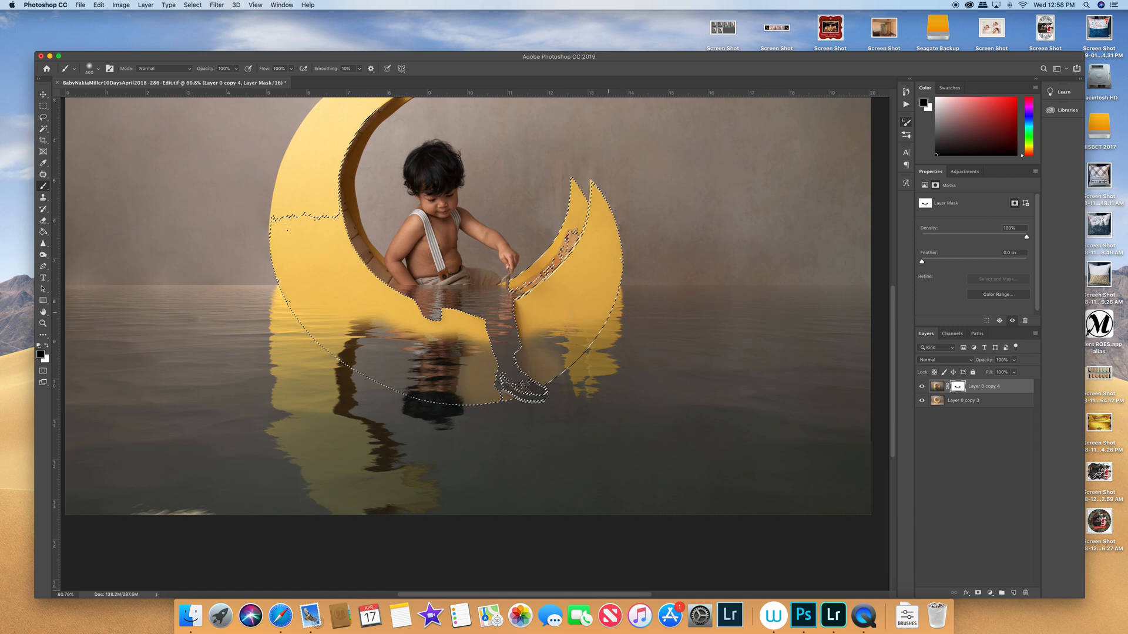
{"action": "mouse_move", "coordinate": [272, 237]}
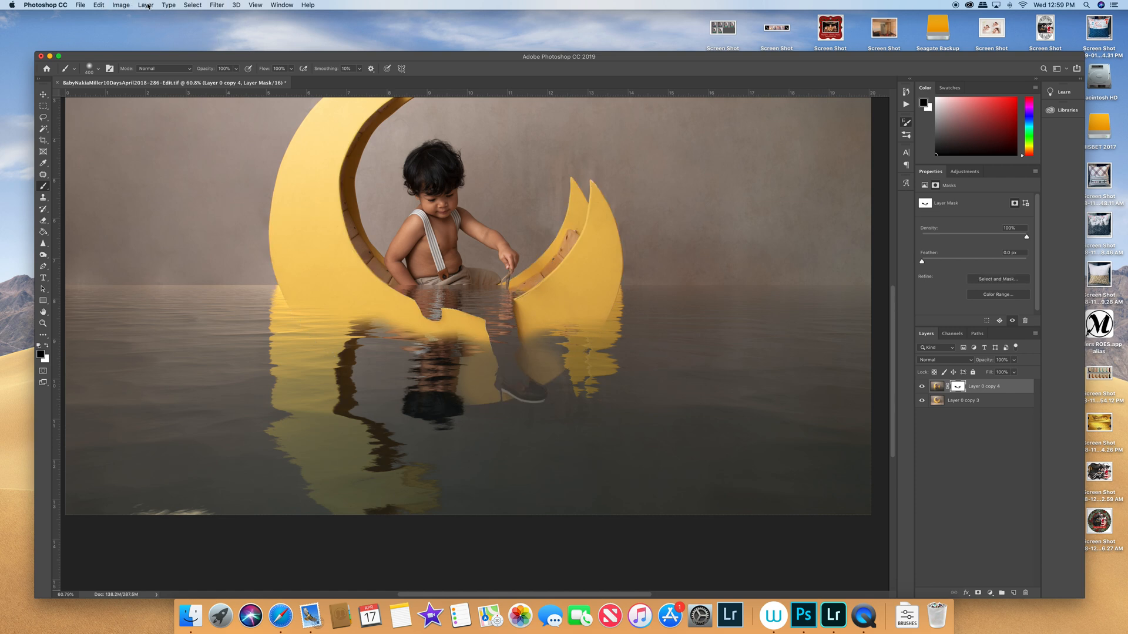
- Deselect, then paint black on the mask over the toddler's legs
{"action": "left_click", "coordinate": [192, 6]}
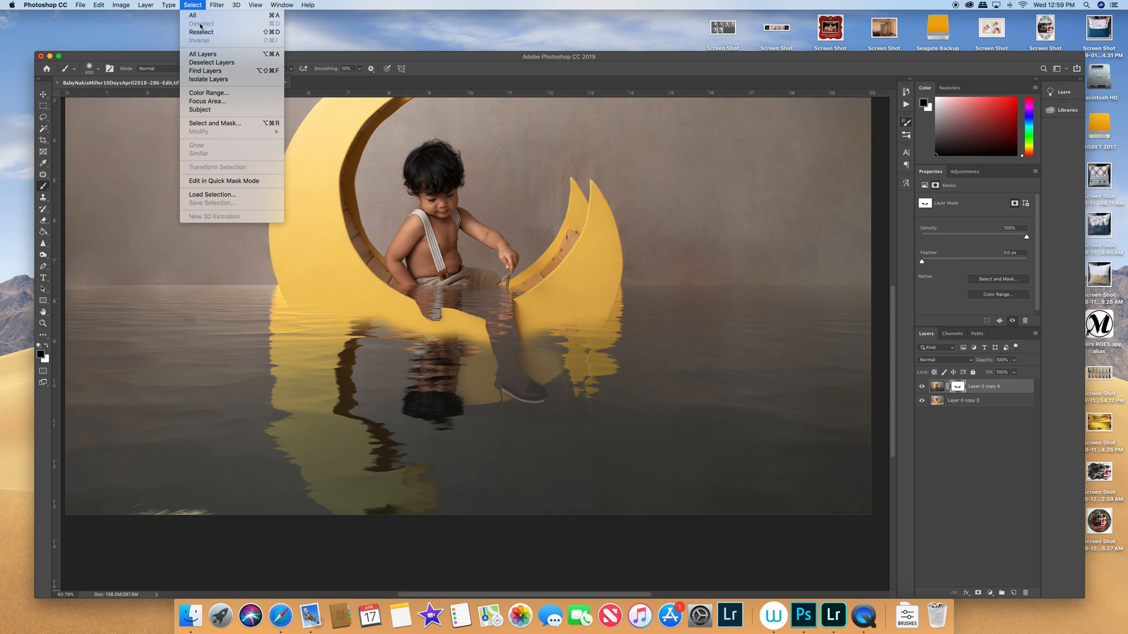
{"action": "mouse_move", "coordinate": [192, 15]}
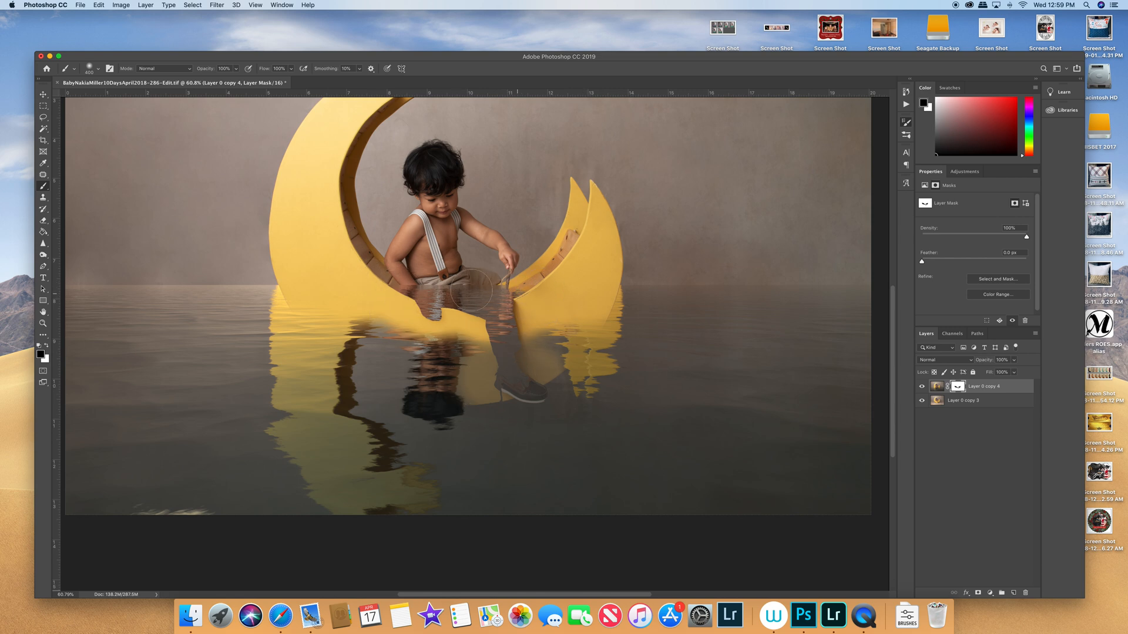
{"action": "left_click", "coordinate": [461, 291]}
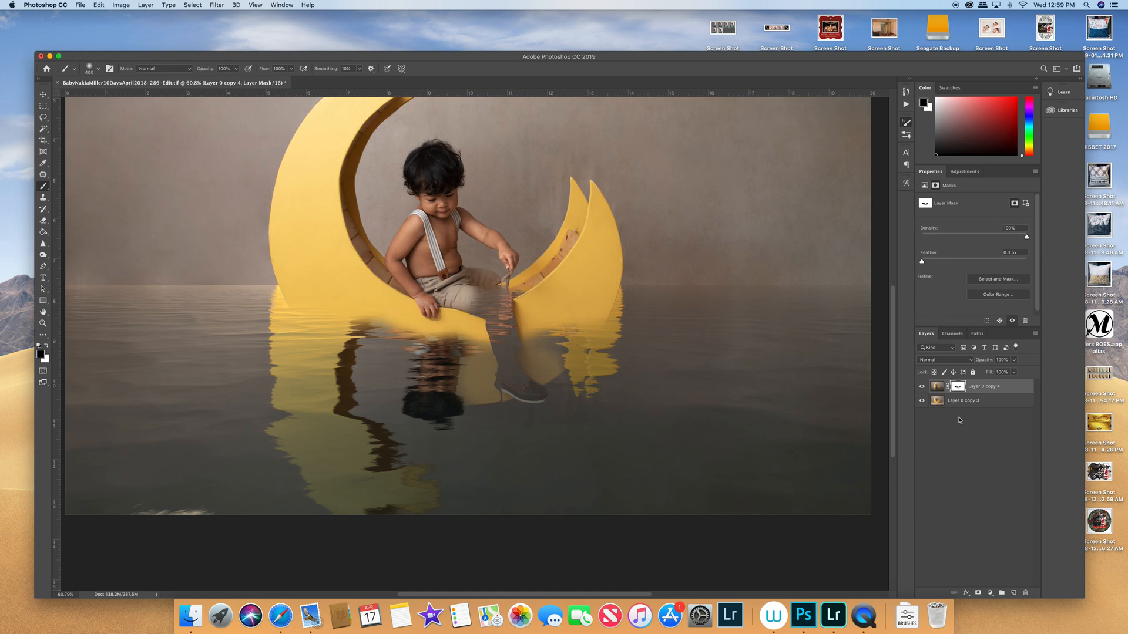
{"action": "mouse_move", "coordinate": [47, 358]}
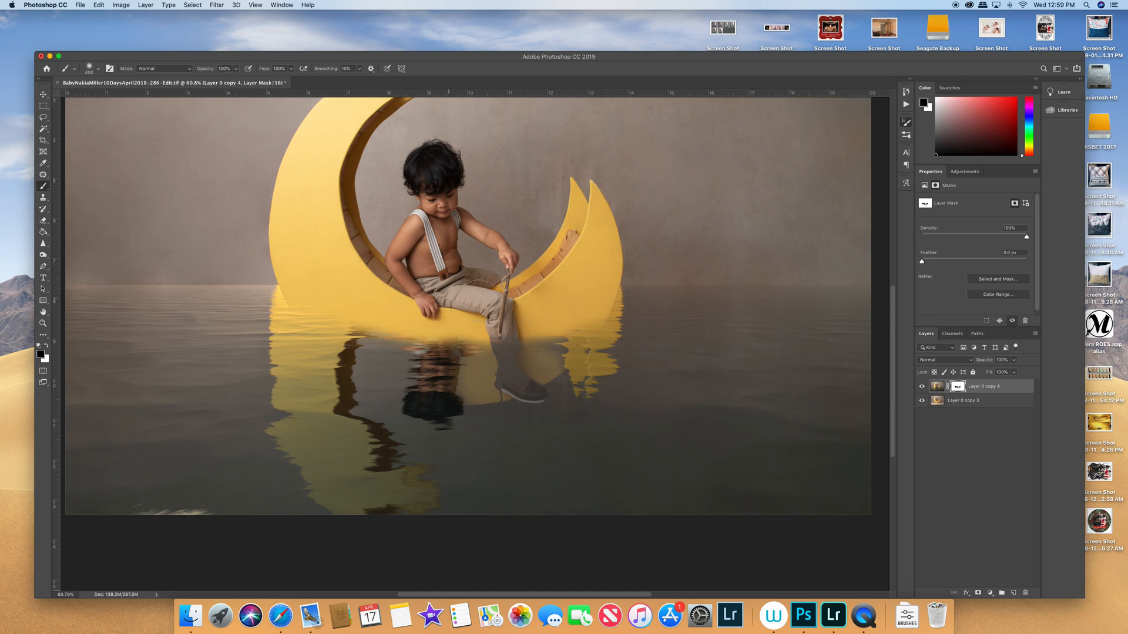
{"action": "mouse_move", "coordinate": [489, 397]}
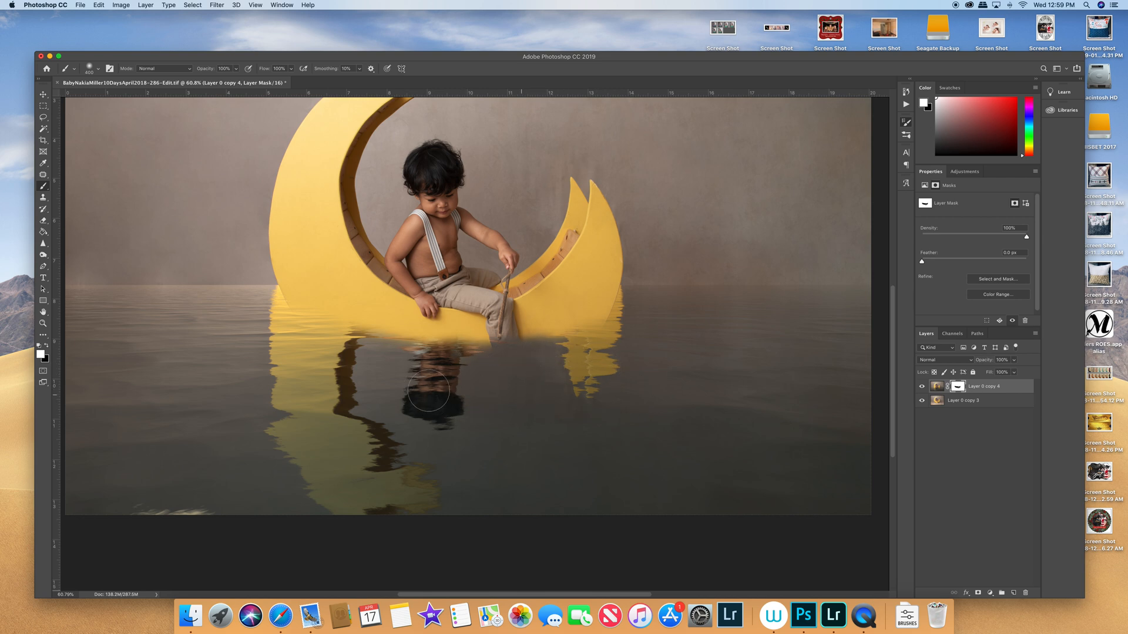
{"action": "mouse_move", "coordinate": [519, 375]}
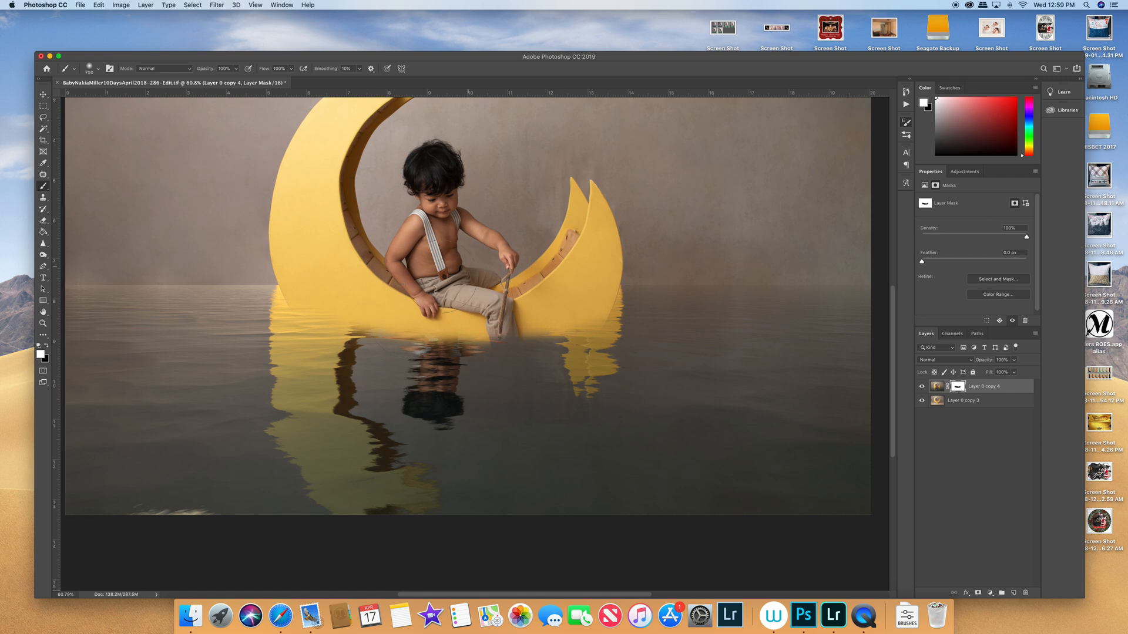
{"action": "mouse_move", "coordinate": [330, 299]}
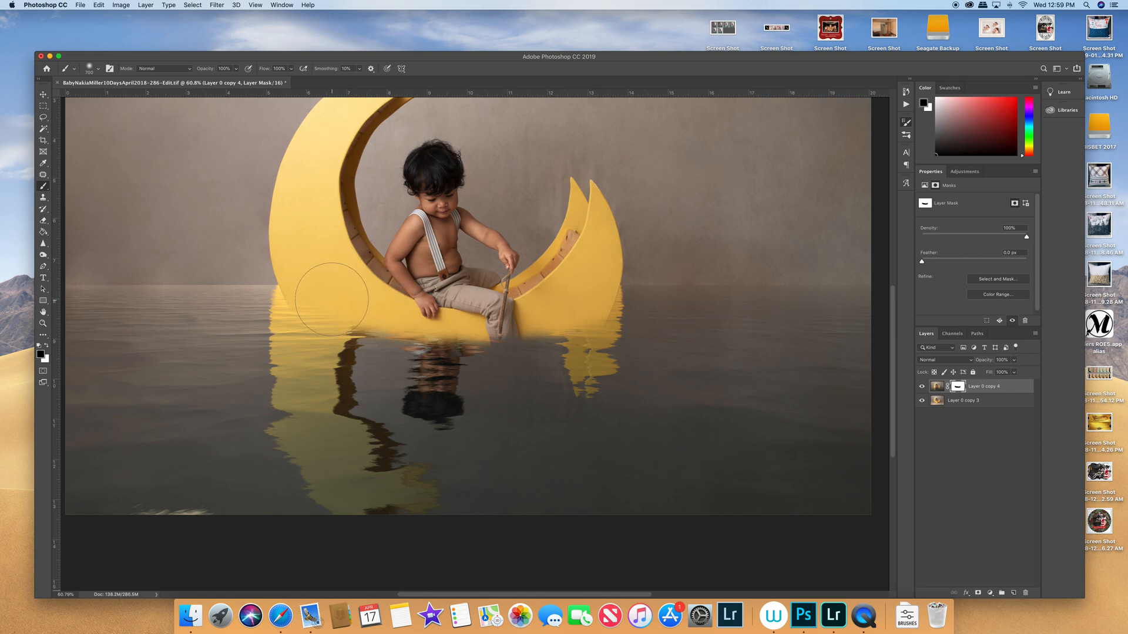
{"action": "mouse_move", "coordinate": [272, 298]}
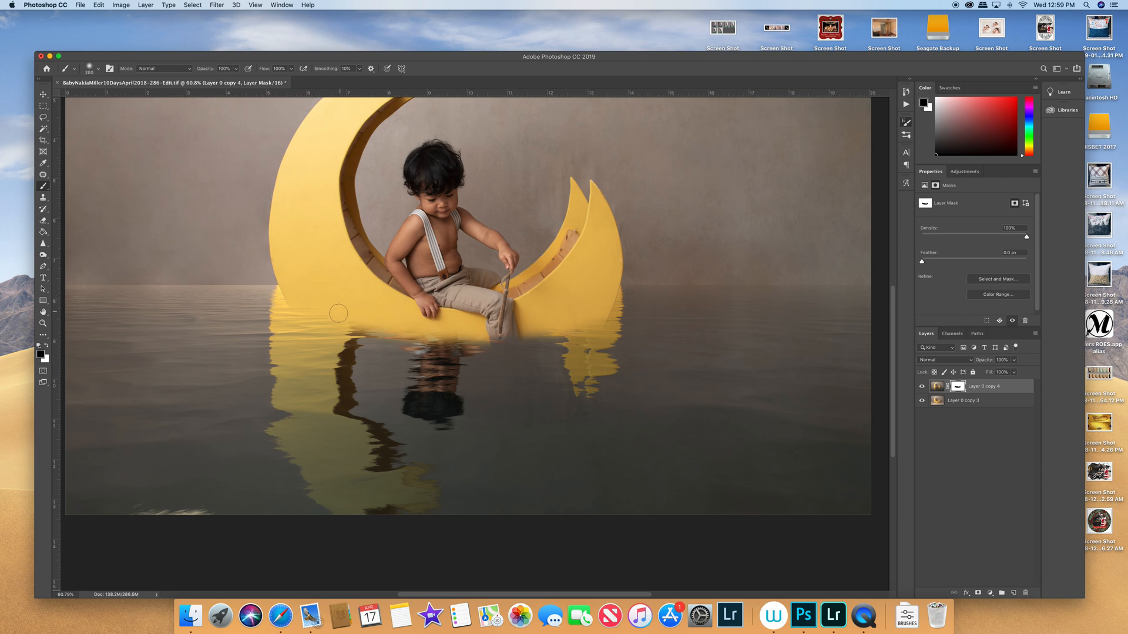
{"action": "mouse_move", "coordinate": [339, 322]}
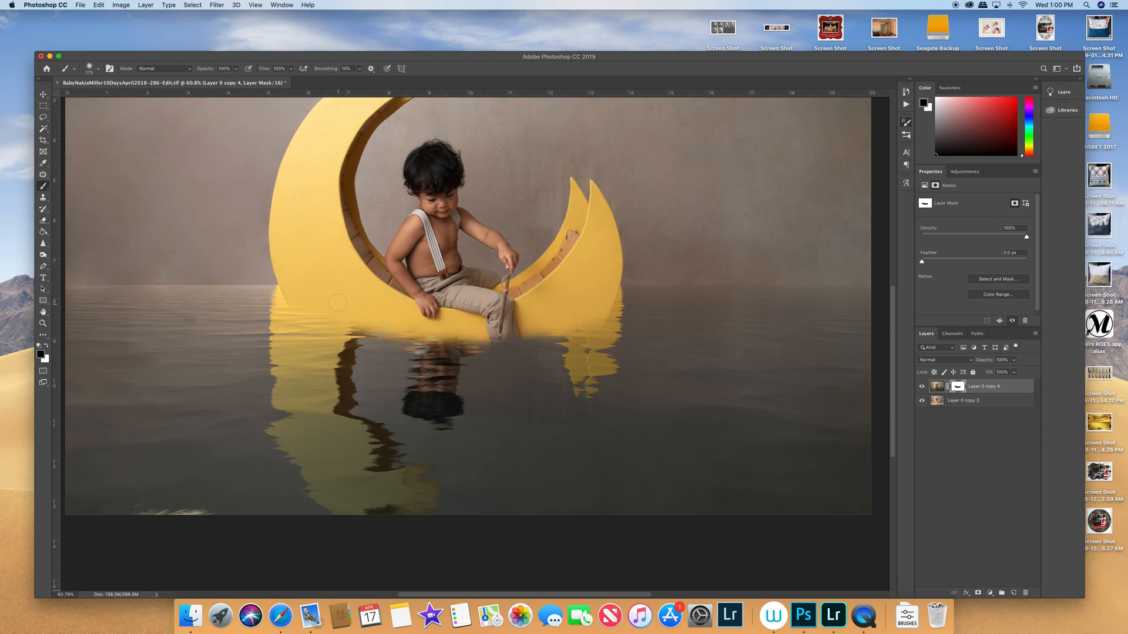
{"action": "mouse_move", "coordinate": [381, 319]}
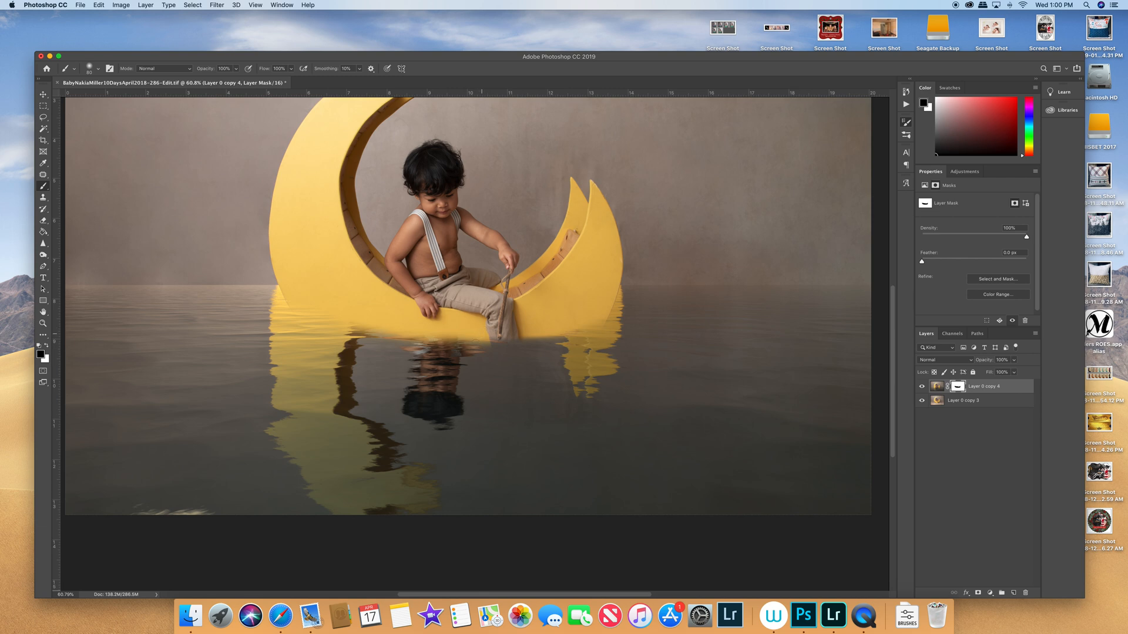
{"action": "mouse_move", "coordinate": [448, 334]}
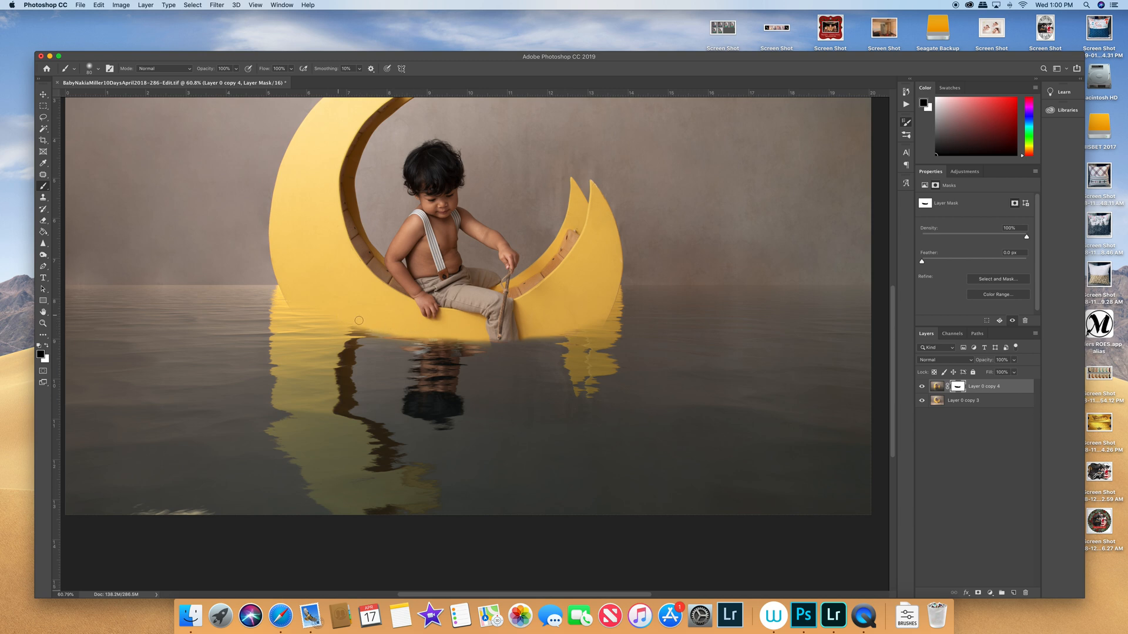
{"action": "mouse_move", "coordinate": [301, 401]}
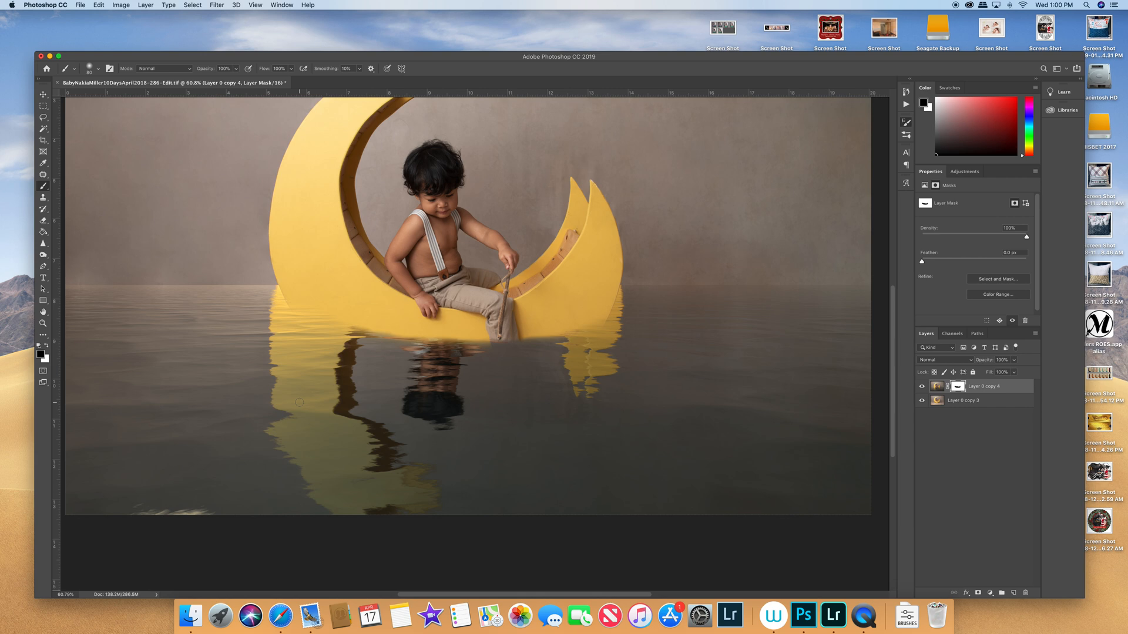
{"action": "mouse_move", "coordinate": [457, 332]}
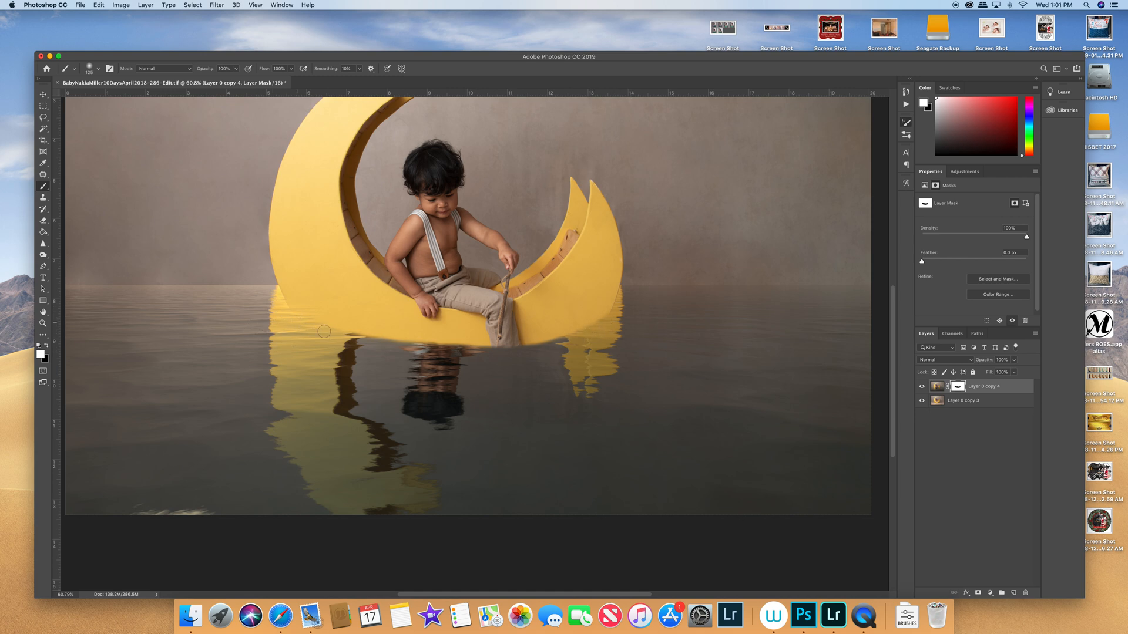
{"action": "mouse_move", "coordinate": [307, 305]}
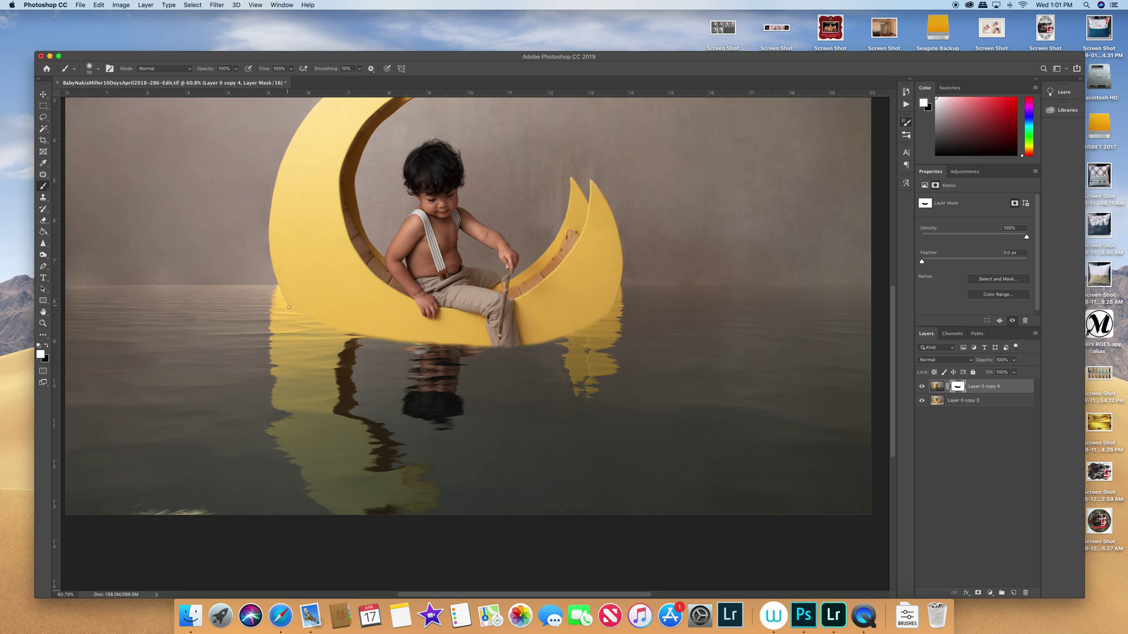
{"action": "mouse_move", "coordinate": [288, 314]}
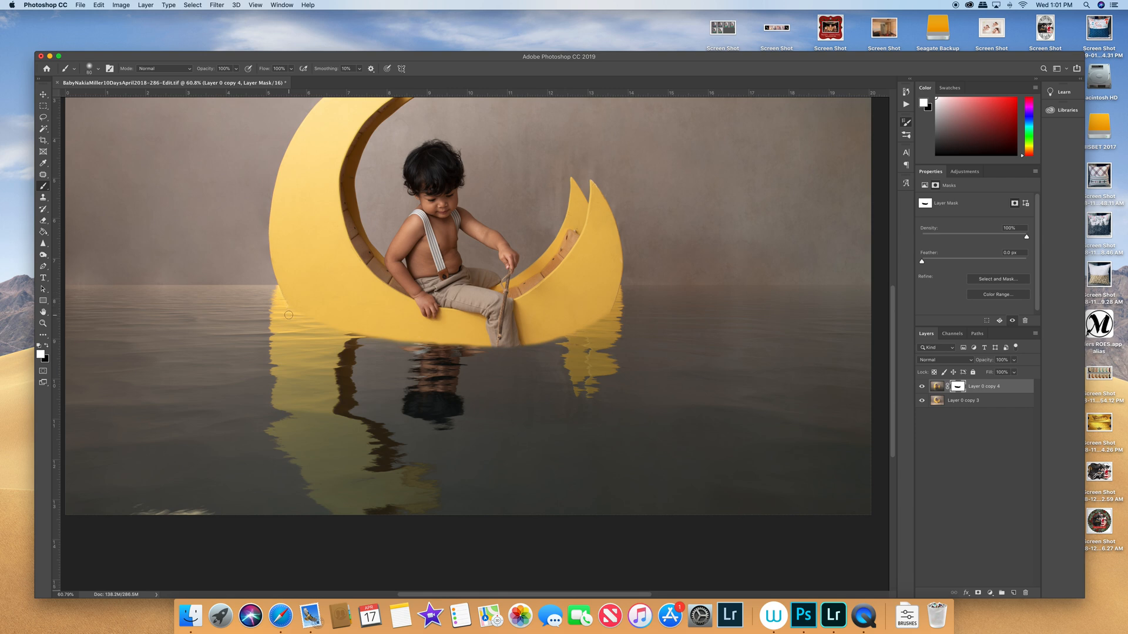
{"action": "mouse_move", "coordinate": [198, 409]}
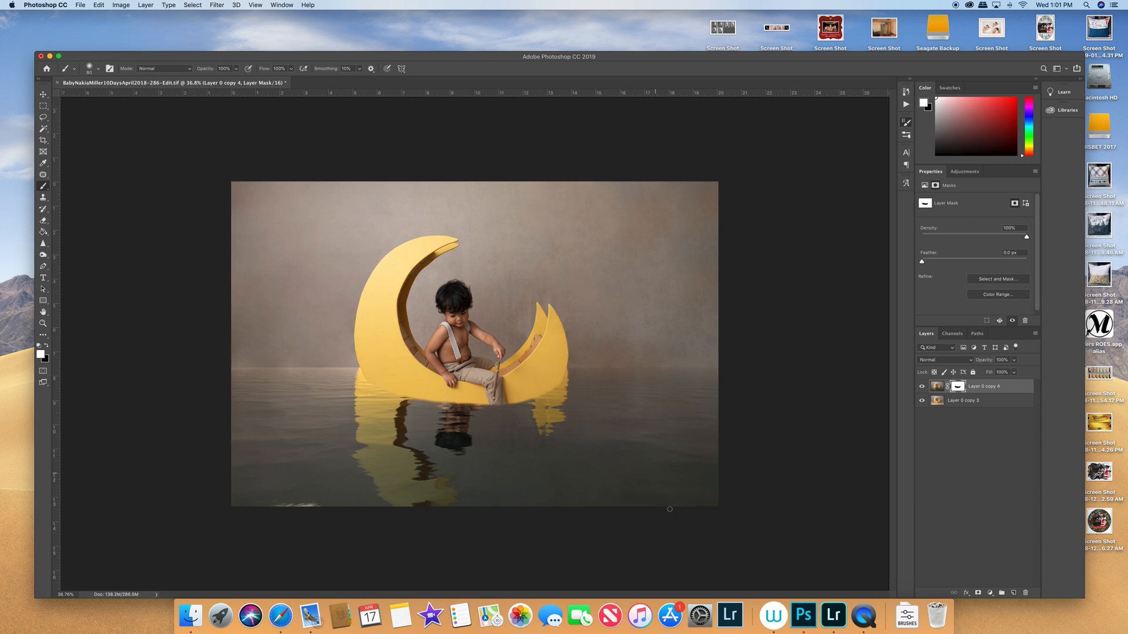
{"action": "mouse_move", "coordinate": [465, 452]}
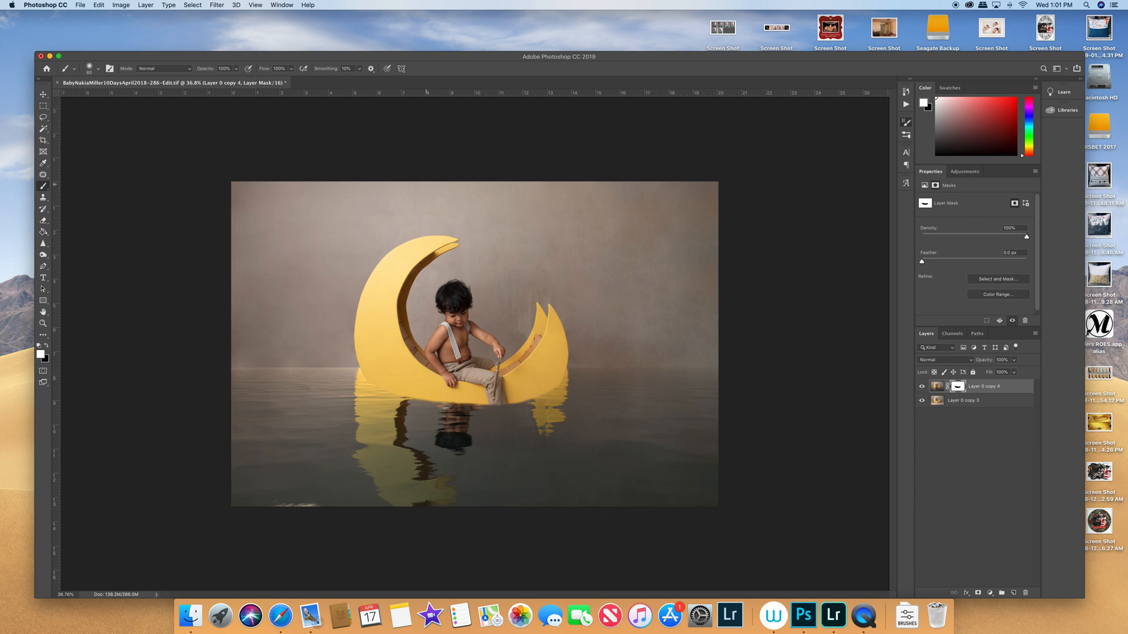
{"action": "mouse_move", "coordinate": [223, 369]}
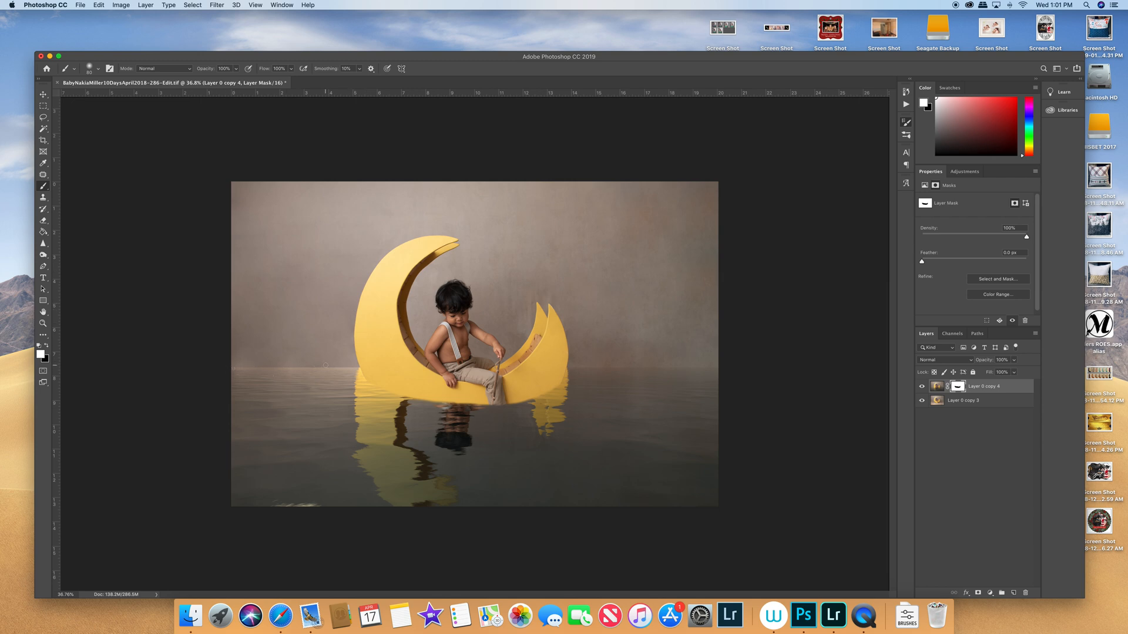
{"action": "mouse_move", "coordinate": [245, 276]}
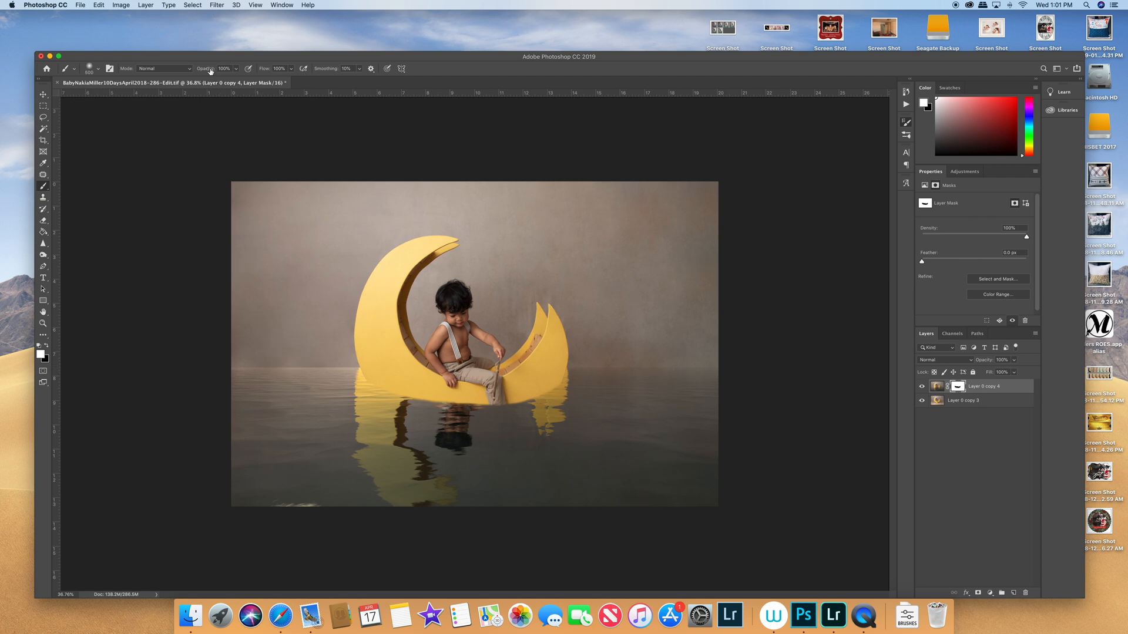
- Set the brush opacity to about 49%
{"action": "triple_click", "coordinate": [224, 68]}
{"action": "type", "text": "49"}
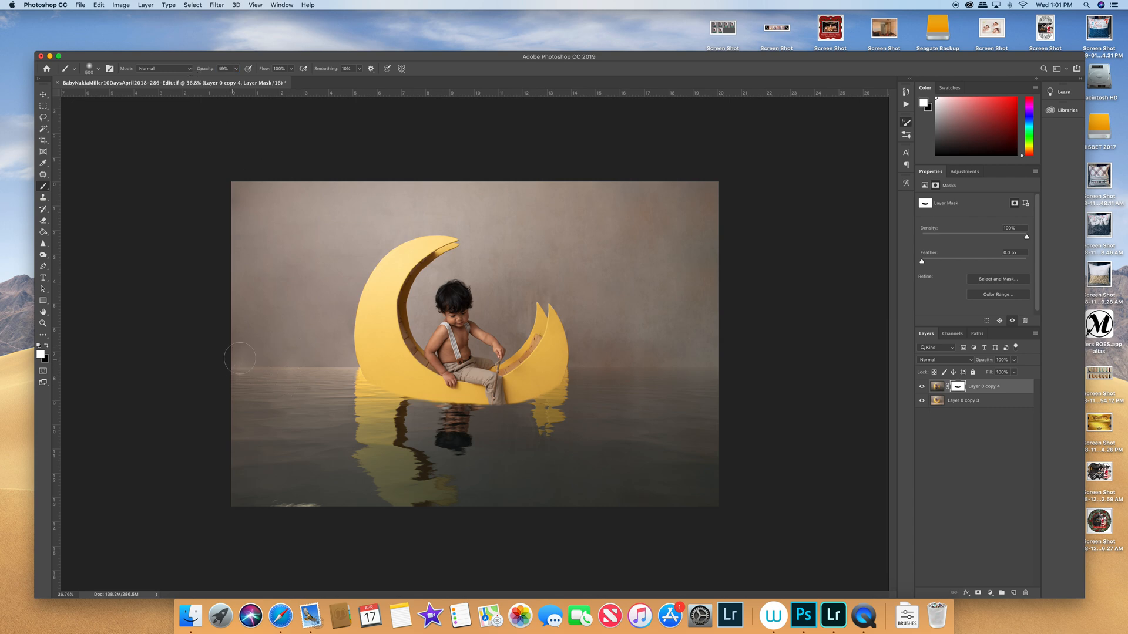
{"action": "mouse_move", "coordinate": [270, 367]}
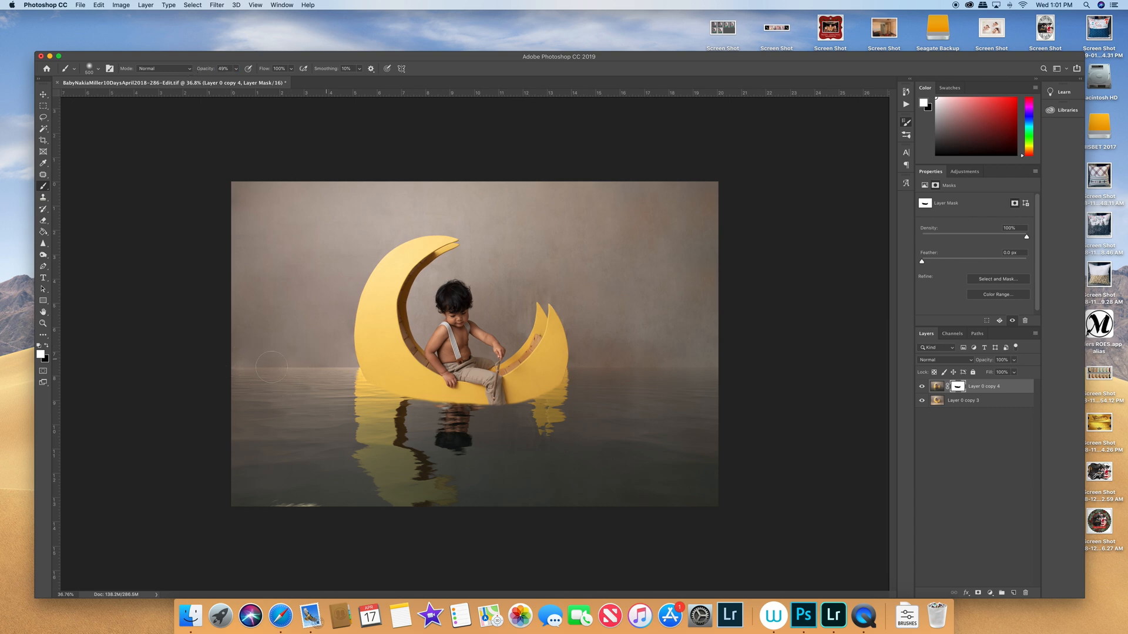
{"action": "mouse_move", "coordinate": [157, 343]}
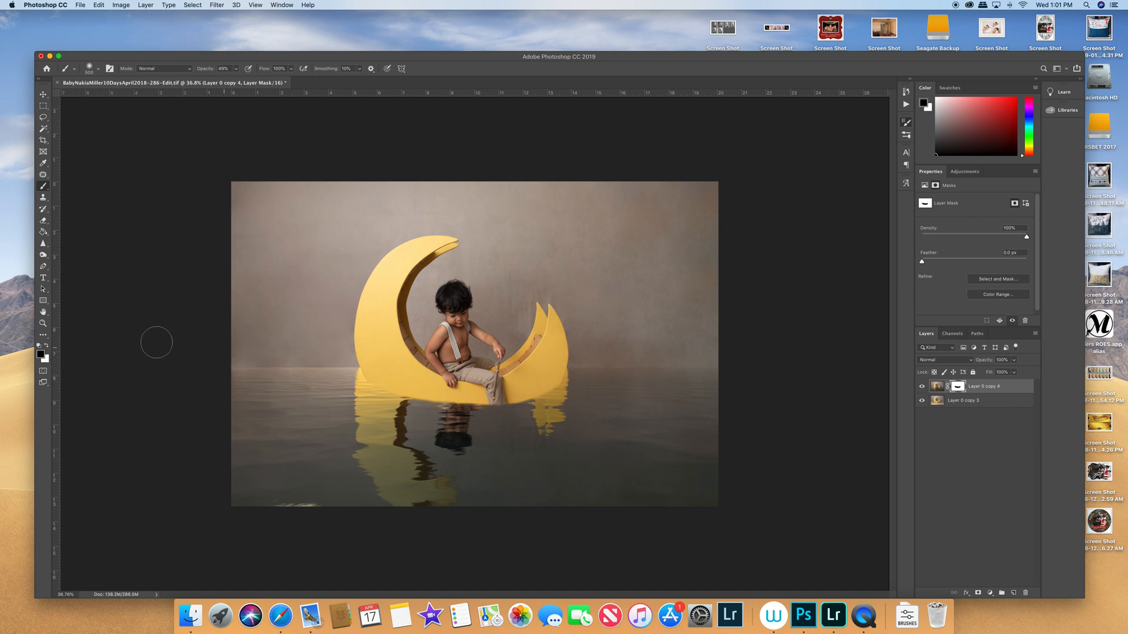
{"action": "mouse_move", "coordinate": [295, 363]}
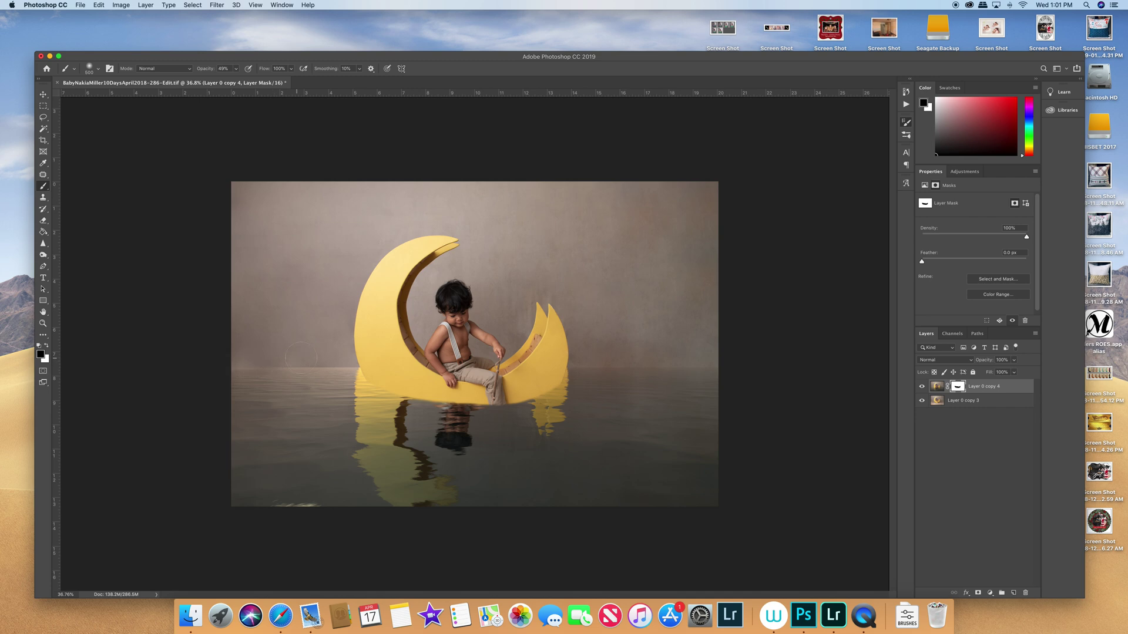
{"action": "mouse_move", "coordinate": [214, 358]}
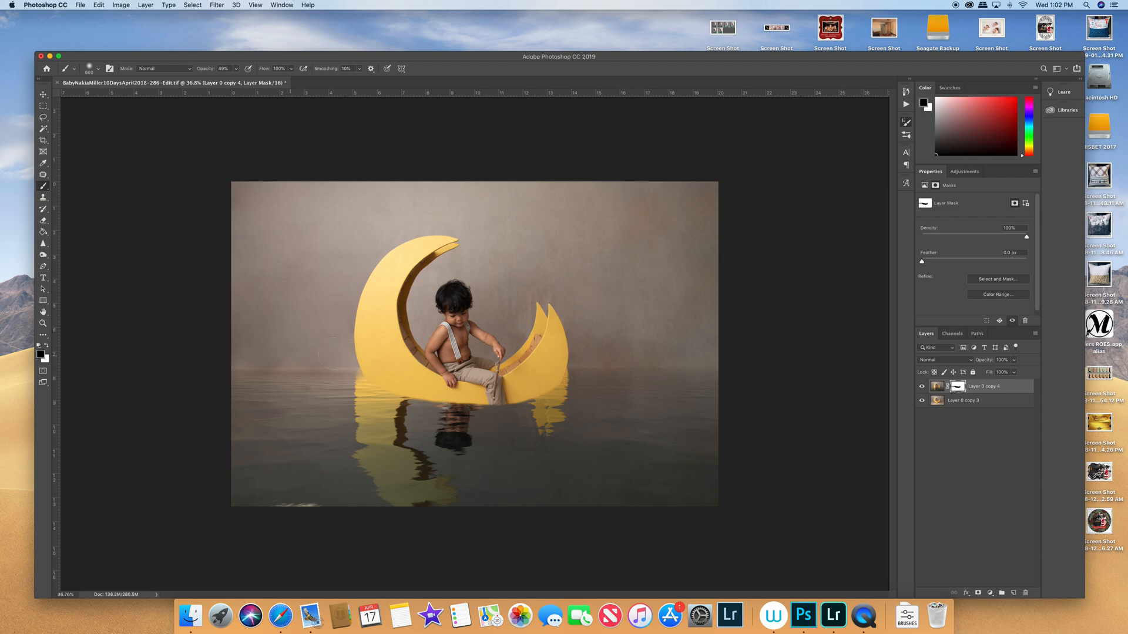
{"action": "mouse_move", "coordinate": [235, 342]}
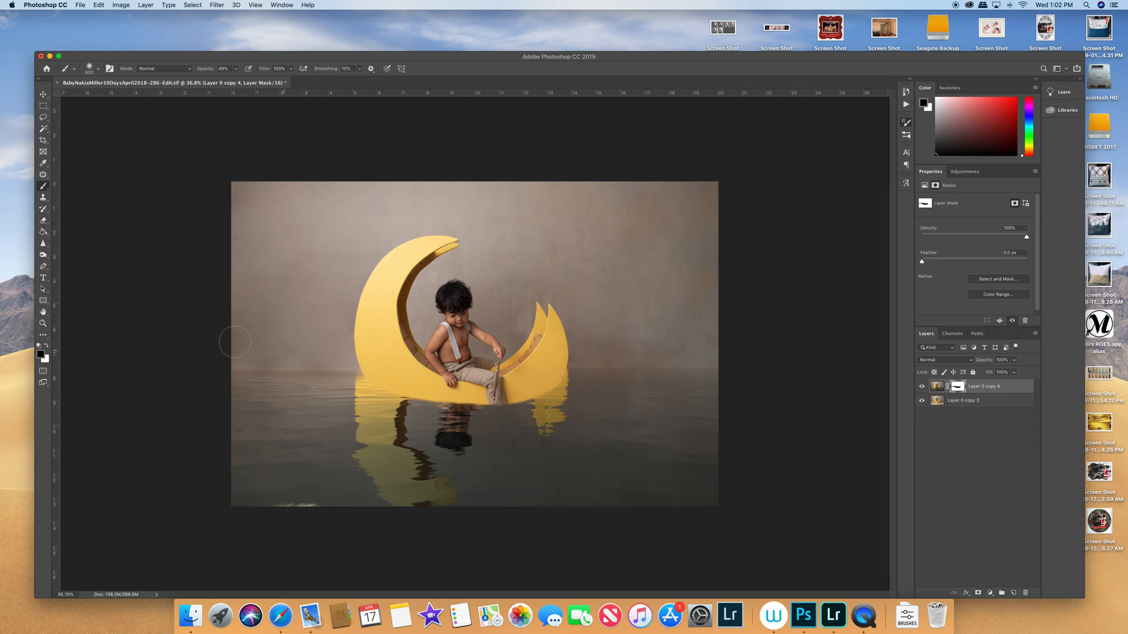
{"action": "mouse_move", "coordinate": [701, 360]}
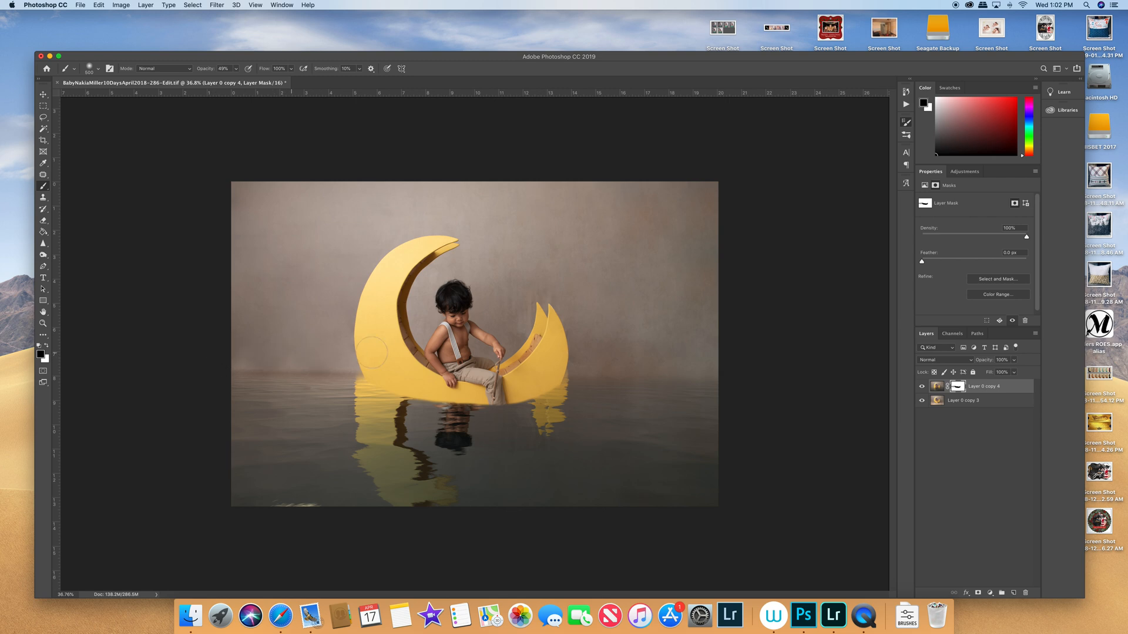
{"action": "mouse_move", "coordinate": [824, 369]}
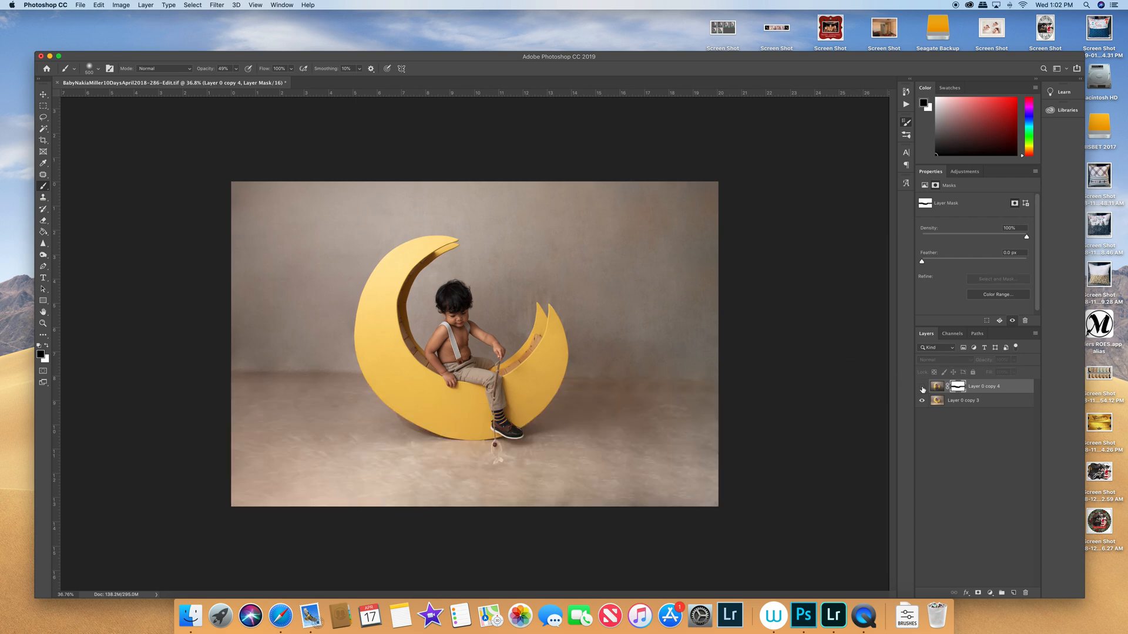
- Make Layer 0 copy 4 visible again
{"action": "left_click", "coordinate": [923, 387]}
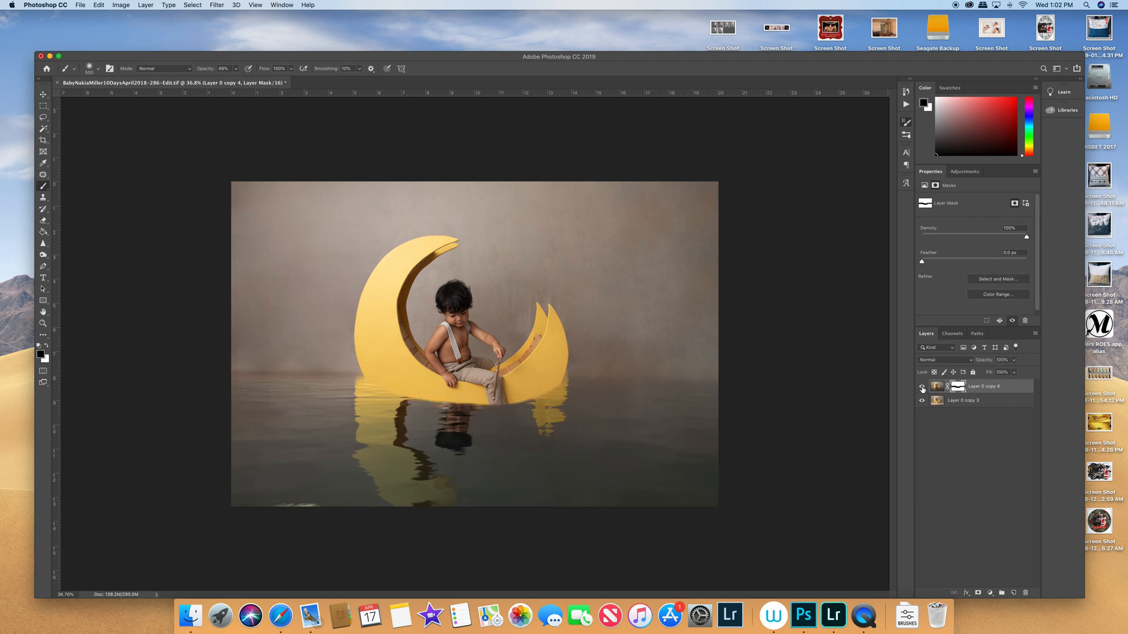
{"action": "mouse_move", "coordinate": [922, 388]}
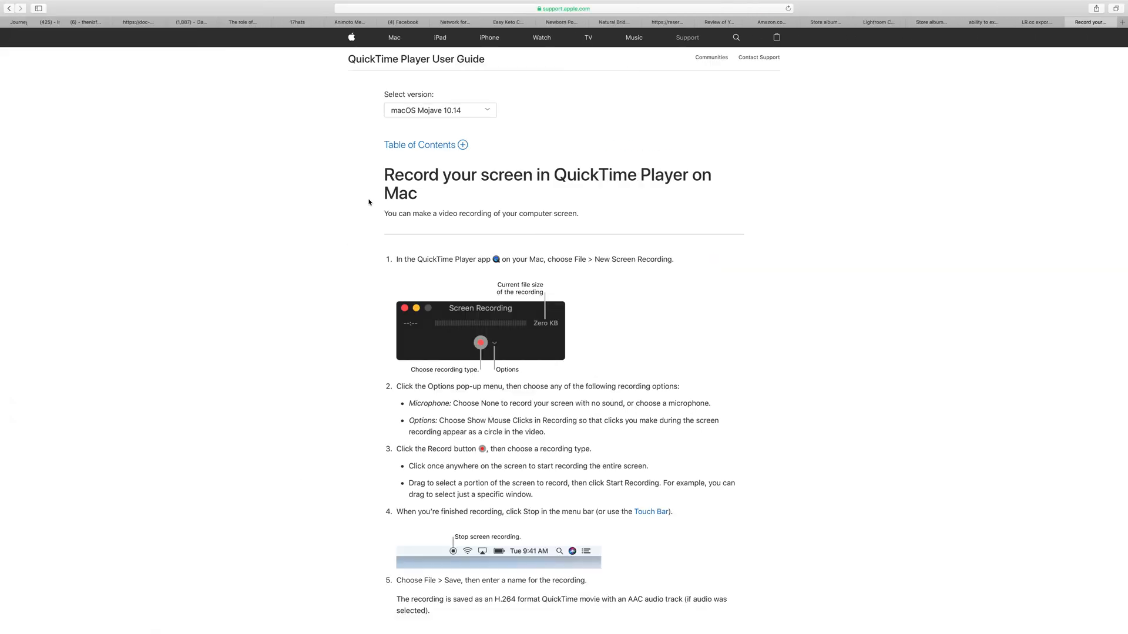
- Open the Facebook page's moon cover photo full size, then return to Photoshop
{"action": "left_click", "coordinate": [403, 22]}
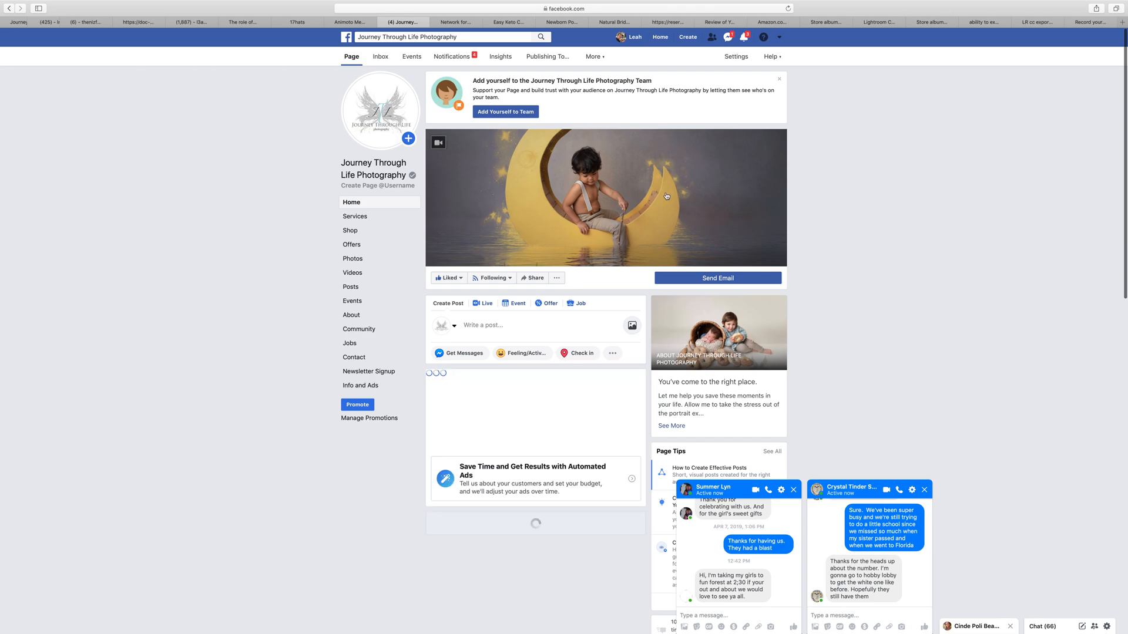
{"action": "left_click", "coordinate": [606, 198]}
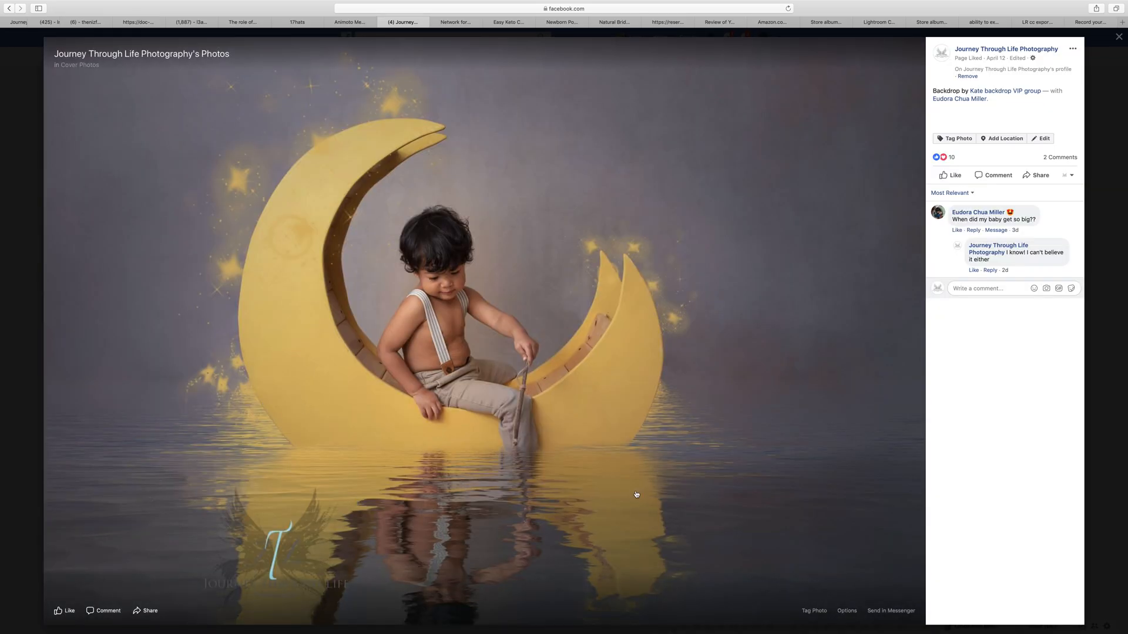
{"action": "mouse_move", "coordinate": [551, 442]}
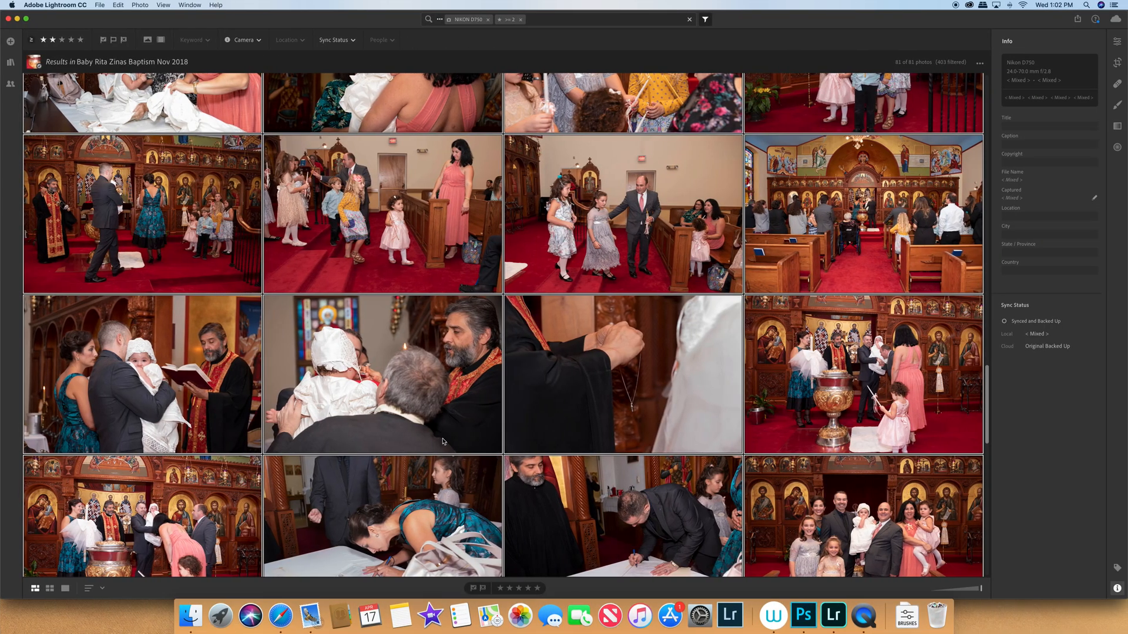
{"action": "left_click", "coordinate": [803, 616]}
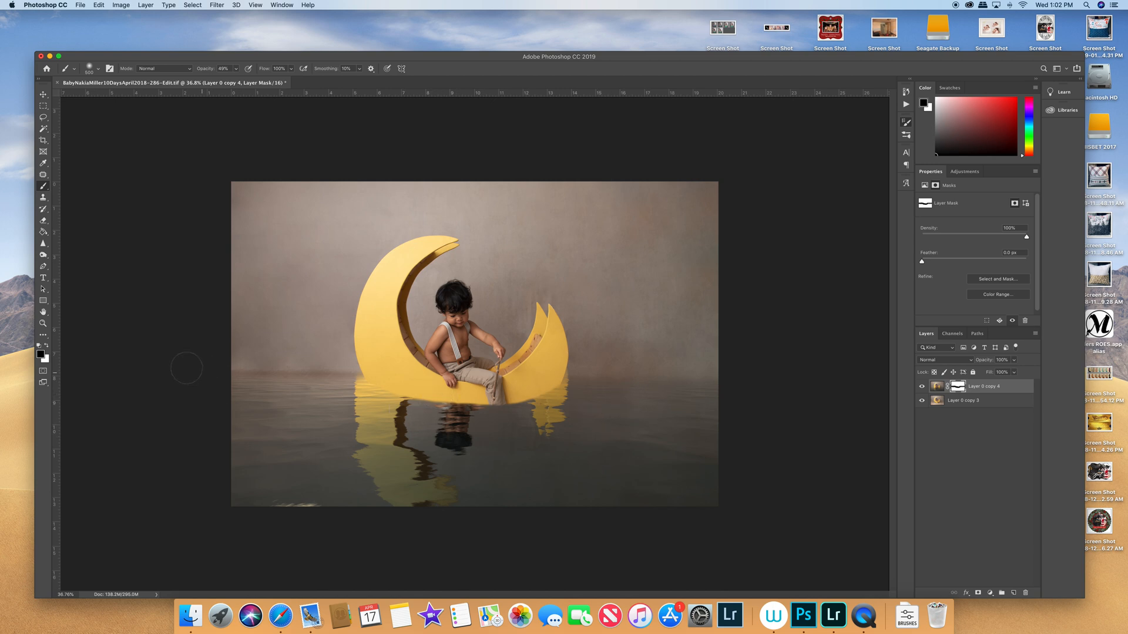
{"action": "mouse_move", "coordinate": [836, 334]}
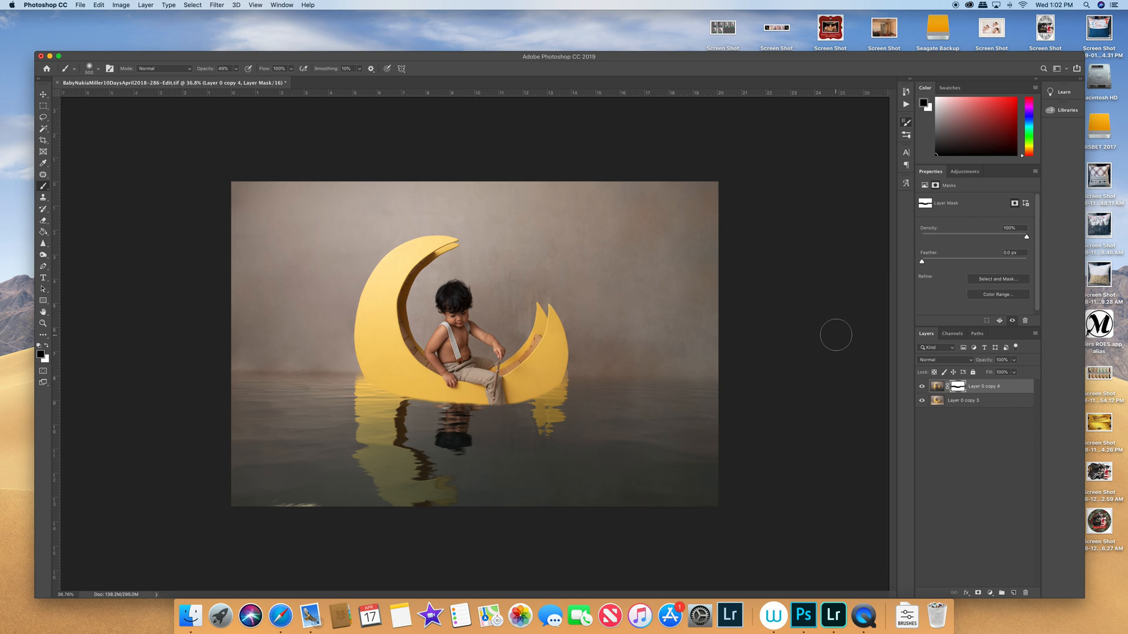
{"action": "mouse_move", "coordinate": [941, 449]}
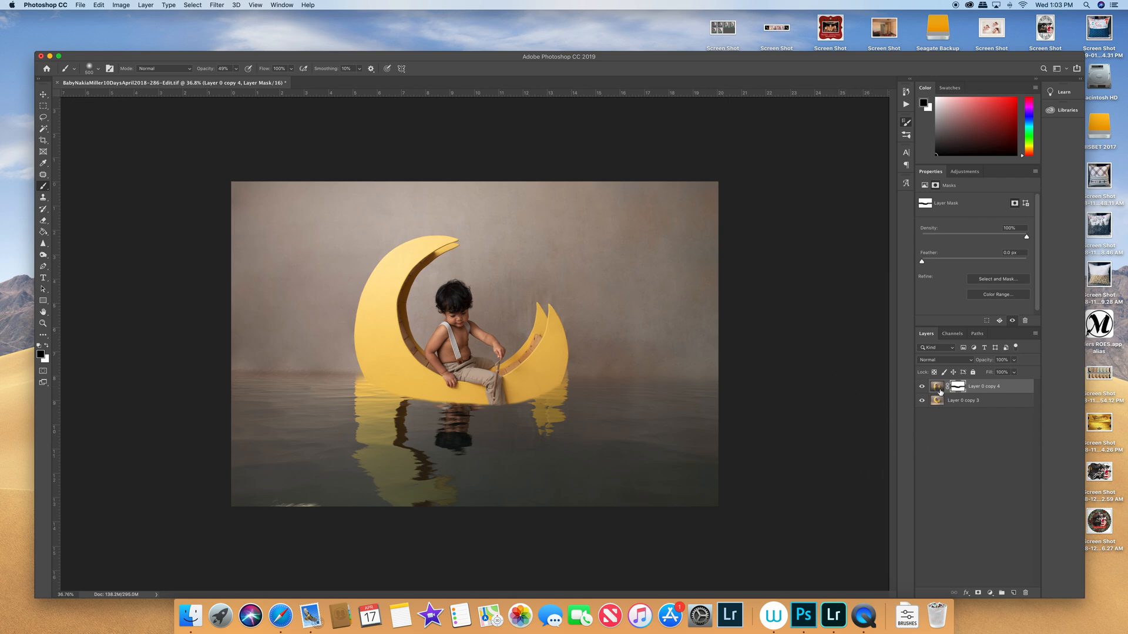
{"action": "mouse_move", "coordinate": [938, 387]}
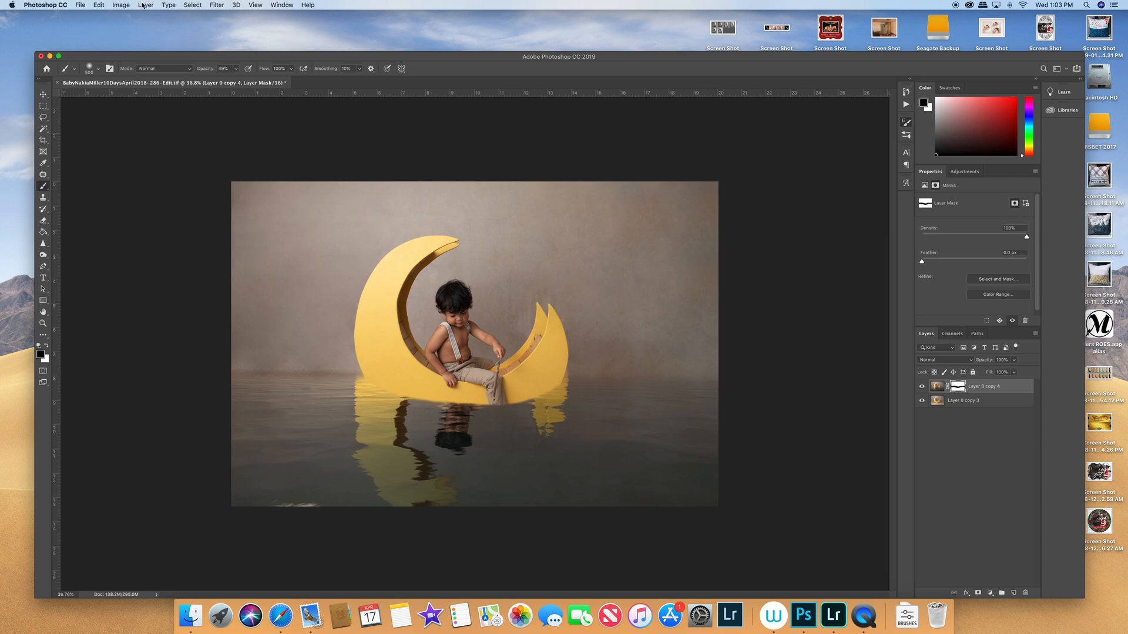
- Open the Layer menu
{"action": "left_click", "coordinate": [145, 6]}
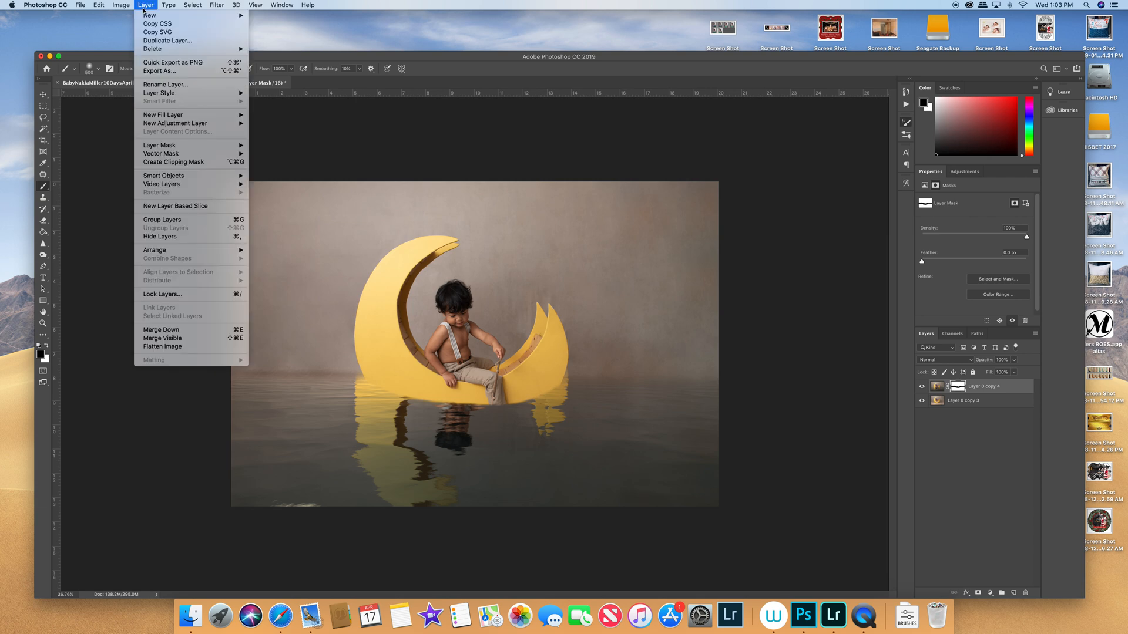
{"action": "mouse_move", "coordinate": [162, 339]}
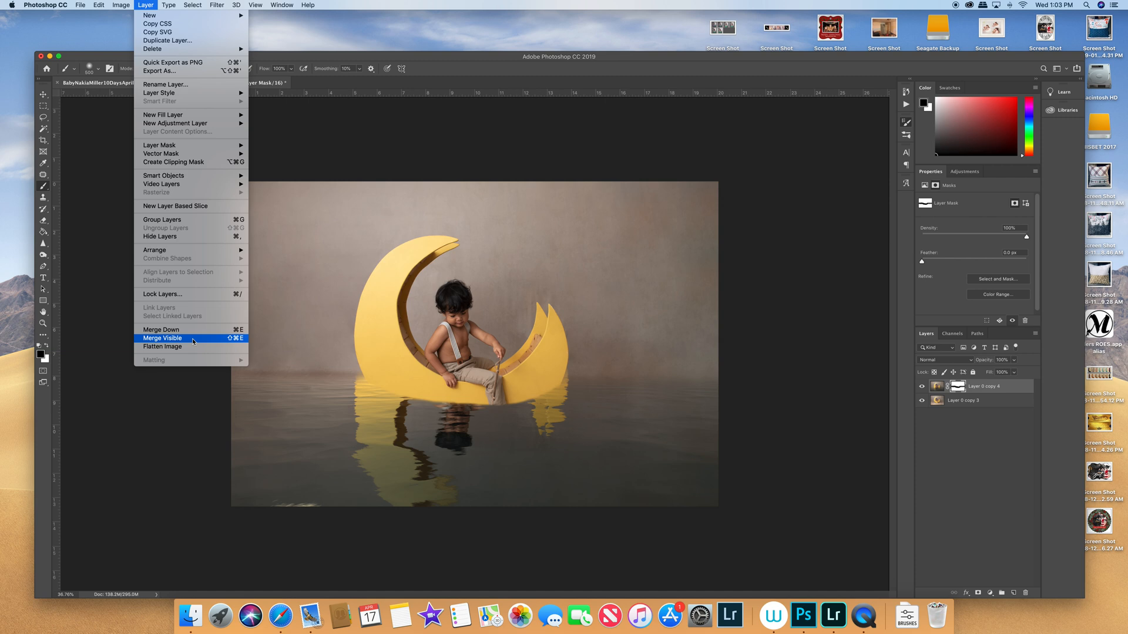
{"action": "mouse_move", "coordinate": [193, 339]}
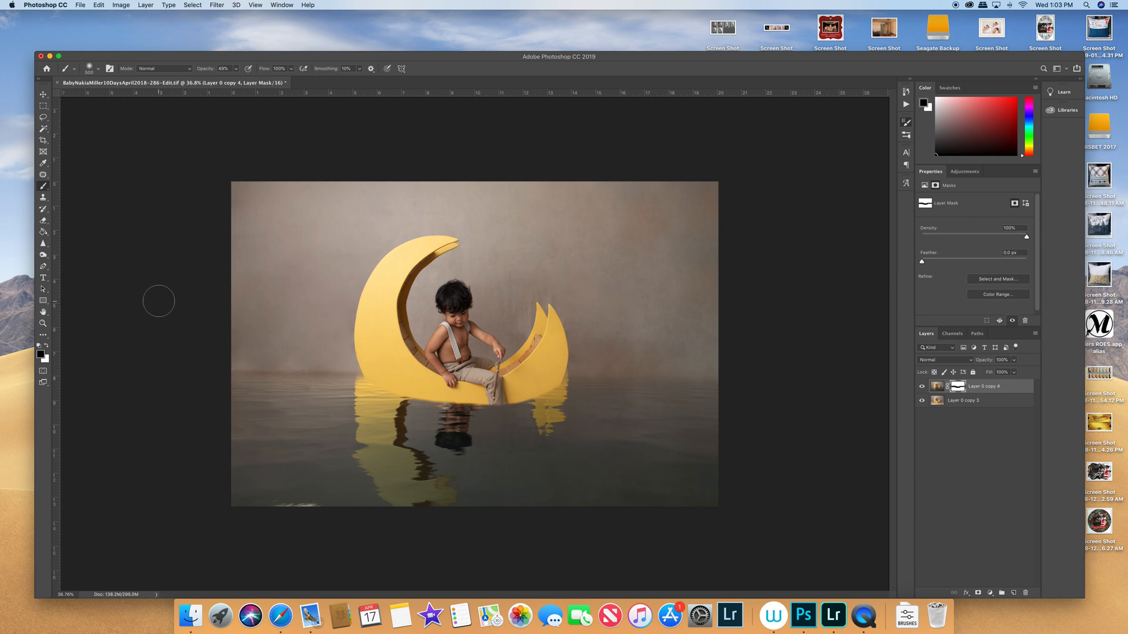
{"action": "mouse_move", "coordinate": [1009, 411]}
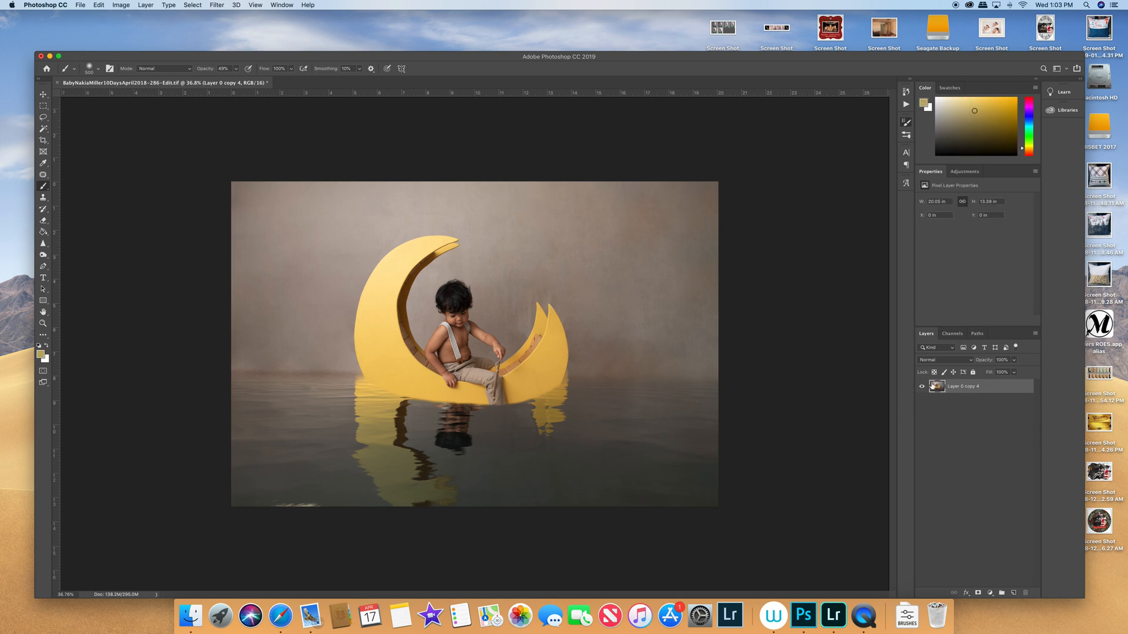
{"action": "mouse_move", "coordinate": [629, 335]}
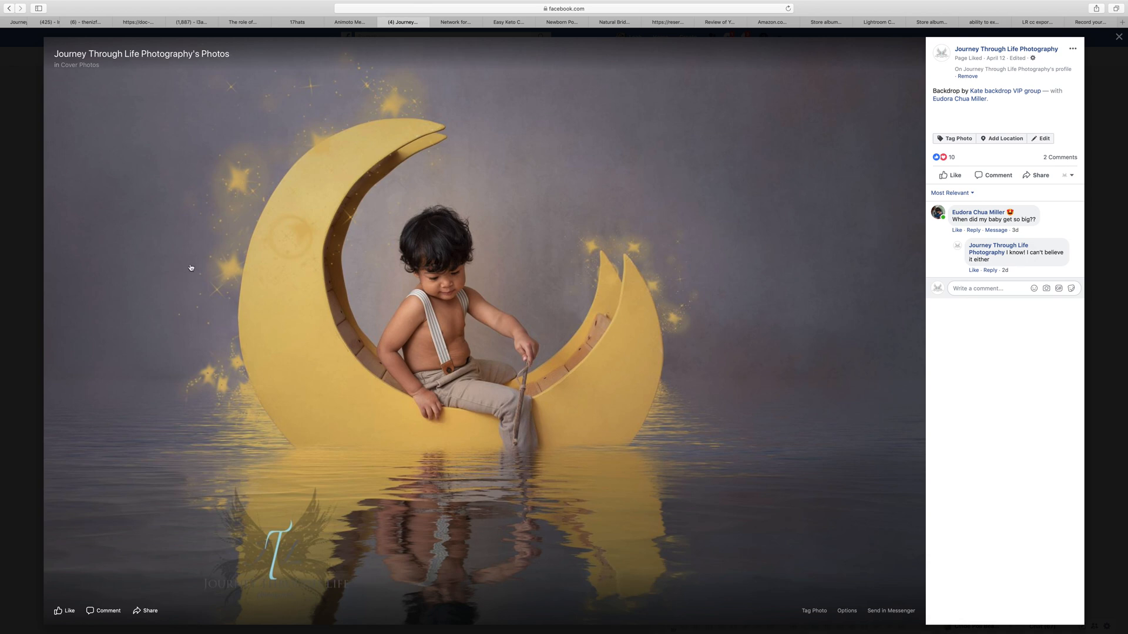
{"action": "mouse_move", "coordinate": [660, 535]}
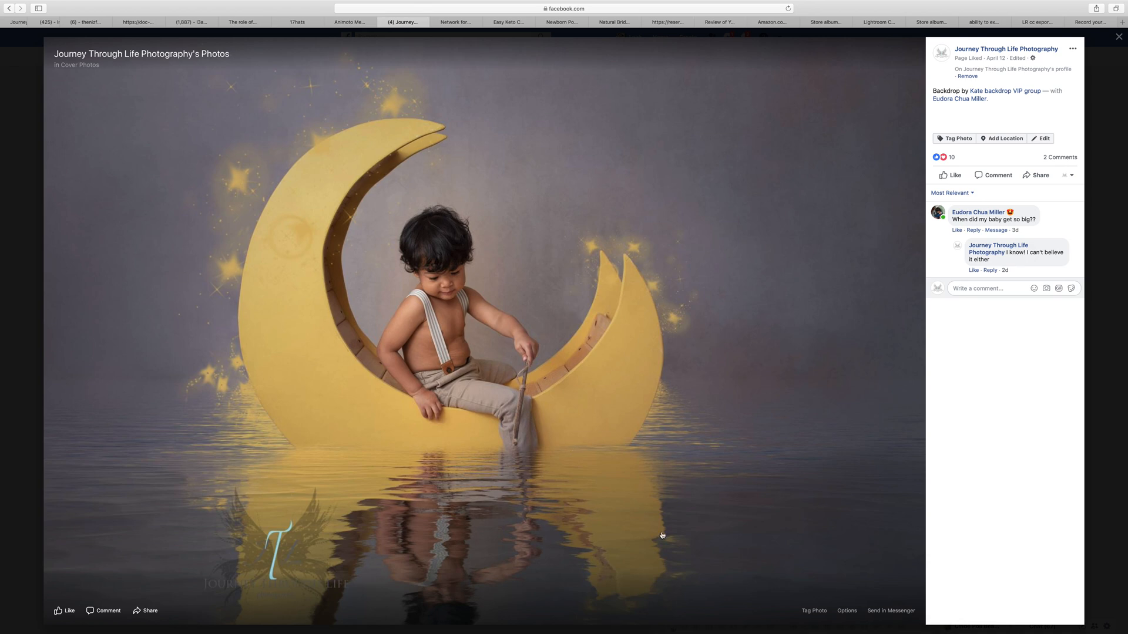
{"action": "mouse_move", "coordinate": [674, 321]}
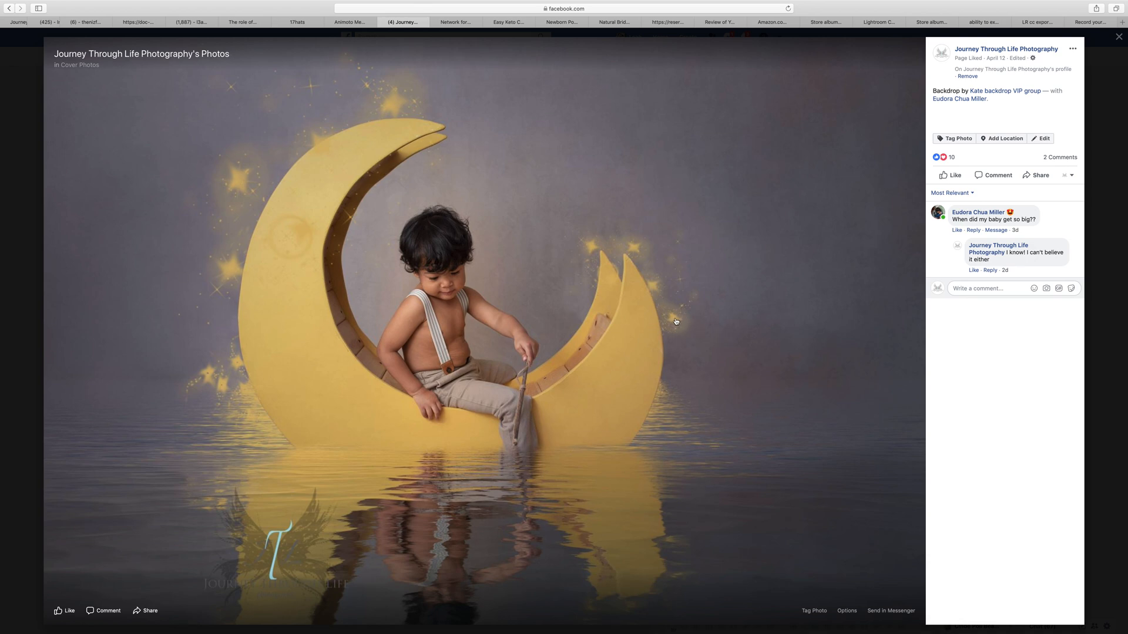
{"action": "mouse_move", "coordinate": [651, 290]}
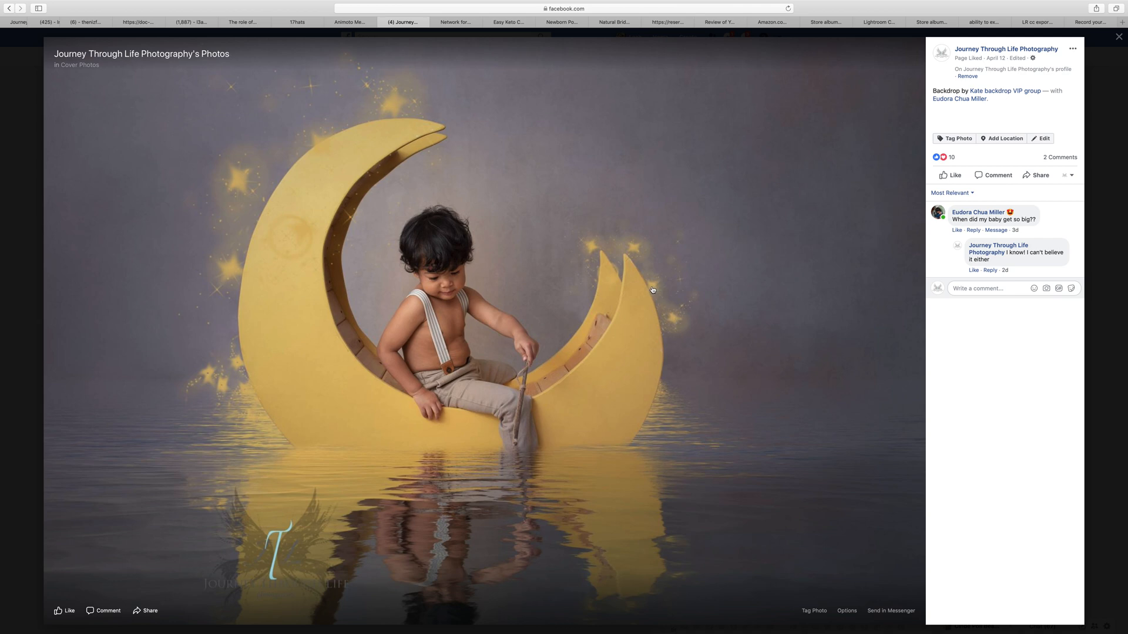
{"action": "mouse_move", "coordinate": [585, 248]}
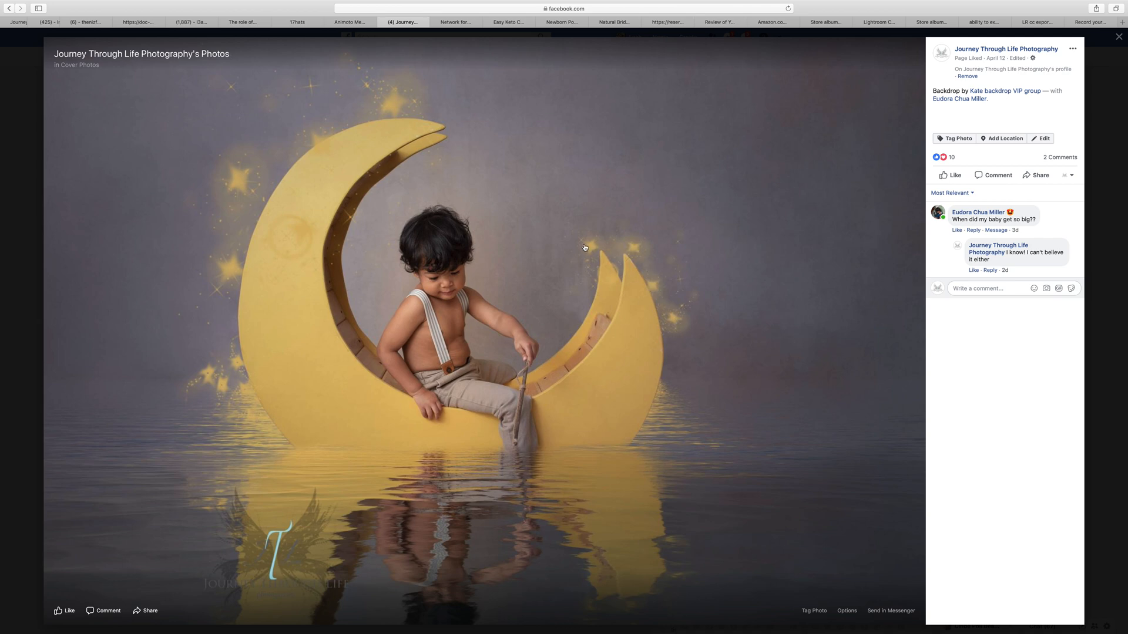
{"action": "mouse_move", "coordinate": [406, 89]}
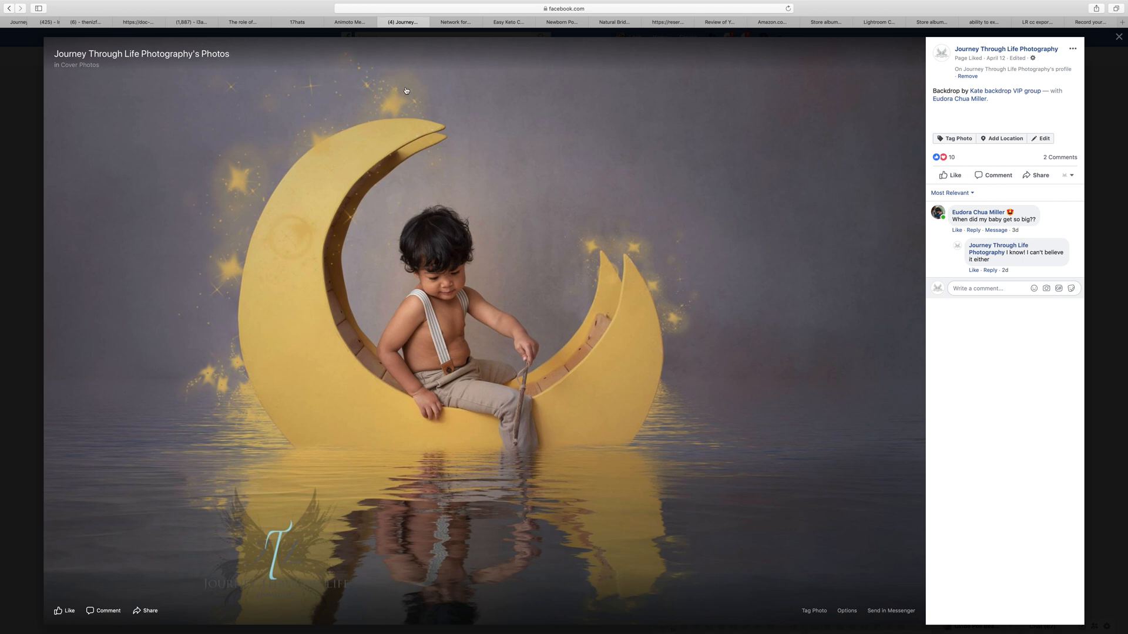
{"action": "mouse_move", "coordinate": [397, 103]}
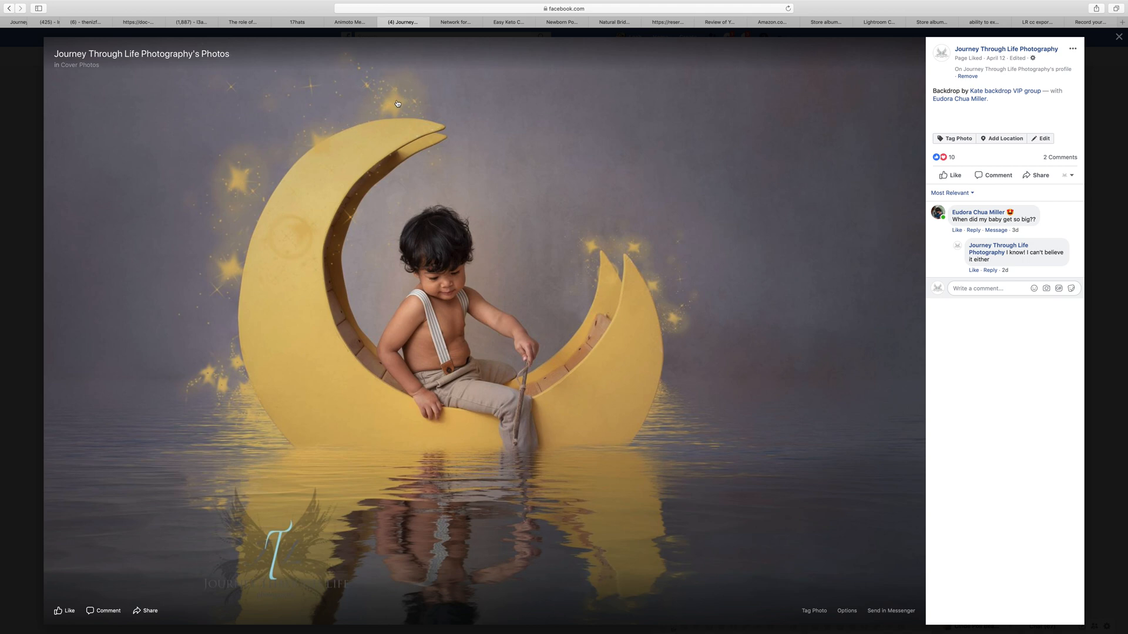
{"action": "mouse_move", "coordinate": [407, 94]}
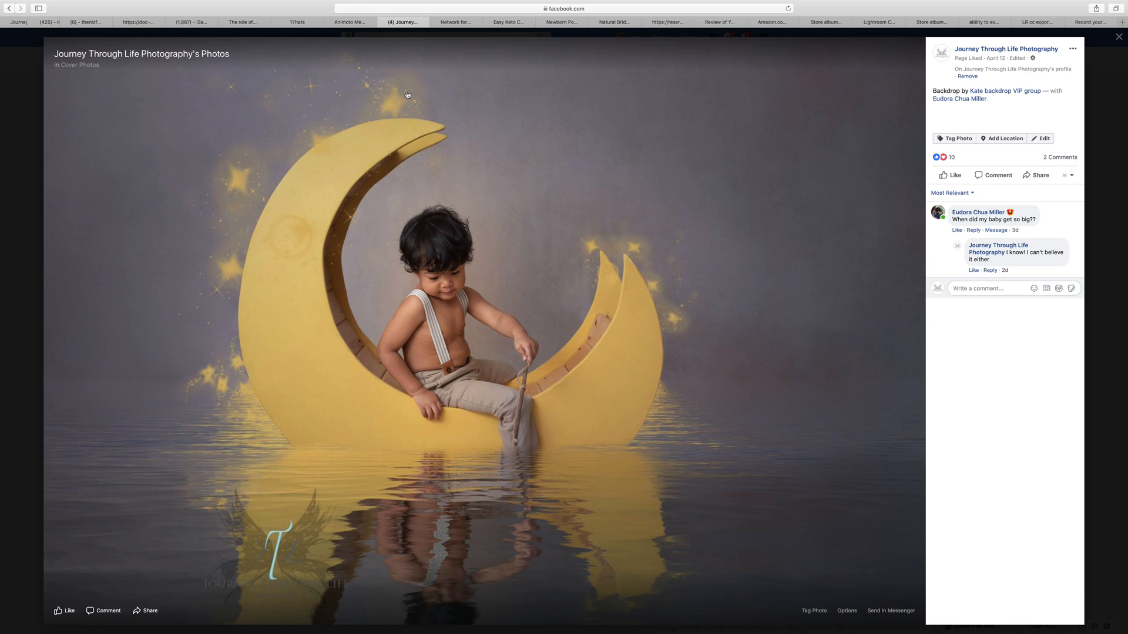
{"action": "mouse_move", "coordinate": [399, 92]}
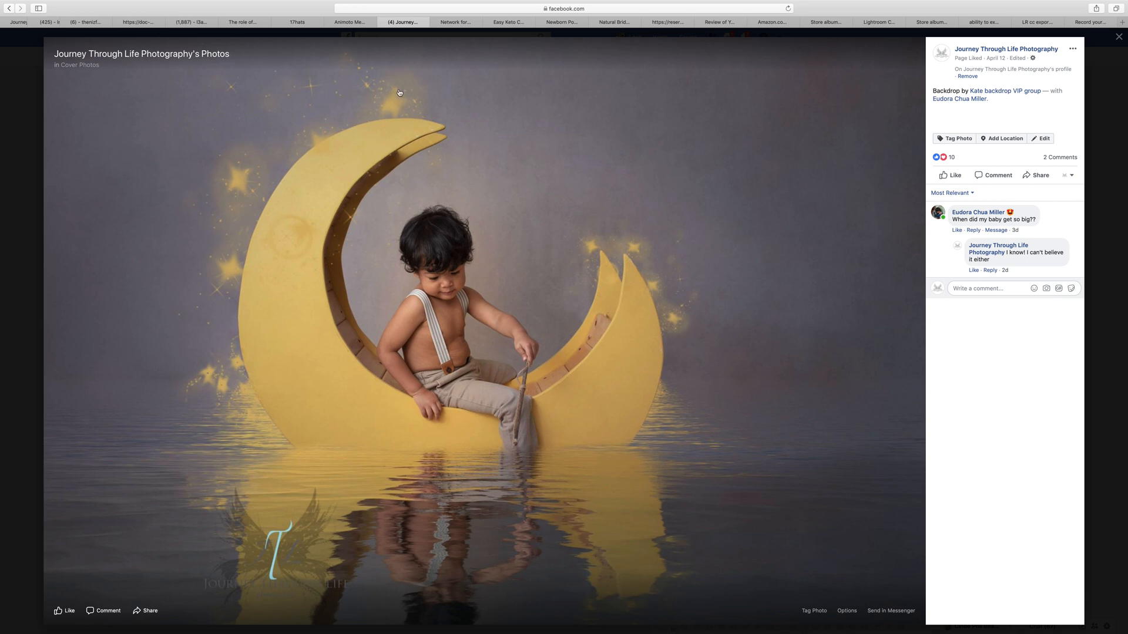
{"action": "mouse_move", "coordinate": [232, 396]}
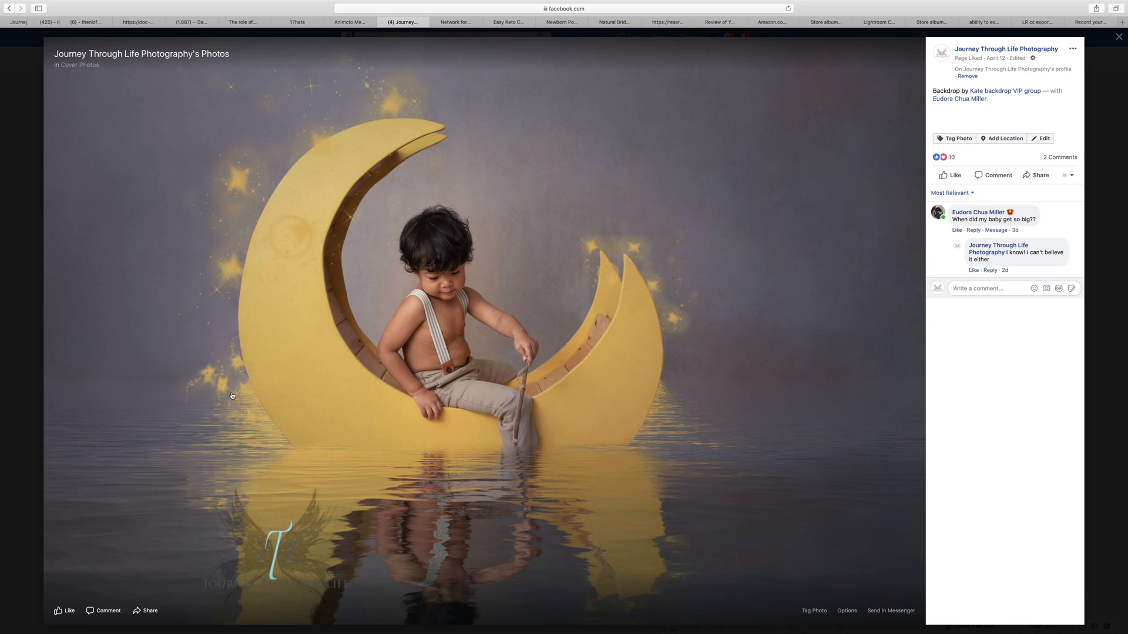
{"action": "mouse_move", "coordinate": [632, 286]}
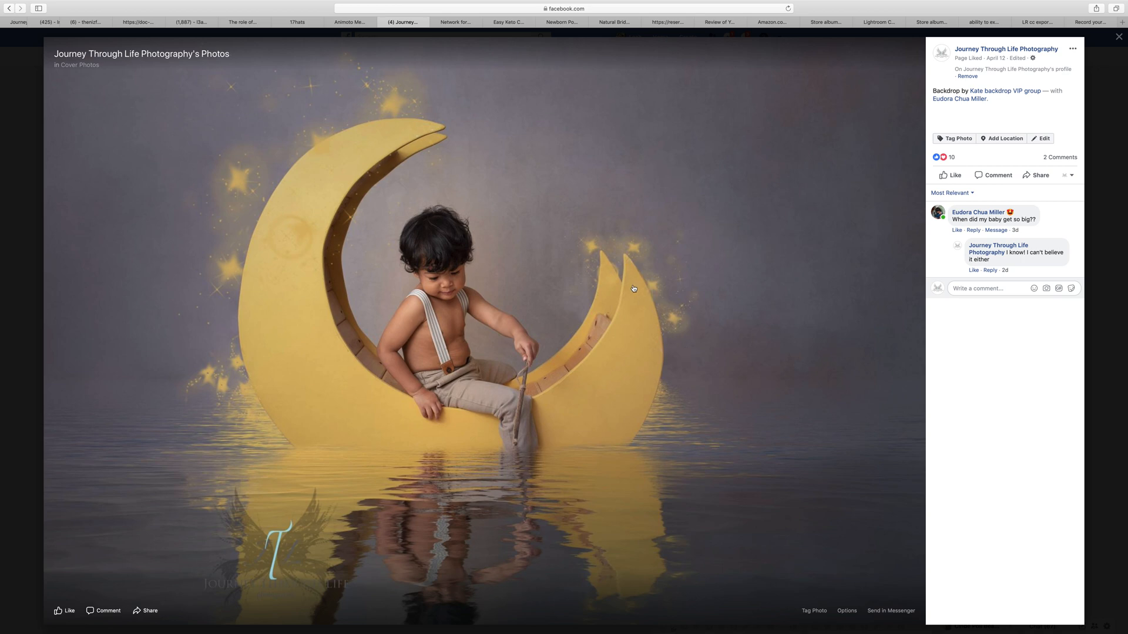
{"action": "mouse_move", "coordinate": [439, 279]}
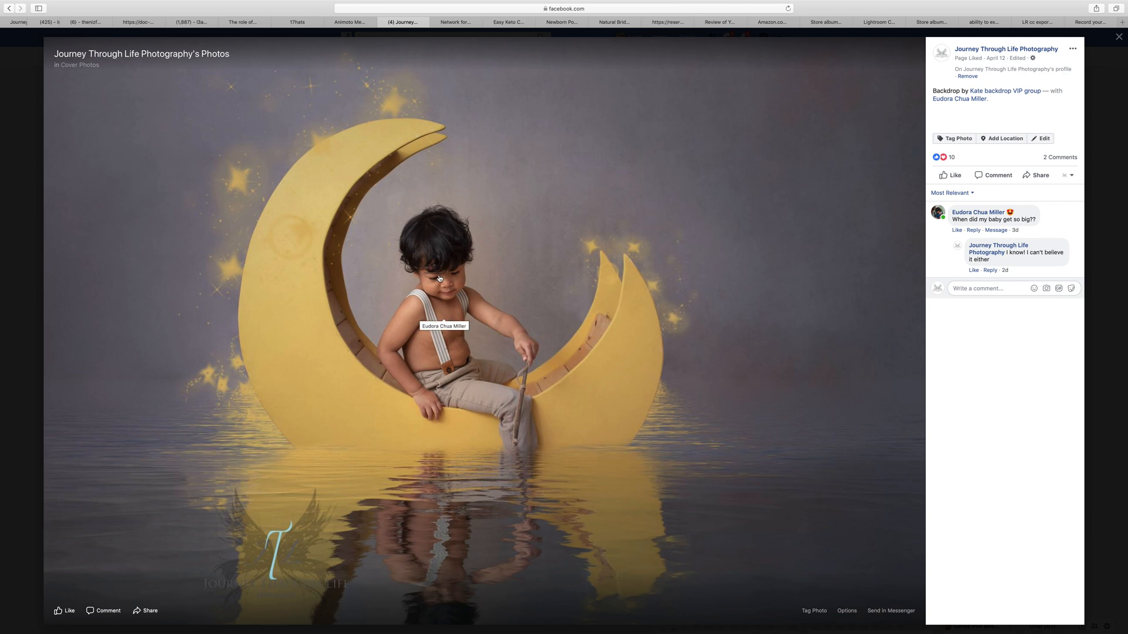
{"action": "mouse_move", "coordinate": [447, 326]}
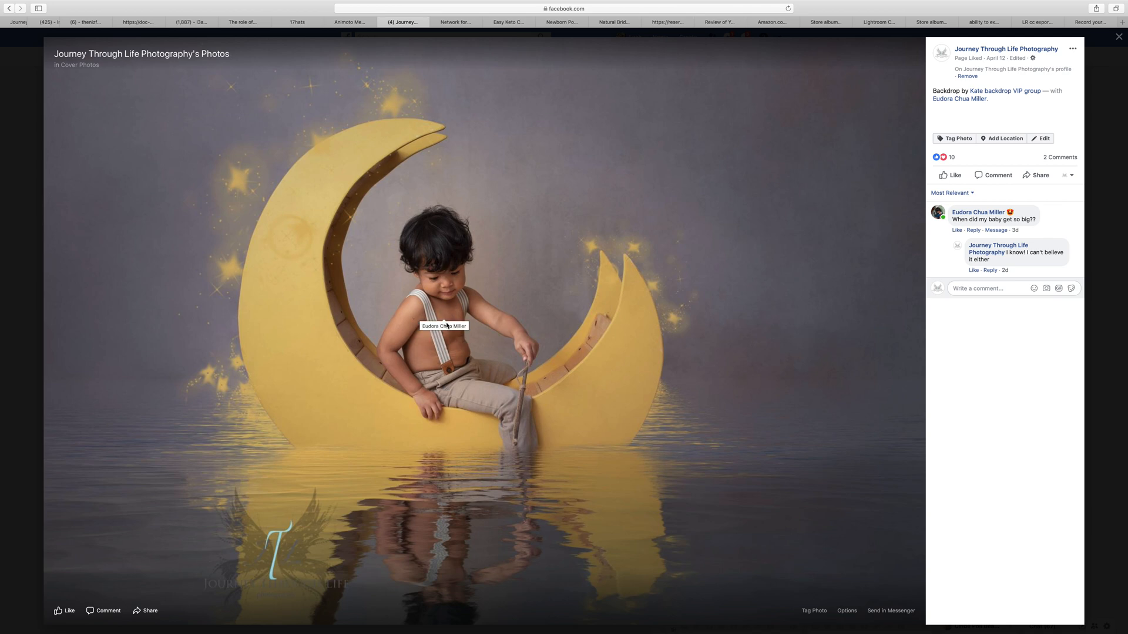
{"action": "mouse_move", "coordinate": [329, 525]}
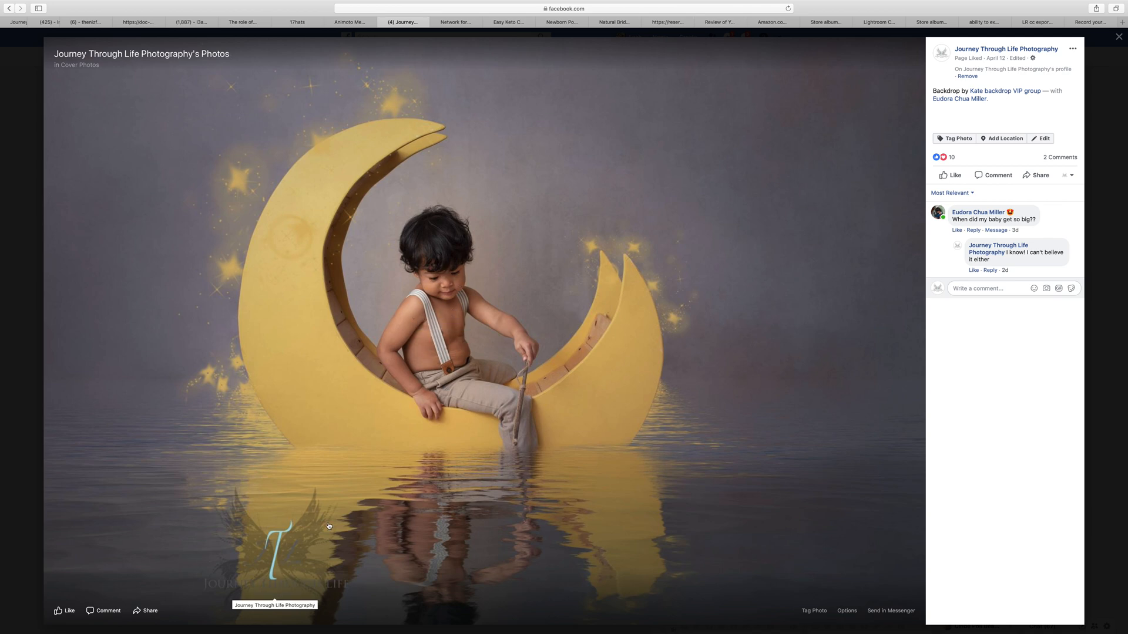
{"action": "mouse_move", "coordinate": [842, 265]}
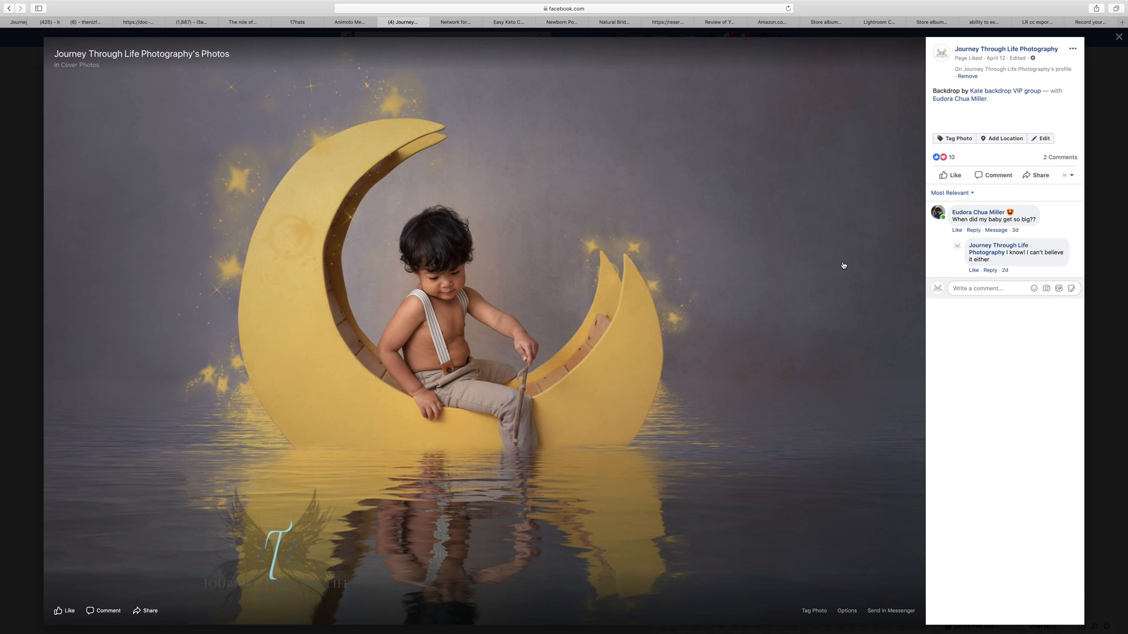
{"action": "mouse_move", "coordinate": [660, 454]}
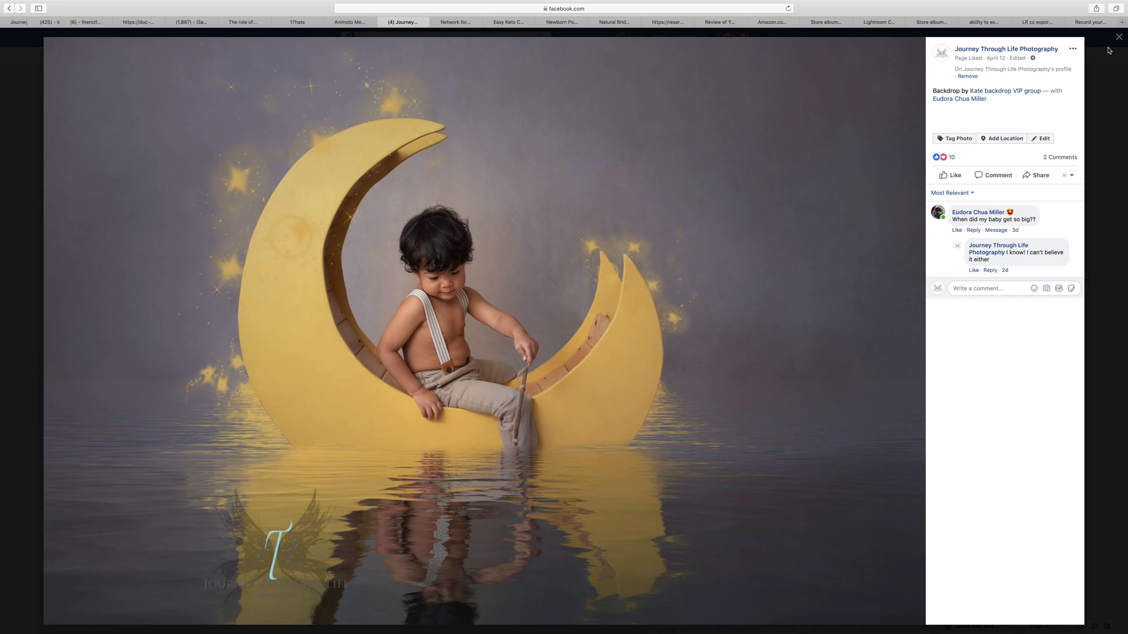
- Close the cover photo, browse the page's Photos, and open Profile Pictures
{"action": "left_click", "coordinate": [1119, 37]}
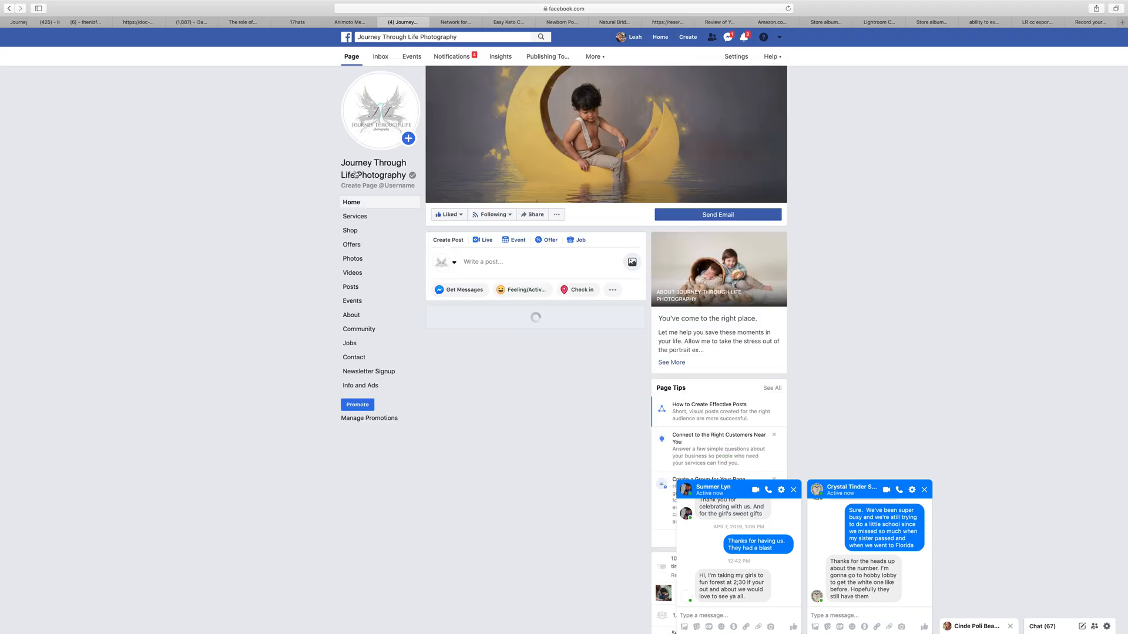
{"action": "left_click", "coordinate": [353, 259]}
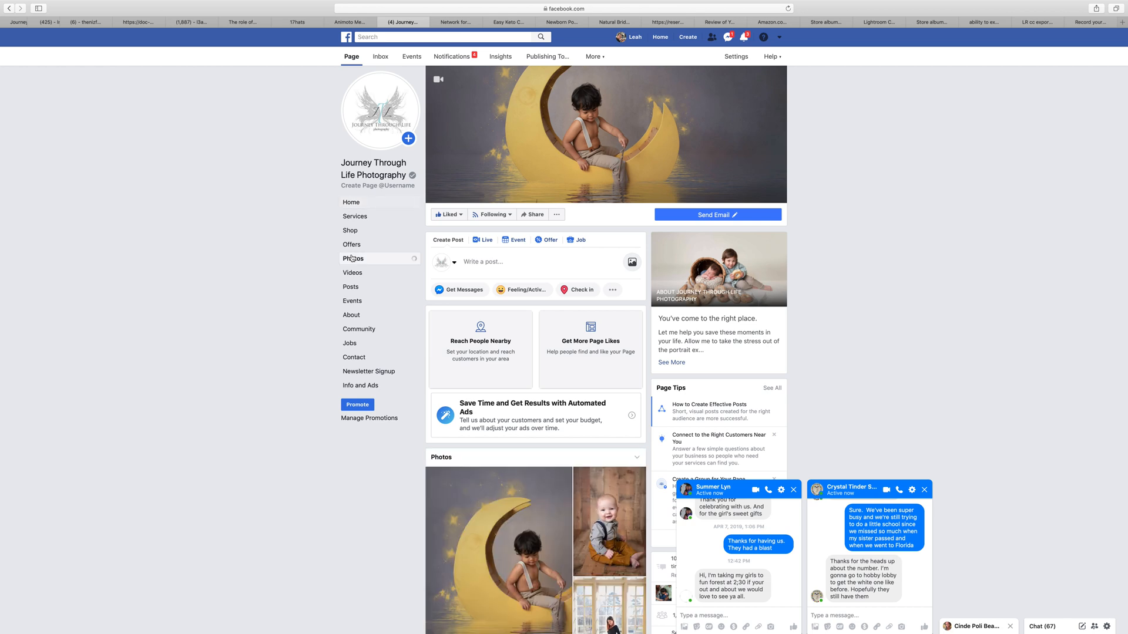
{"action": "left_click", "coordinate": [353, 258]}
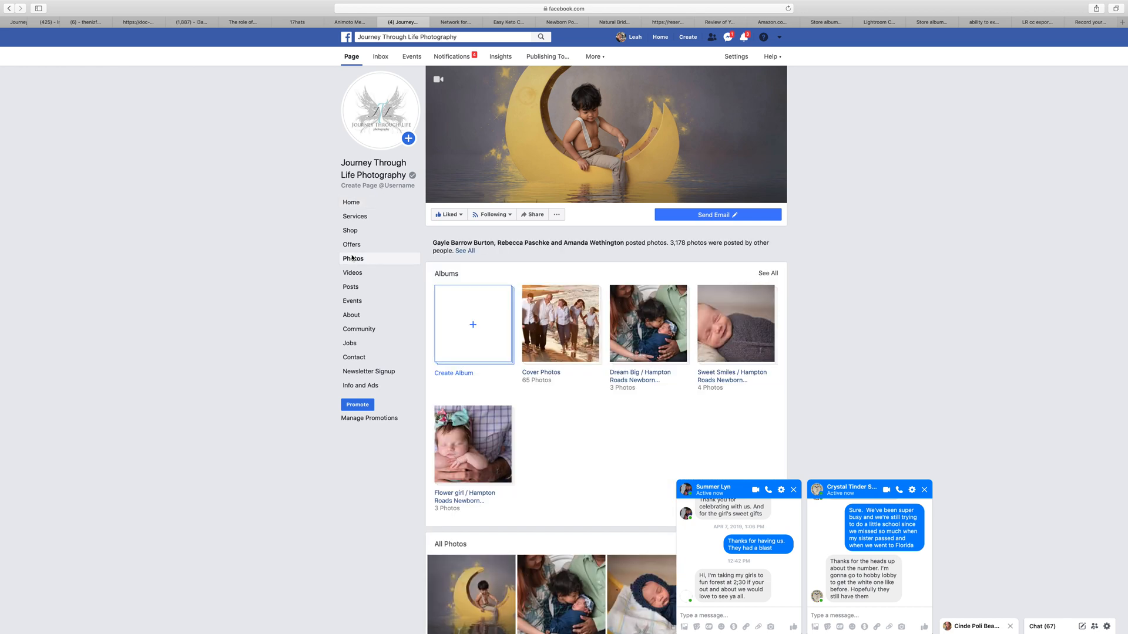
{"action": "scroll", "scroll_direction": "down", "scroll_amount": 3}
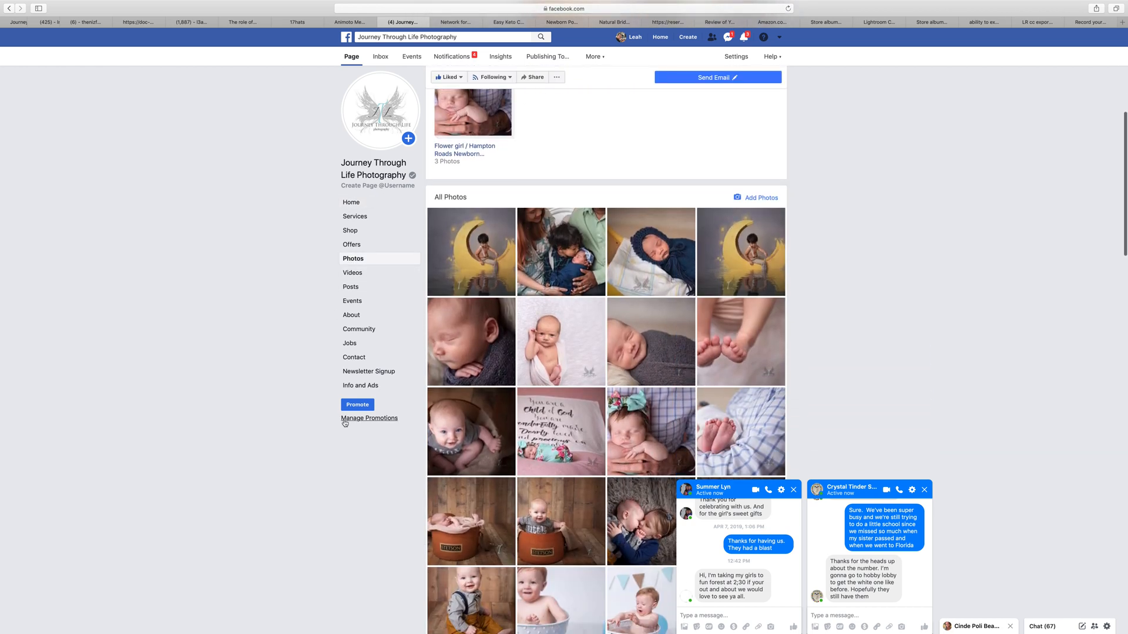
{"action": "scroll", "scroll_direction": "down", "scroll_amount": 3}
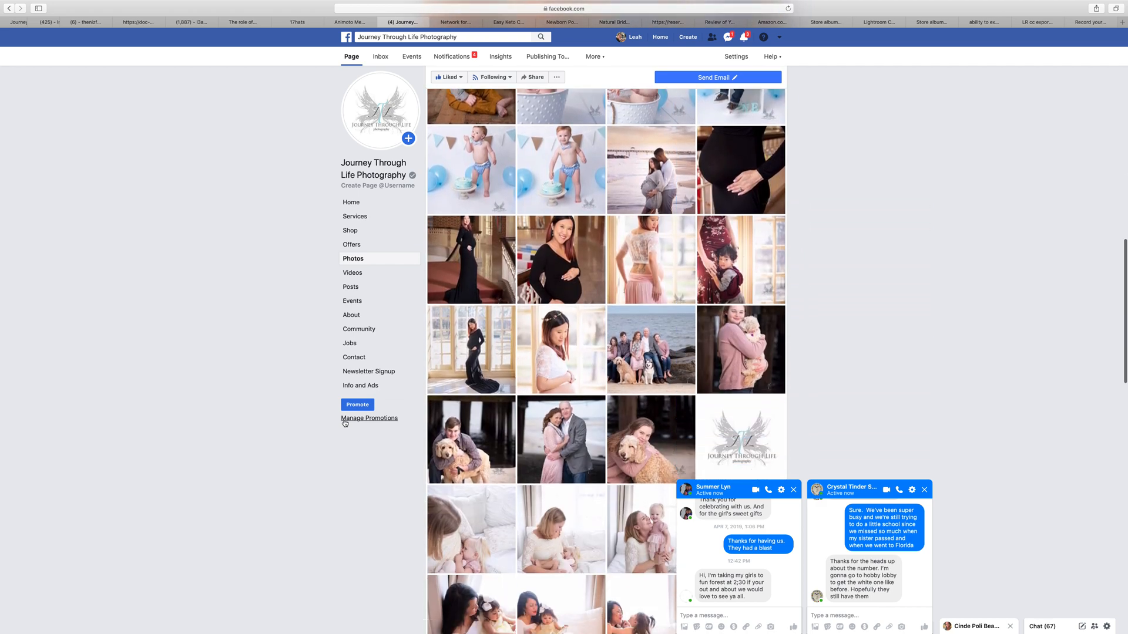
{"action": "scroll", "scroll_direction": "up", "scroll_amount": 3}
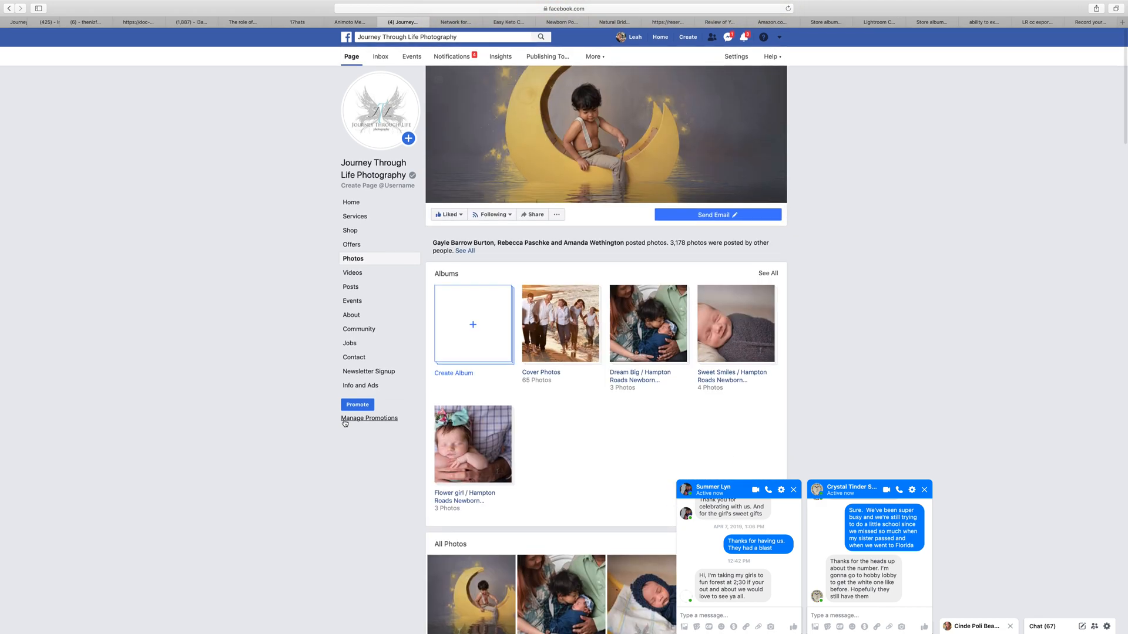
{"action": "left_click", "coordinate": [380, 124]}
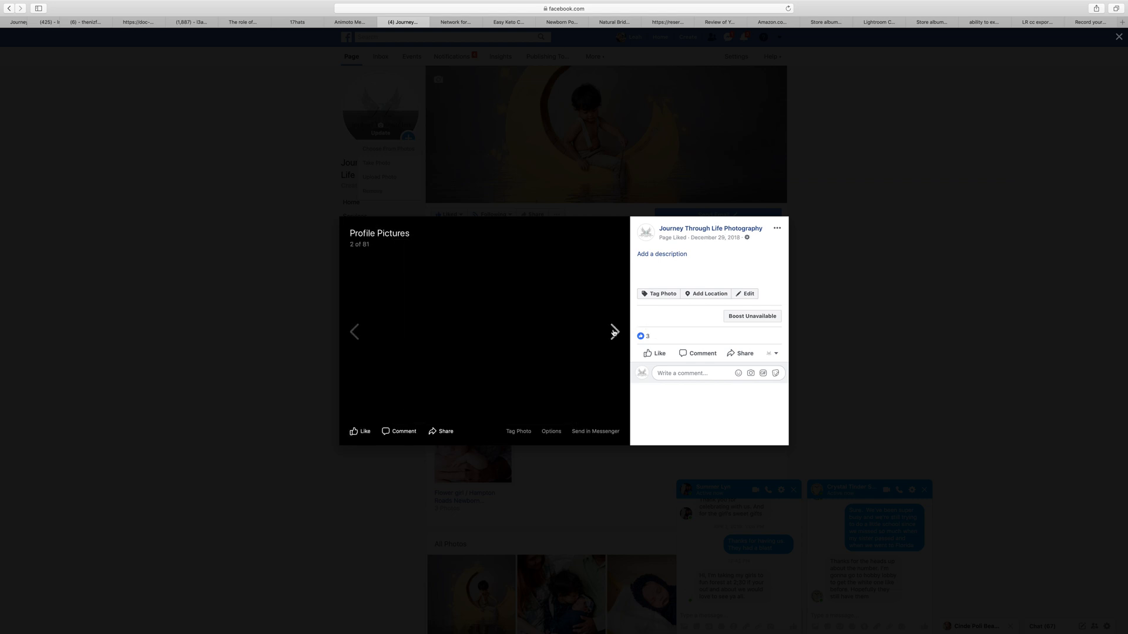
- Page forward through four past profile pictures in Facebook's viewer, then close the viewer
{"action": "left_click", "coordinate": [613, 332]}
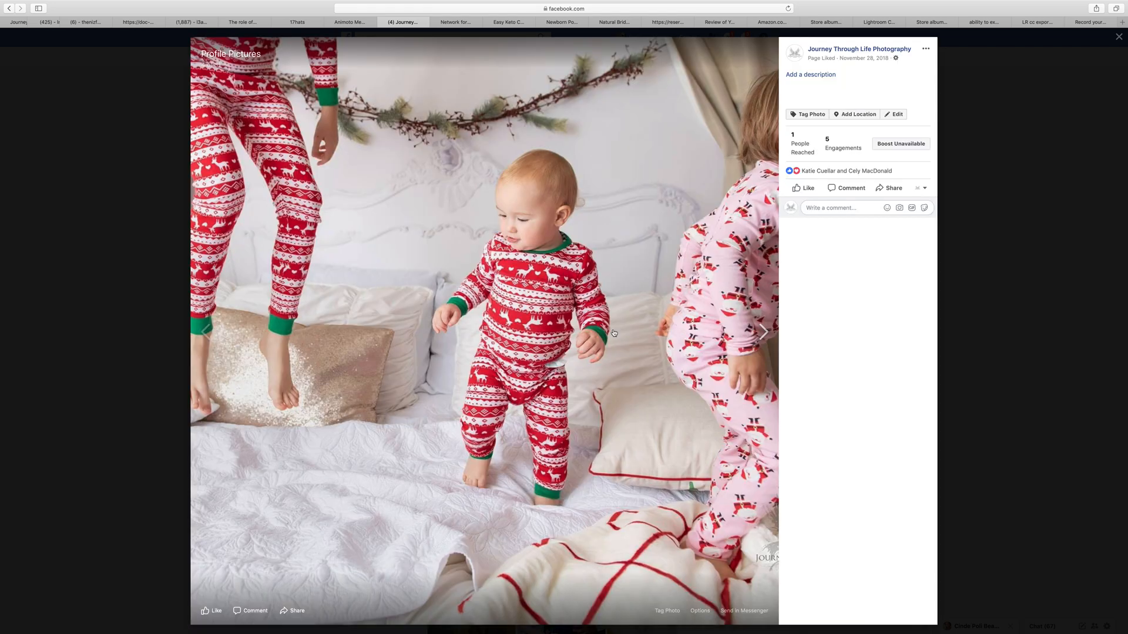
{"action": "left_click", "coordinate": [762, 332]}
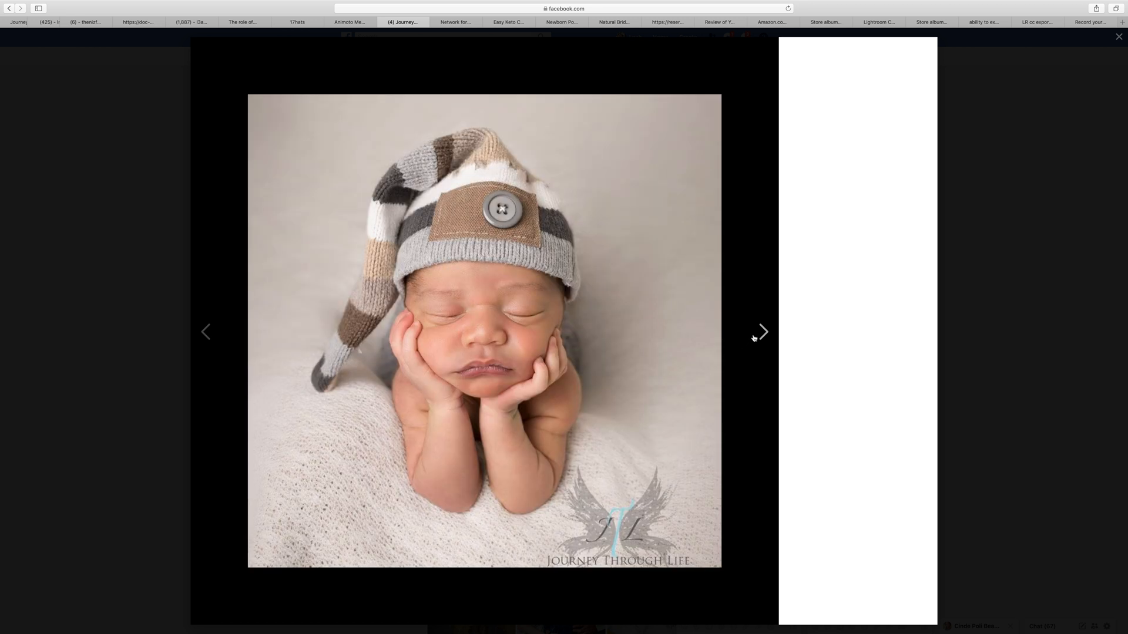
{"action": "left_click", "coordinate": [763, 331]}
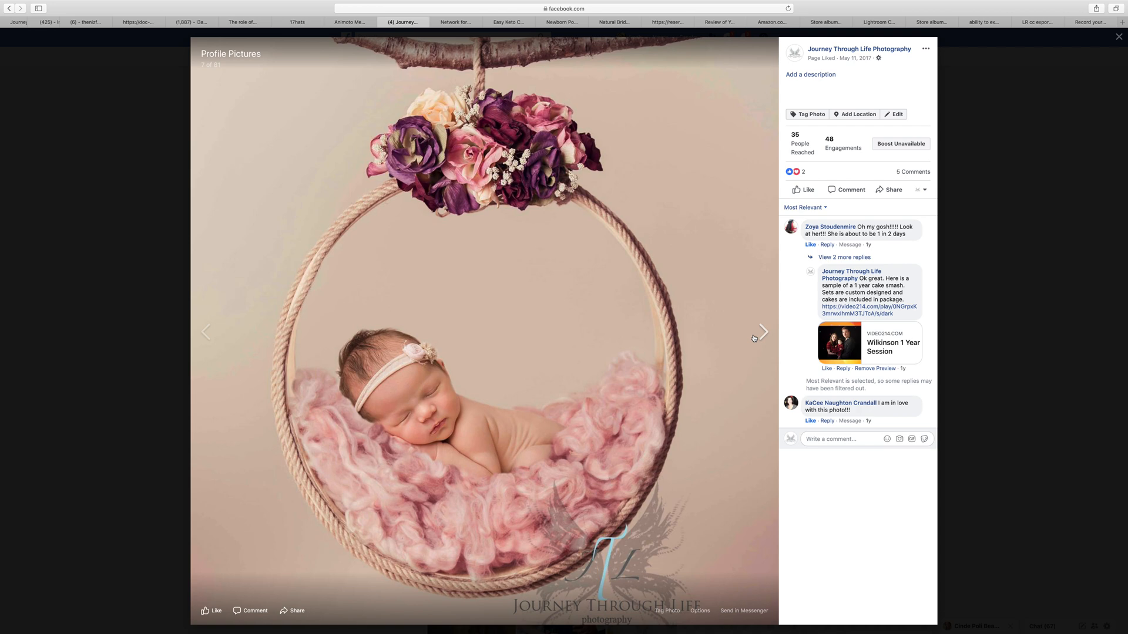
{"action": "left_click", "coordinate": [762, 333]}
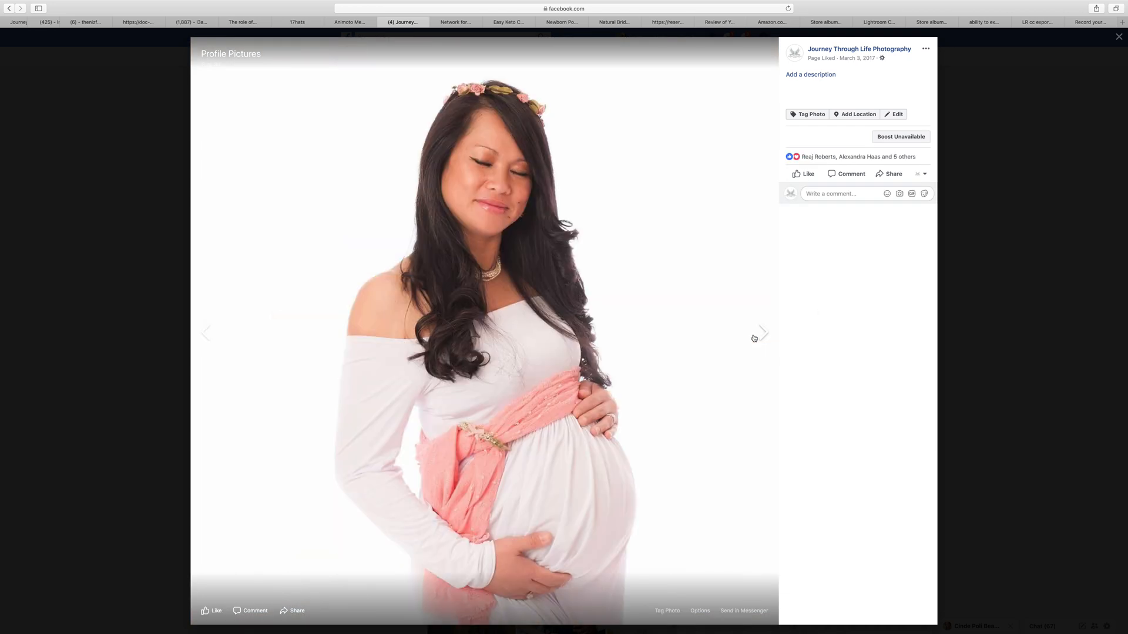
{"action": "left_click", "coordinate": [1119, 36]}
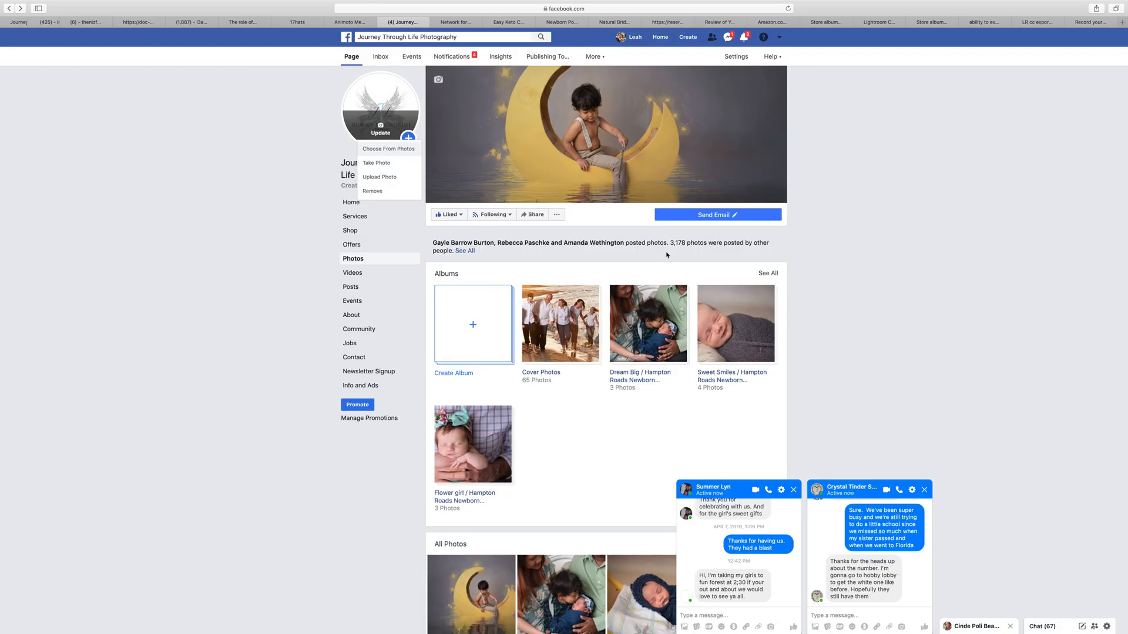